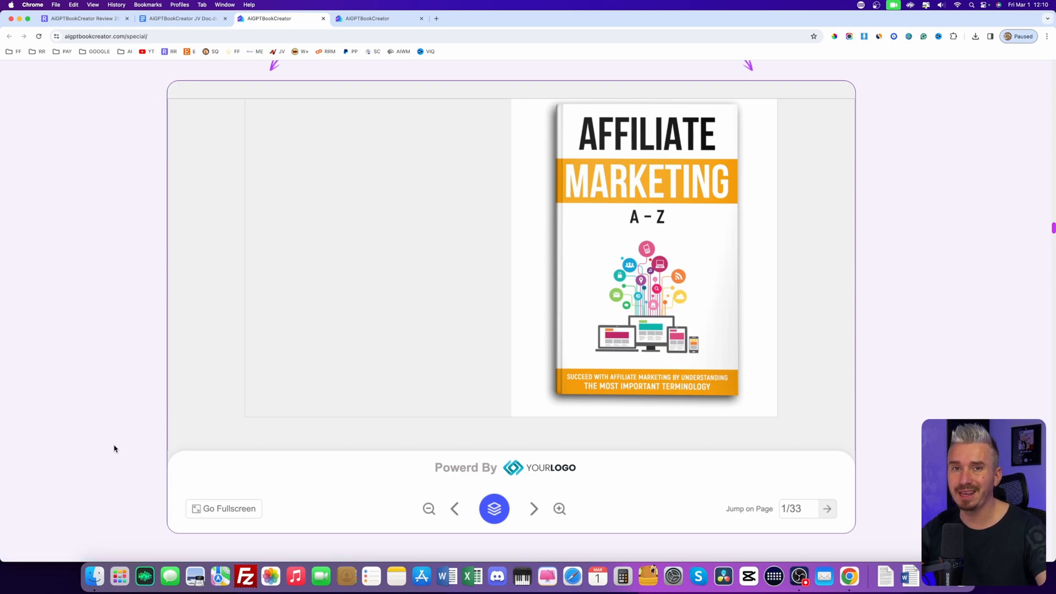
mouse_move(74, 458)
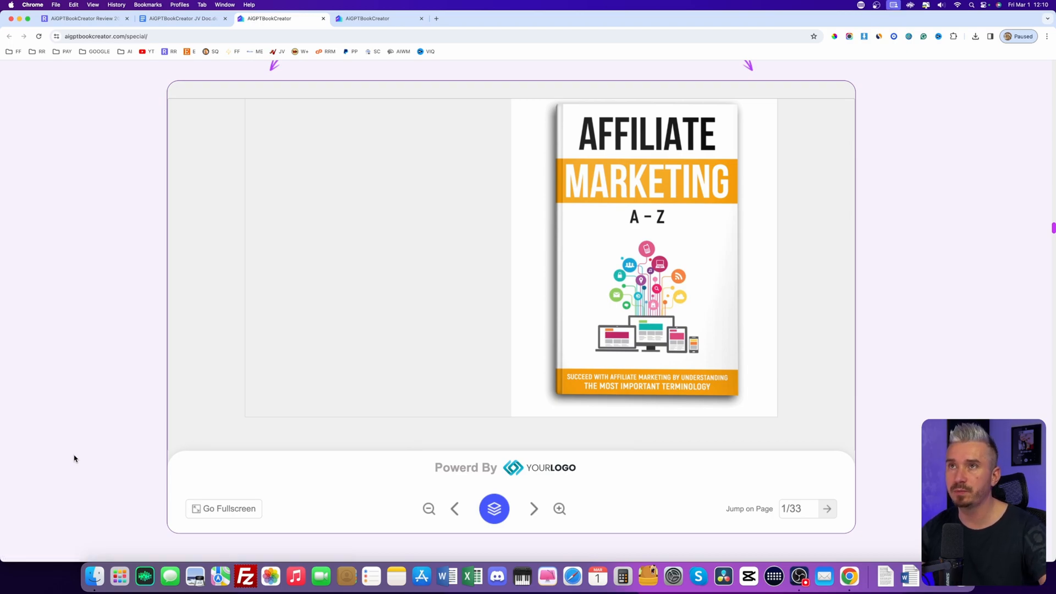
mouse_move(74, 465)
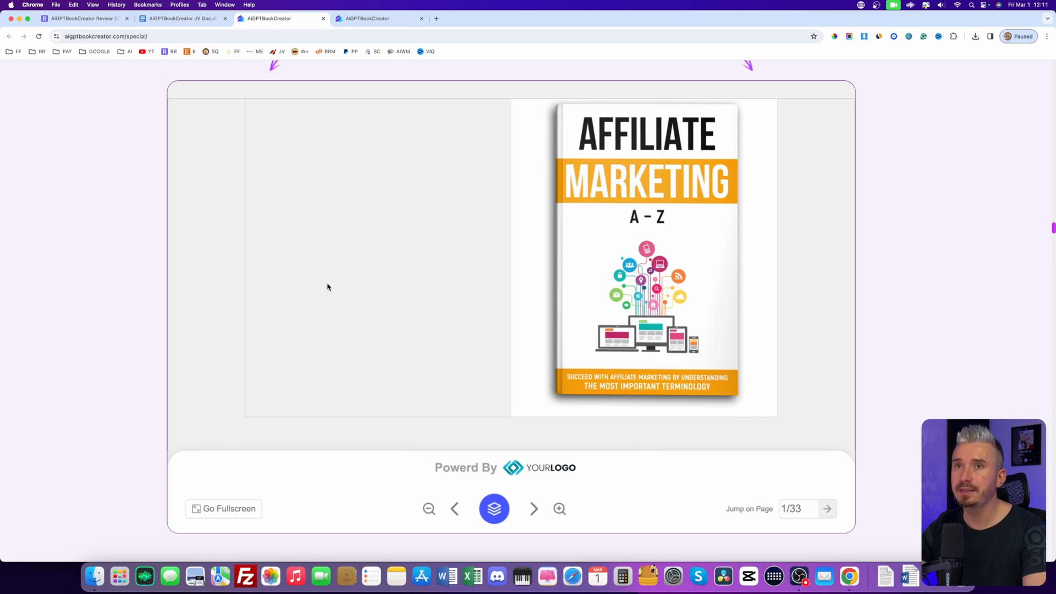
mouse_move(138, 334)
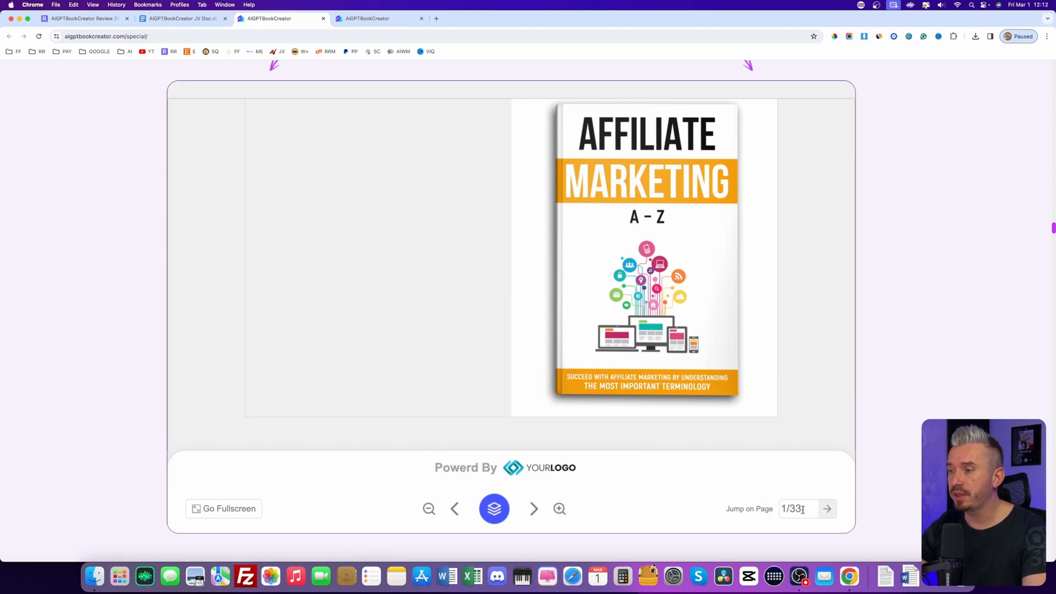
mouse_move(705, 465)
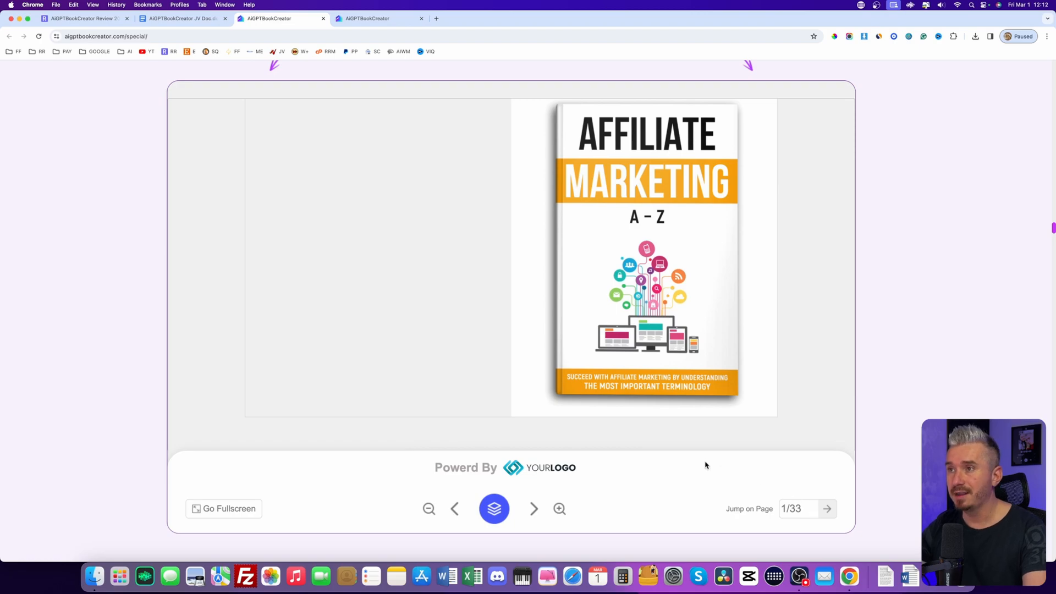
mouse_move(612, 452)
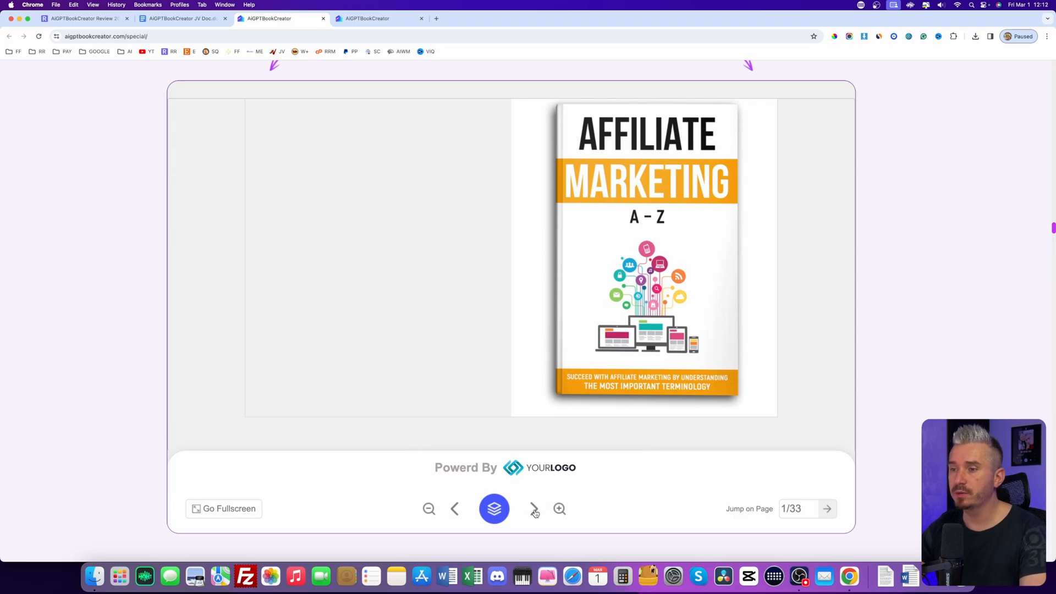
- Page the flip book from its cover to page 12, the Affiliate Marketing Training spread
click(532, 508)
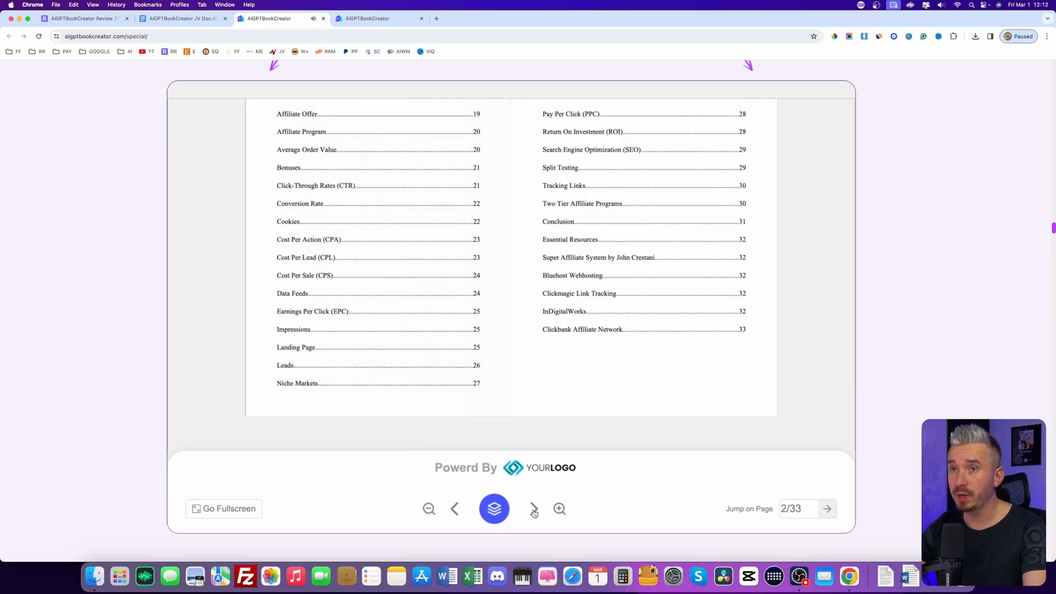
click(532, 508)
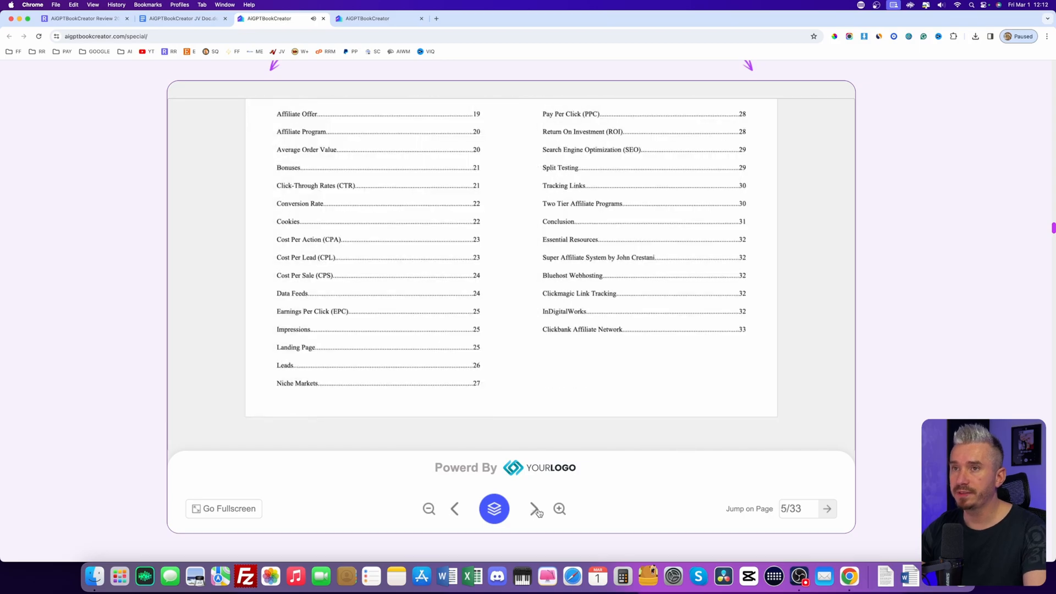
click(534, 508)
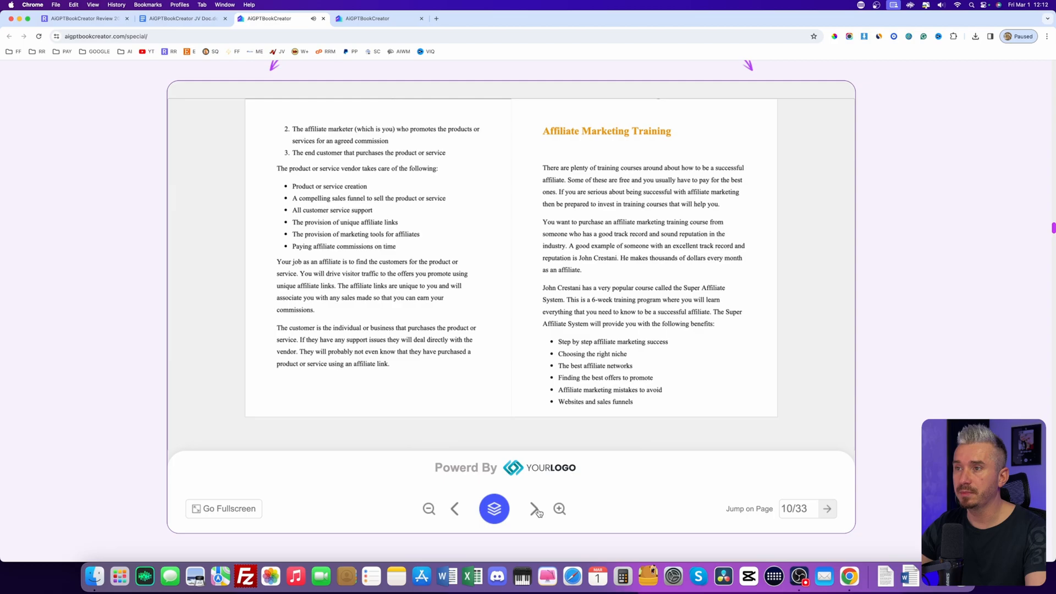
click(533, 508)
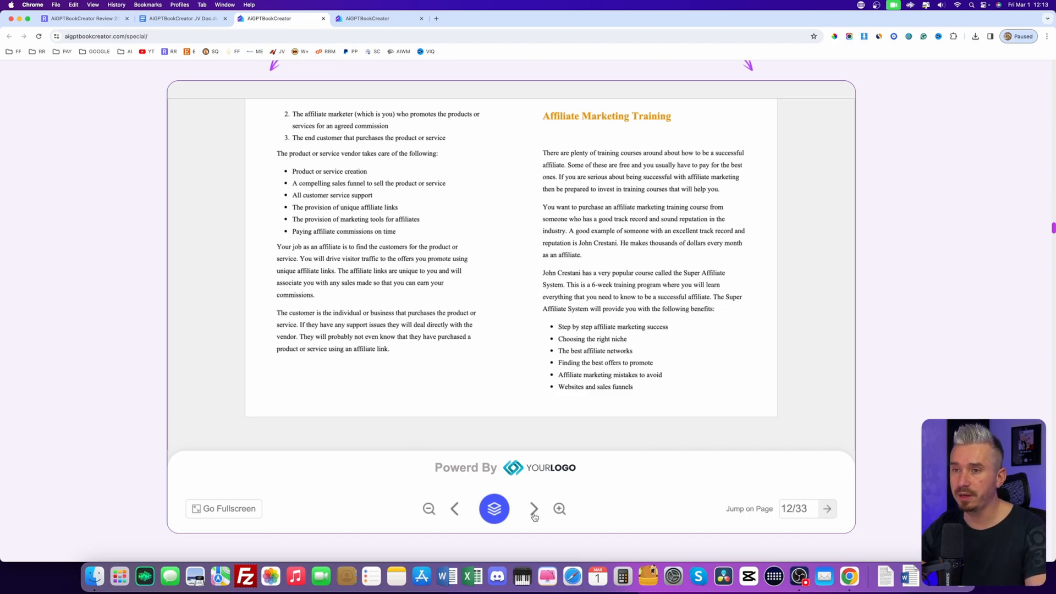
mouse_move(298, 505)
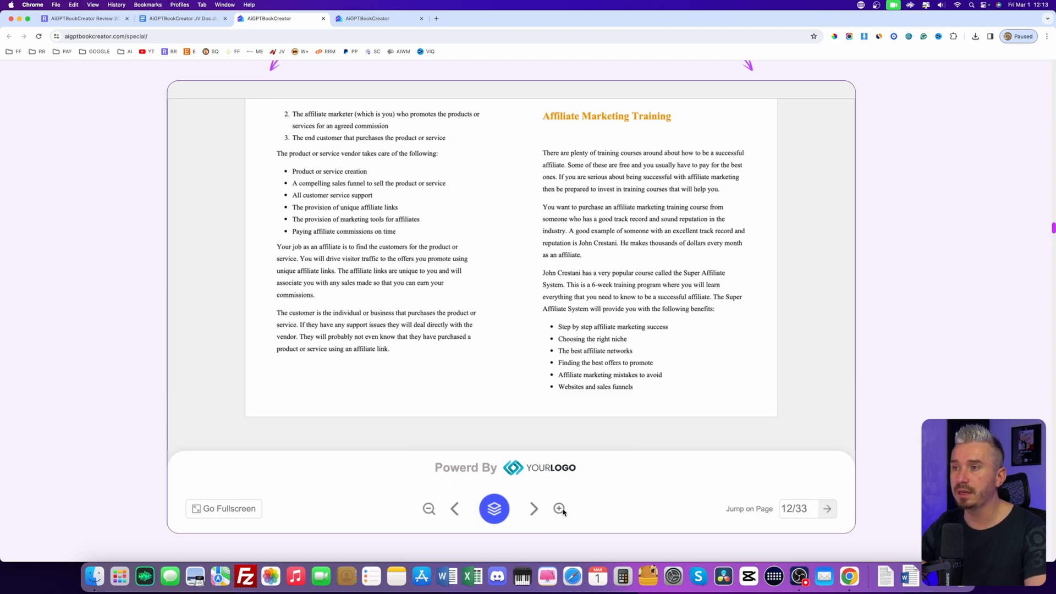
mouse_move(508, 470)
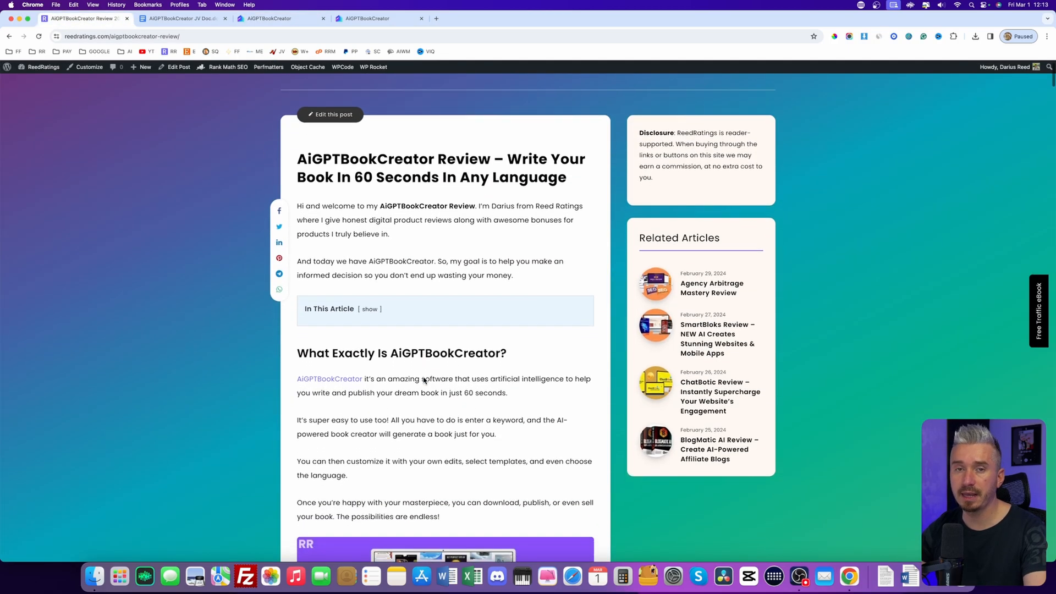
- Scroll through the ReedRatings review's pricing, upsells, bundle deal and bonuses sections
scroll(down, 3)
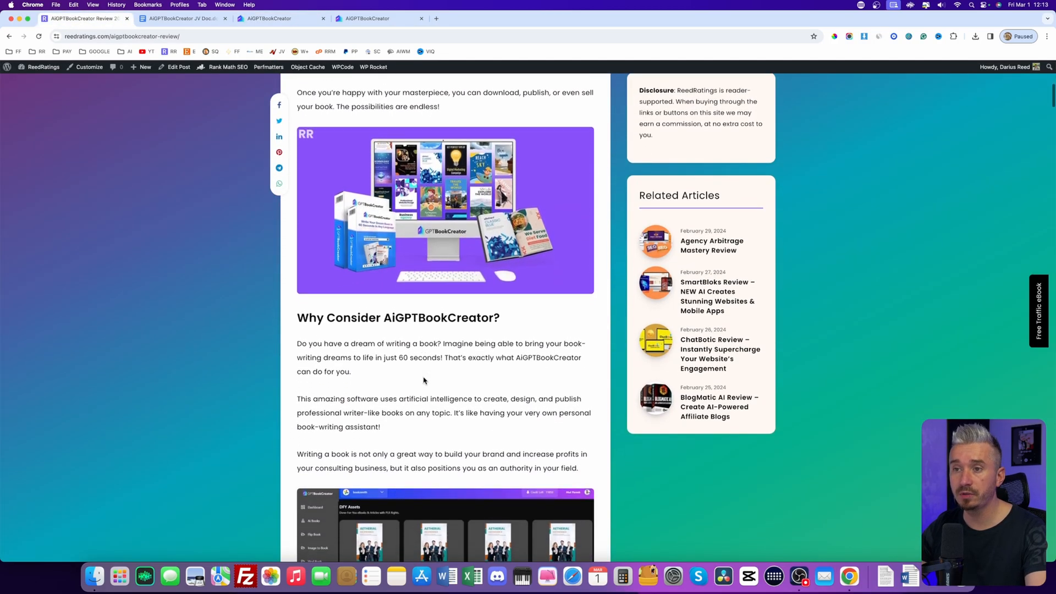
scroll(down, 3)
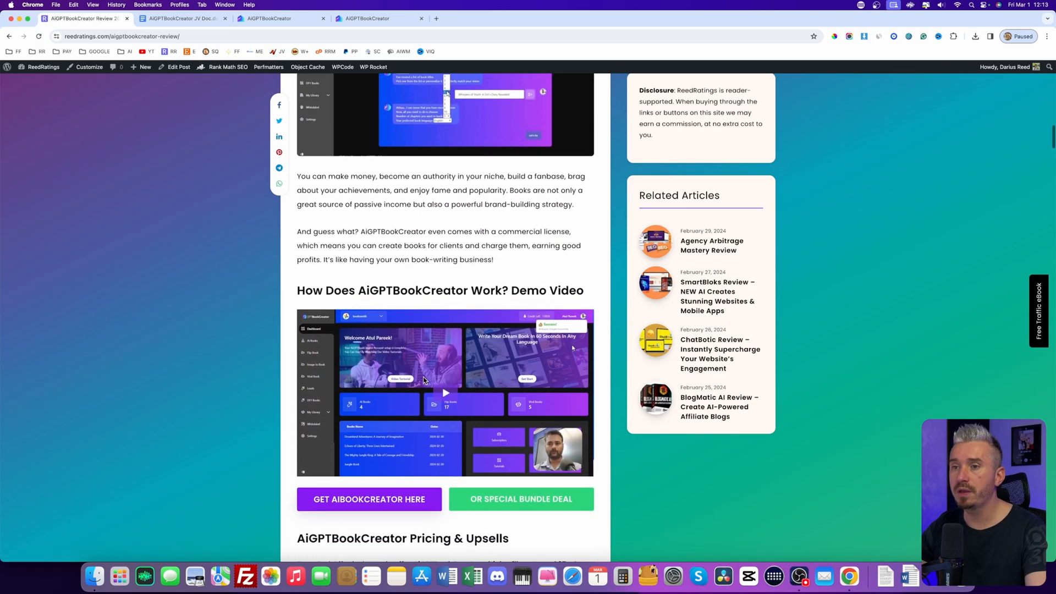
scroll(down, 3)
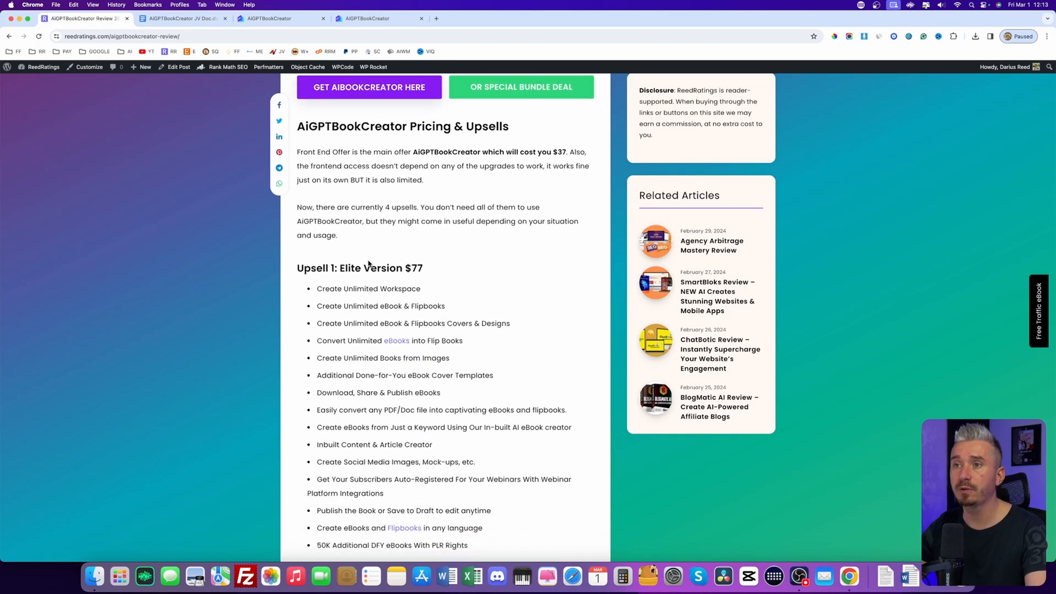
scroll(down, 3)
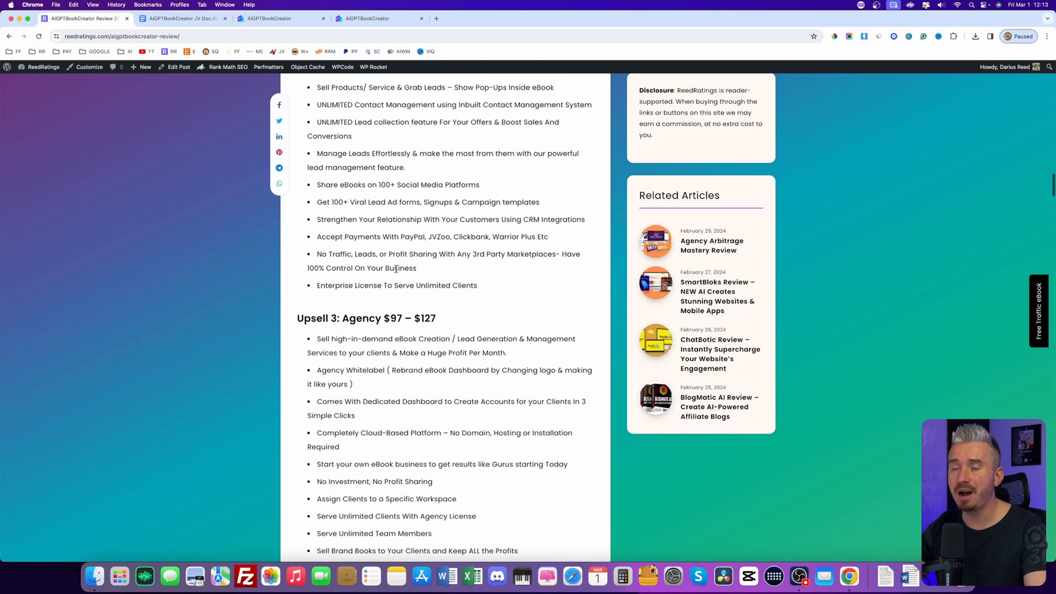
scroll(down, 3)
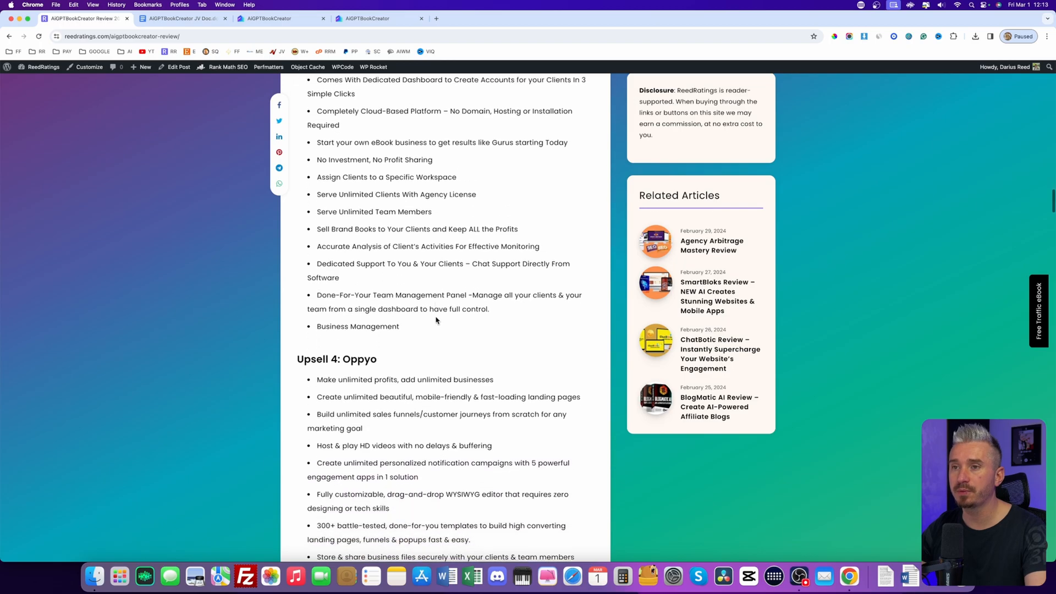
scroll(down, 3)
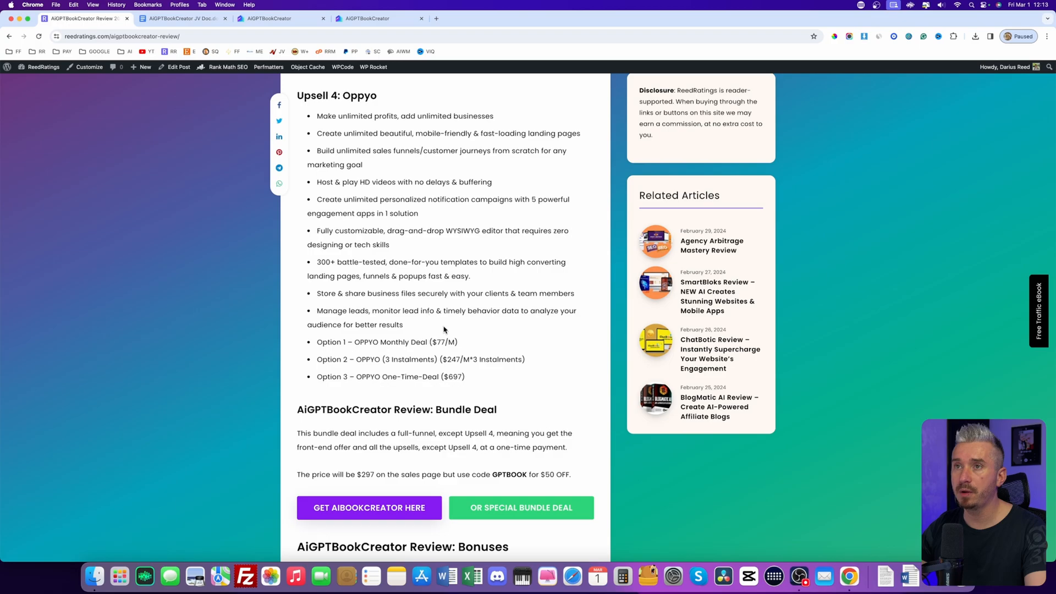
scroll(down, 3)
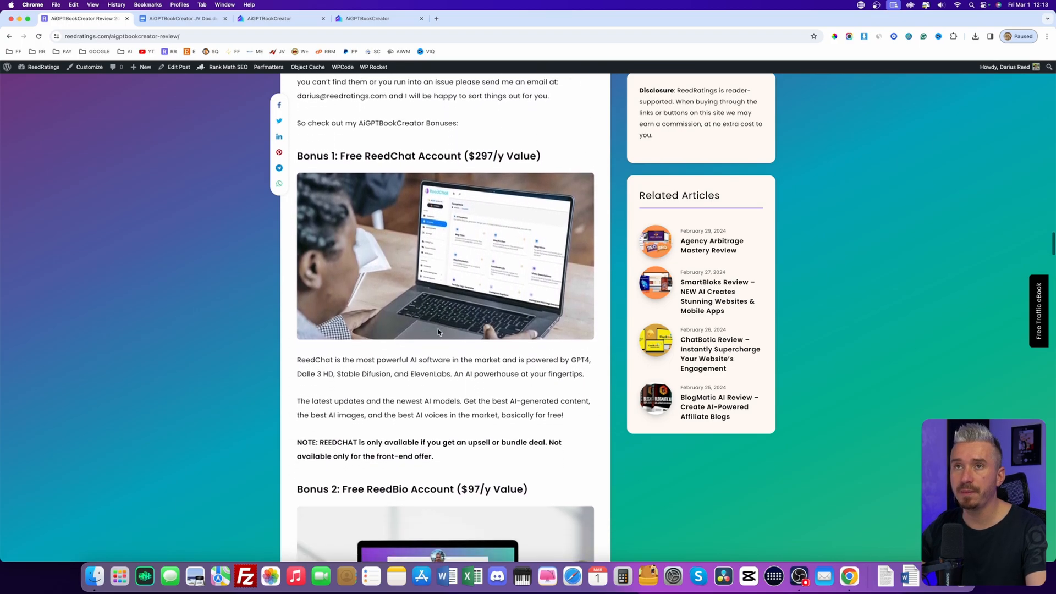
scroll(down, 3)
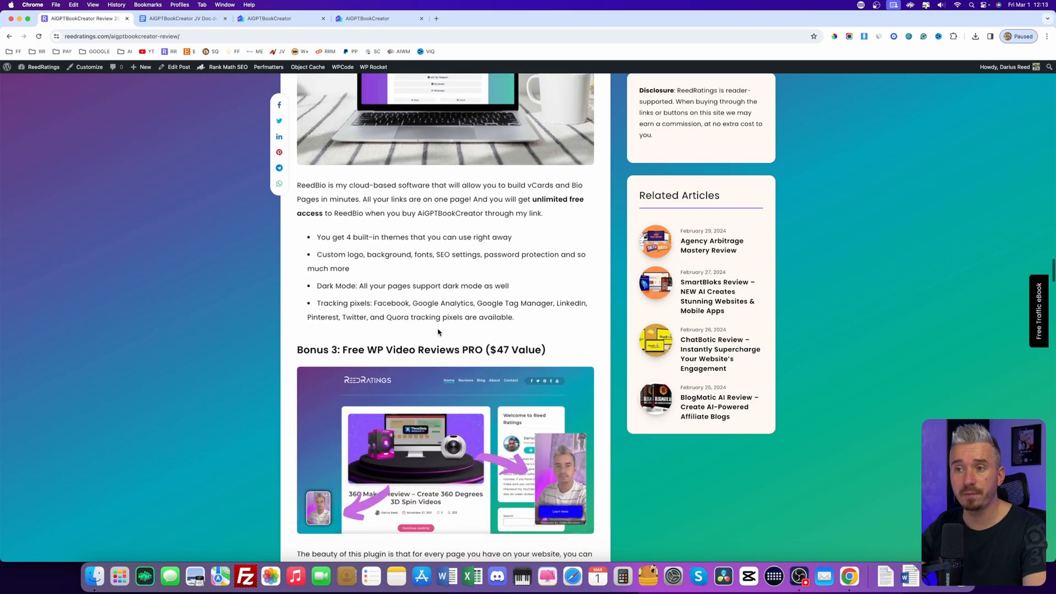
scroll(down, 3)
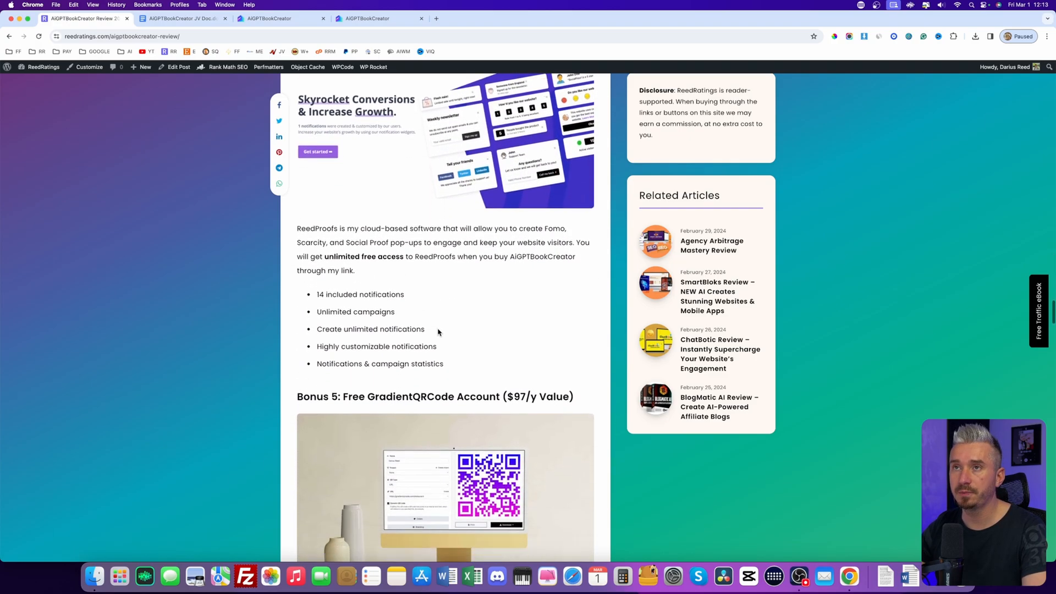
scroll(up, 3)
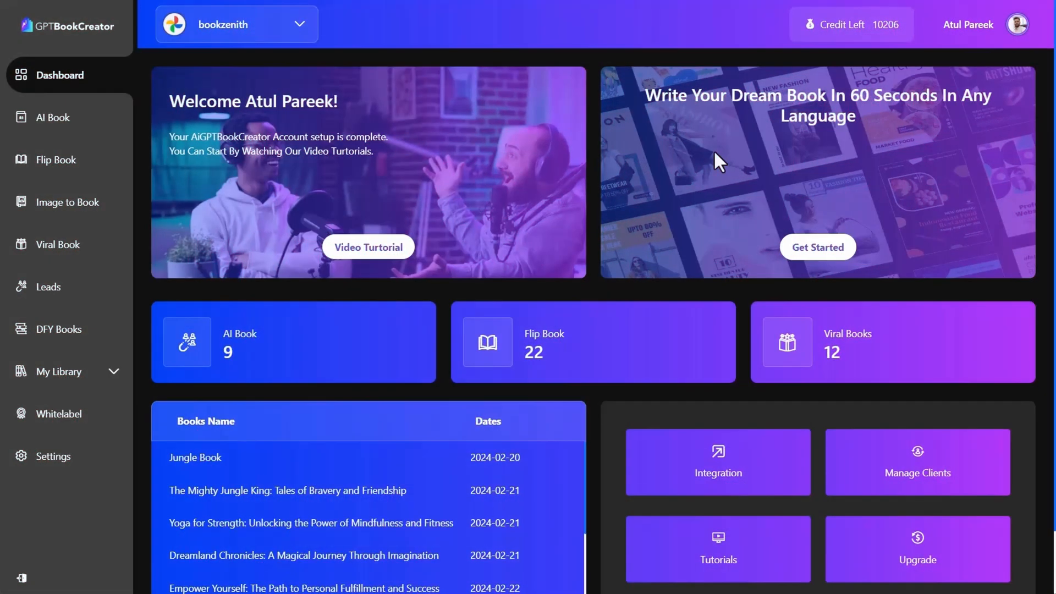
mouse_move(658, 155)
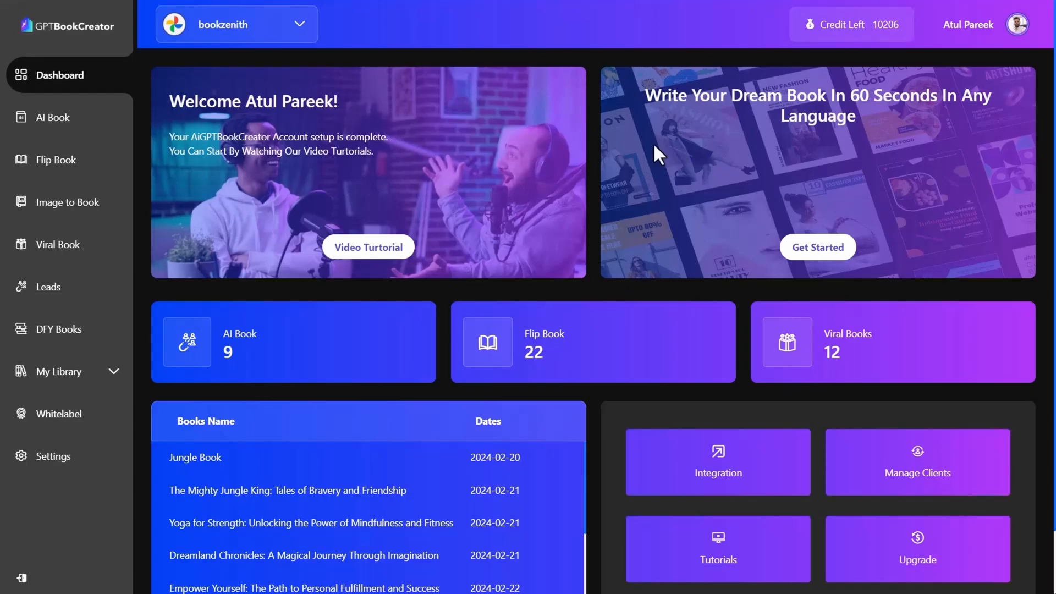
- Add an empty workspace named bookshopy, then switch back to the bookzenith workspace
click(236, 24)
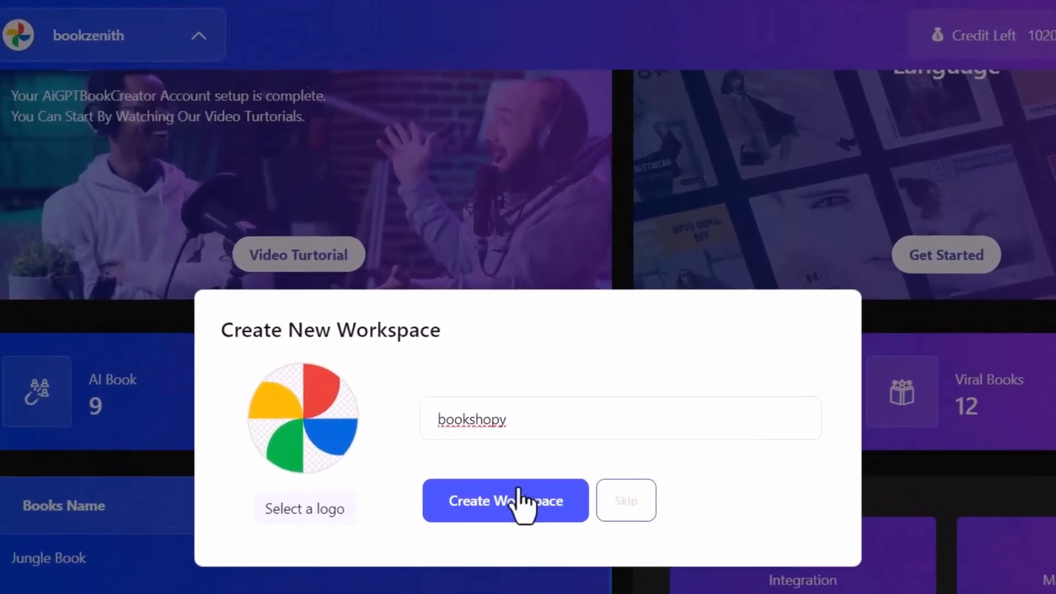
click(505, 500)
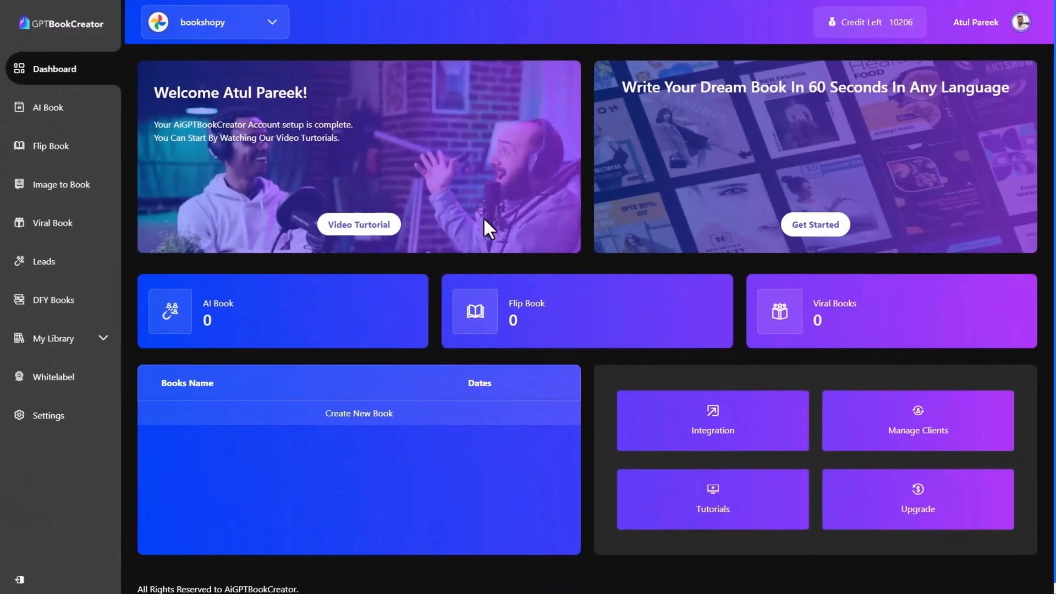
mouse_move(414, 185)
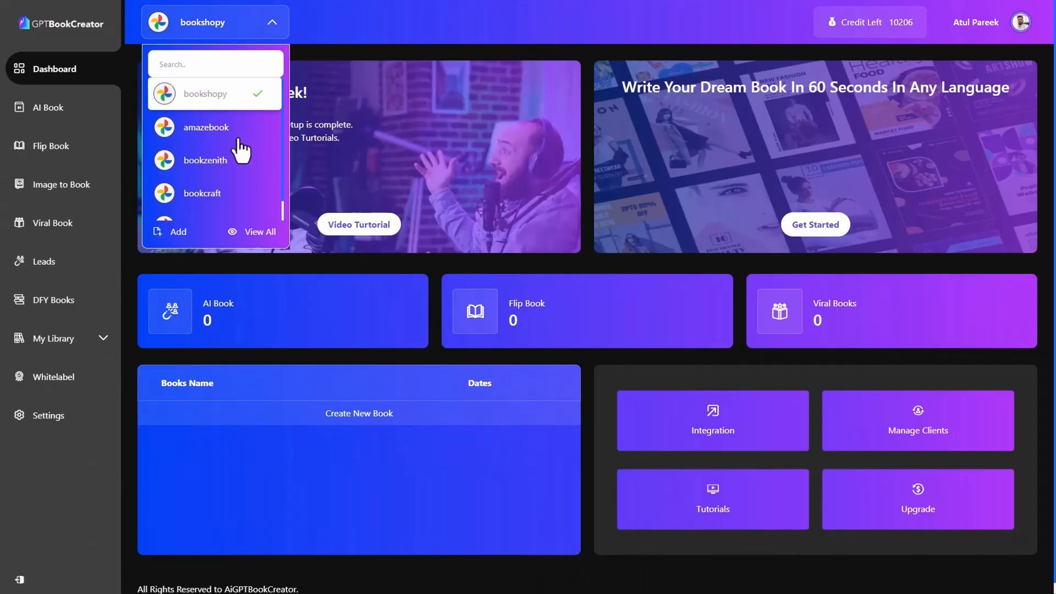
click(204, 159)
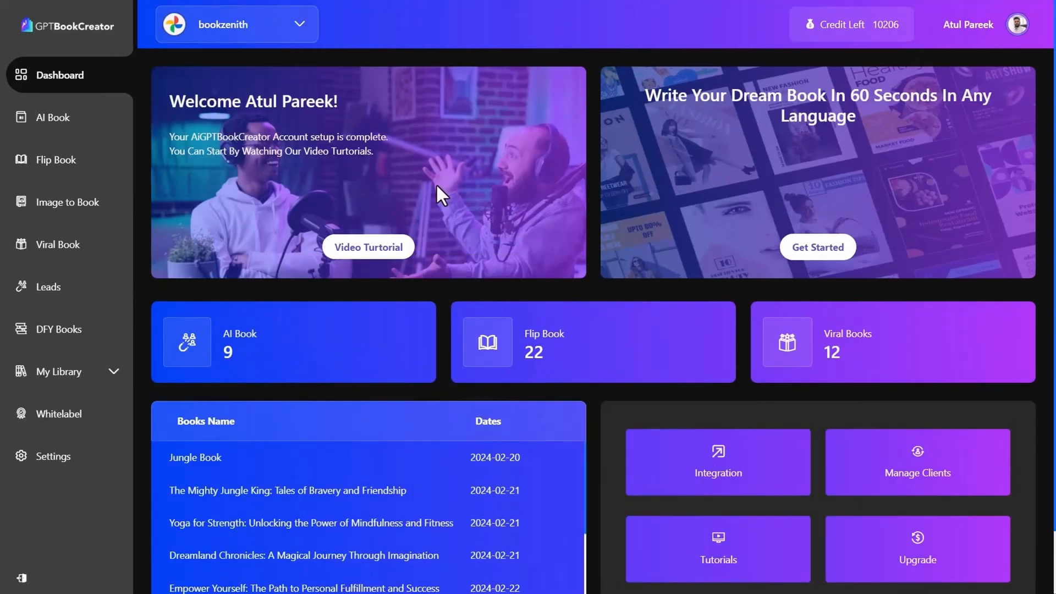
- Start a Novels-type AI book and send its keywords and overview for title suggestions
click(52, 117)
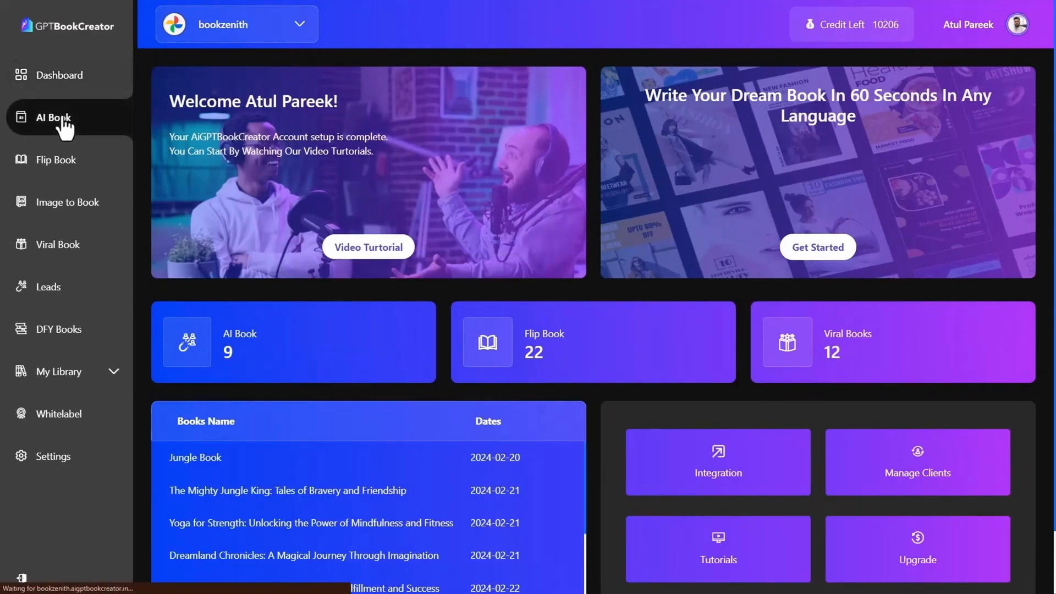
click(53, 117)
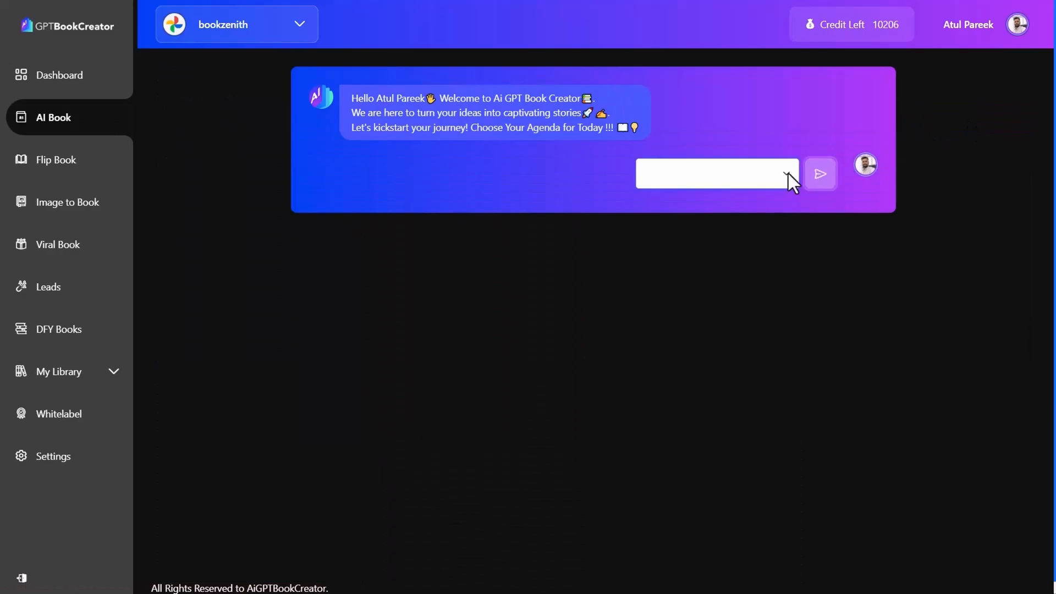
click(715, 173)
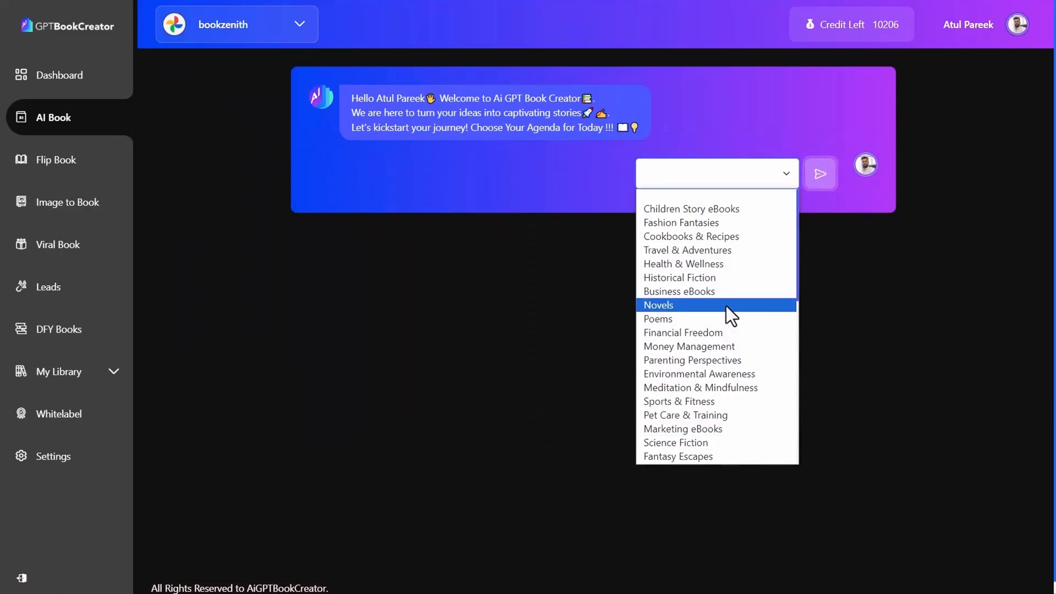
click(657, 304)
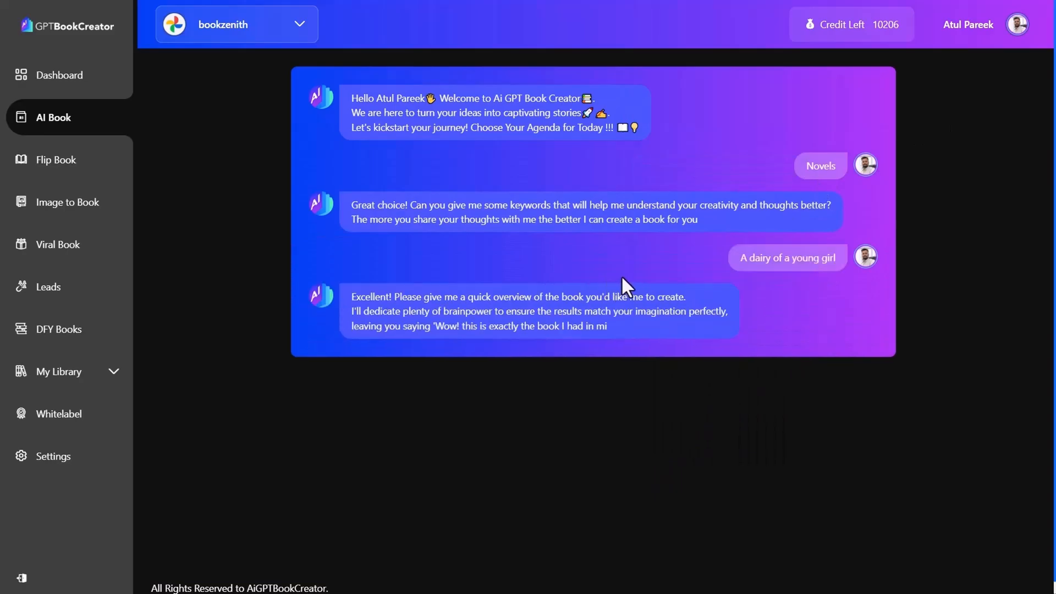
text(I want to show th)
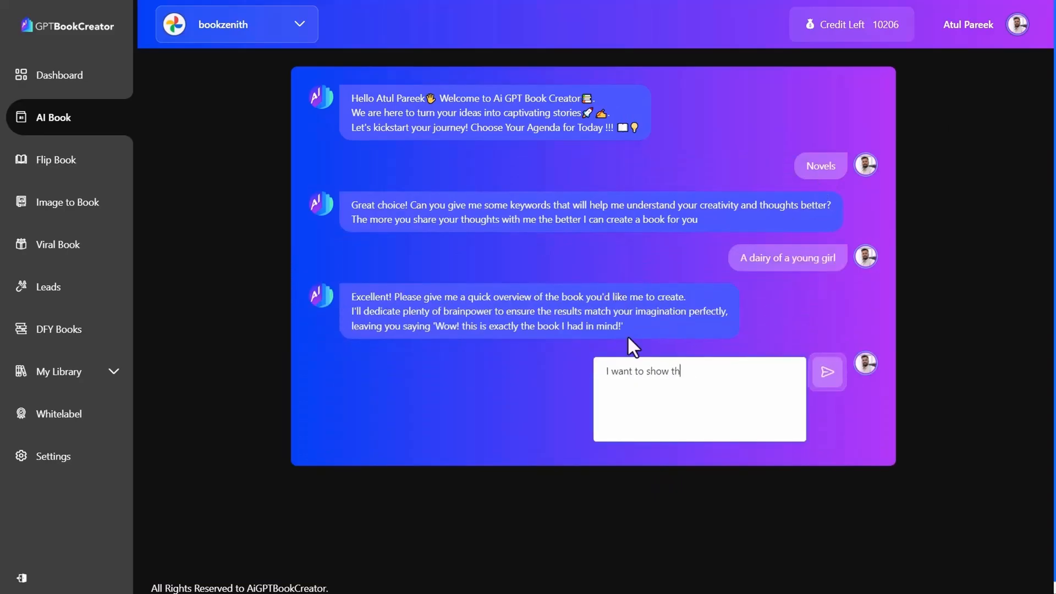
click(825, 371)
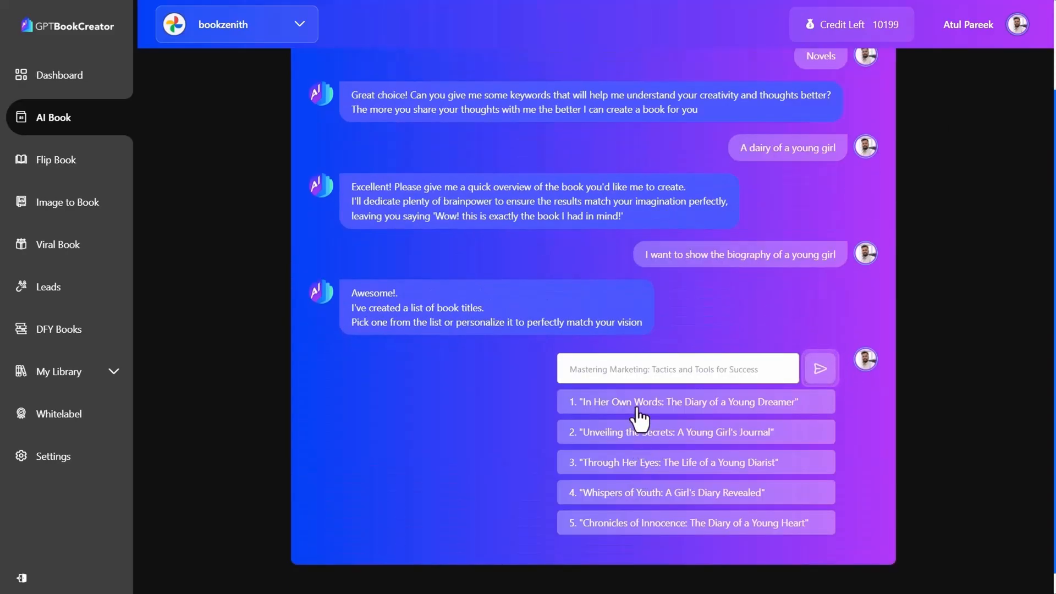
mouse_move(627, 498)
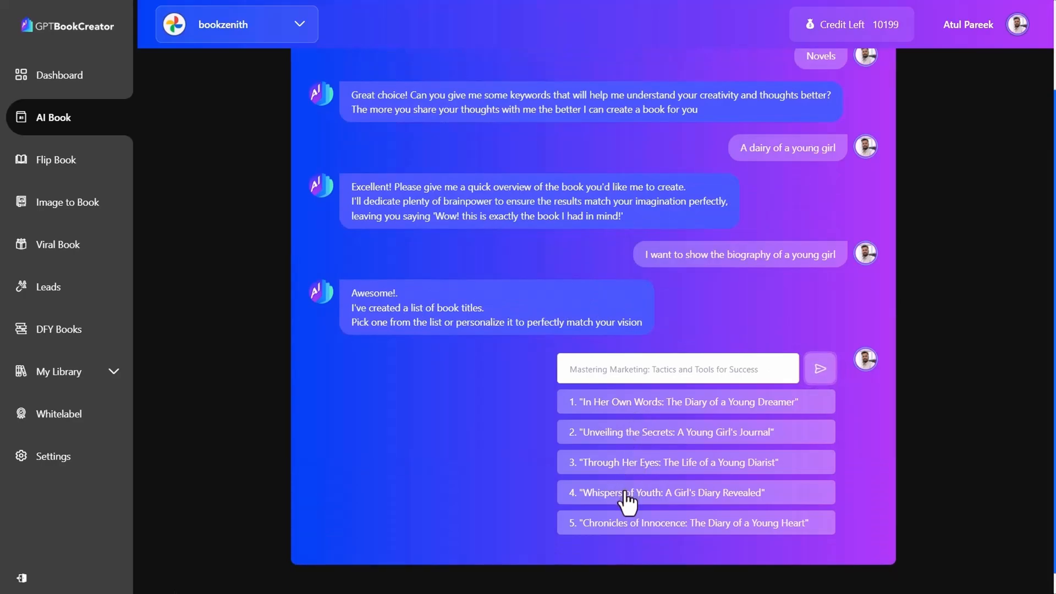
- Choose the title 'Whispers of Youth: A Girl's Diary Revealed', keeping 5 chapters in English
click(667, 492)
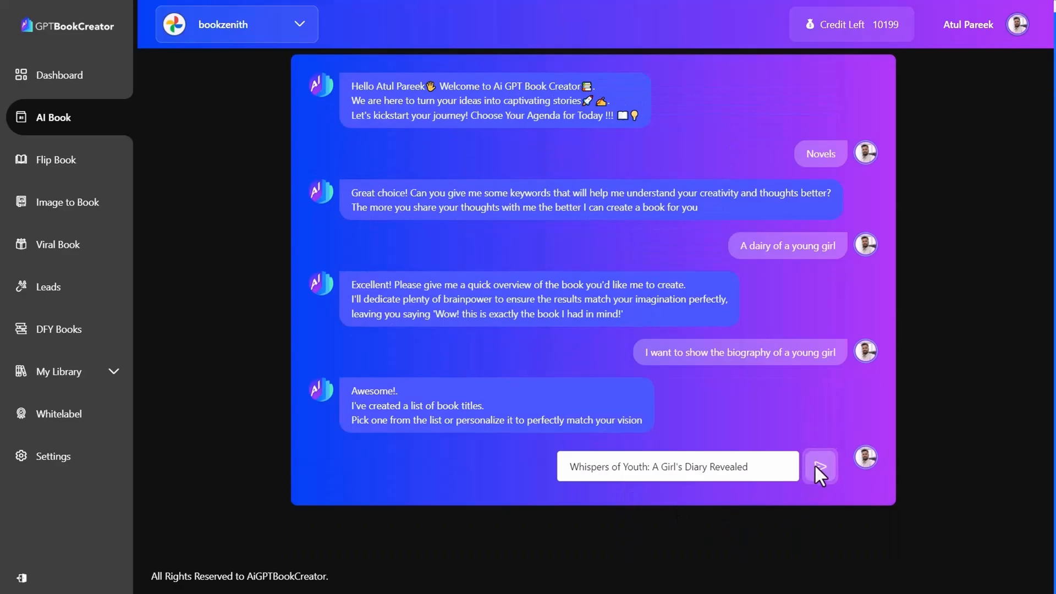
click(819, 466)
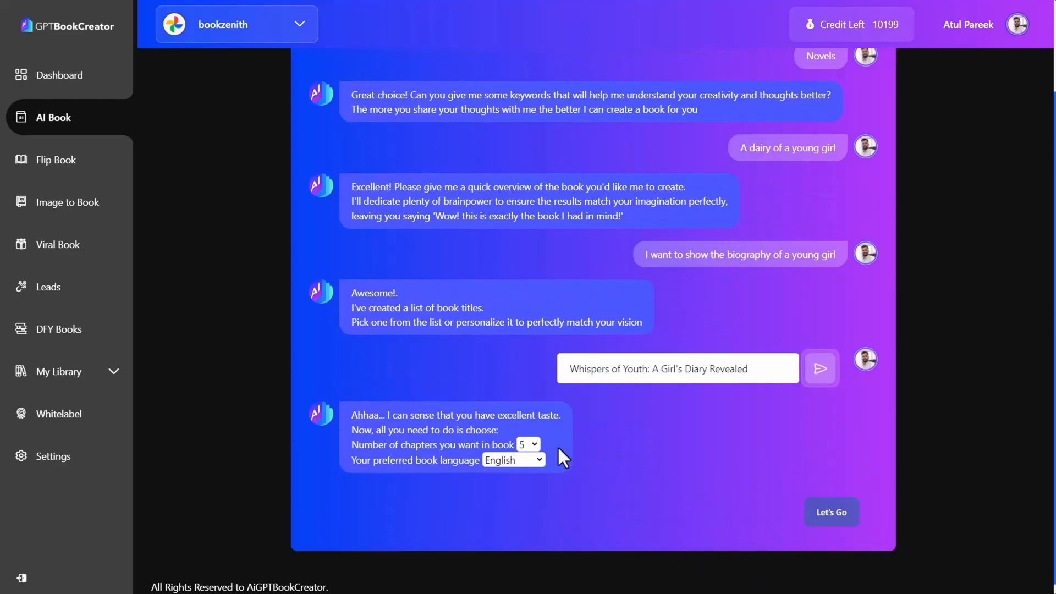
click(528, 444)
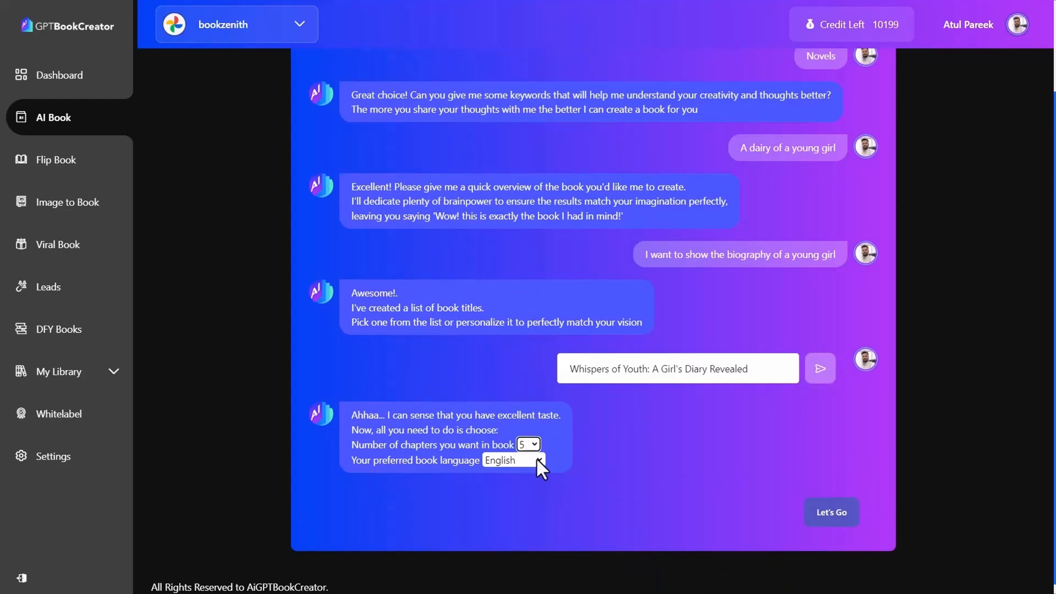
click(513, 460)
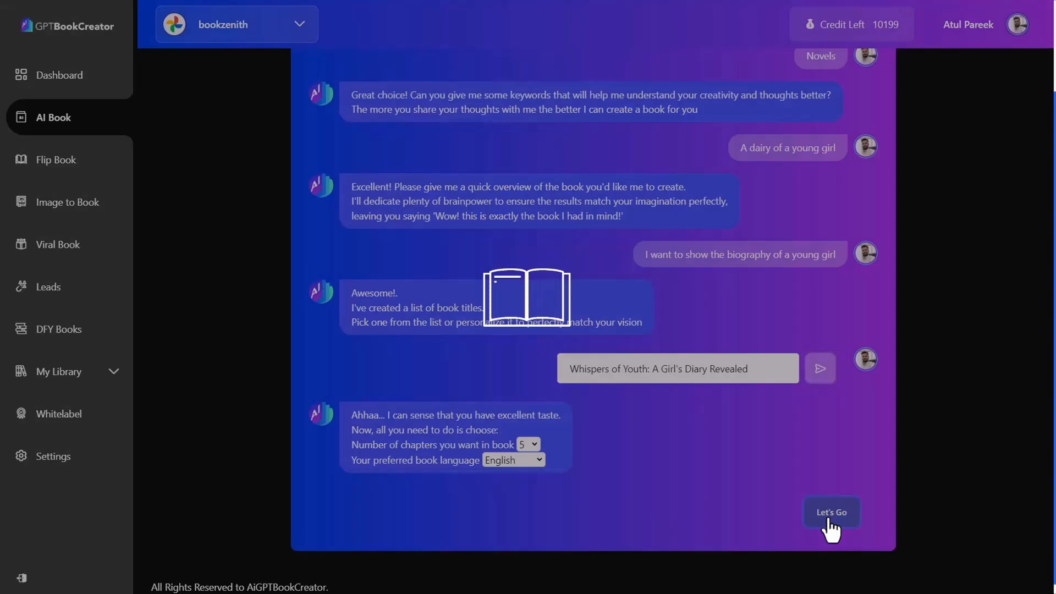
- Start generating the book and browse the Select Book Cover template gallery
click(831, 512)
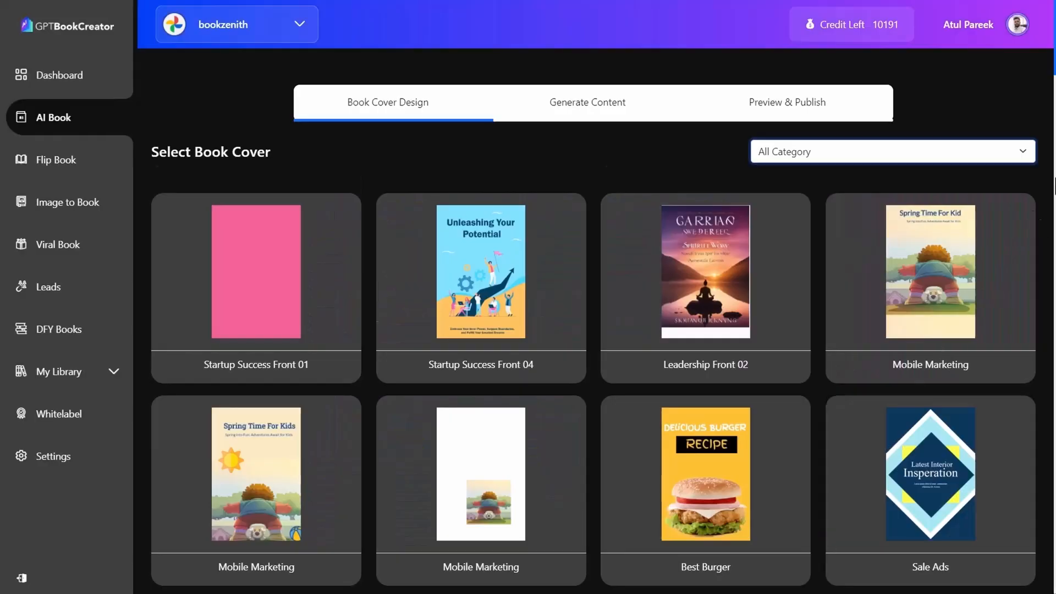
scroll(down, 3)
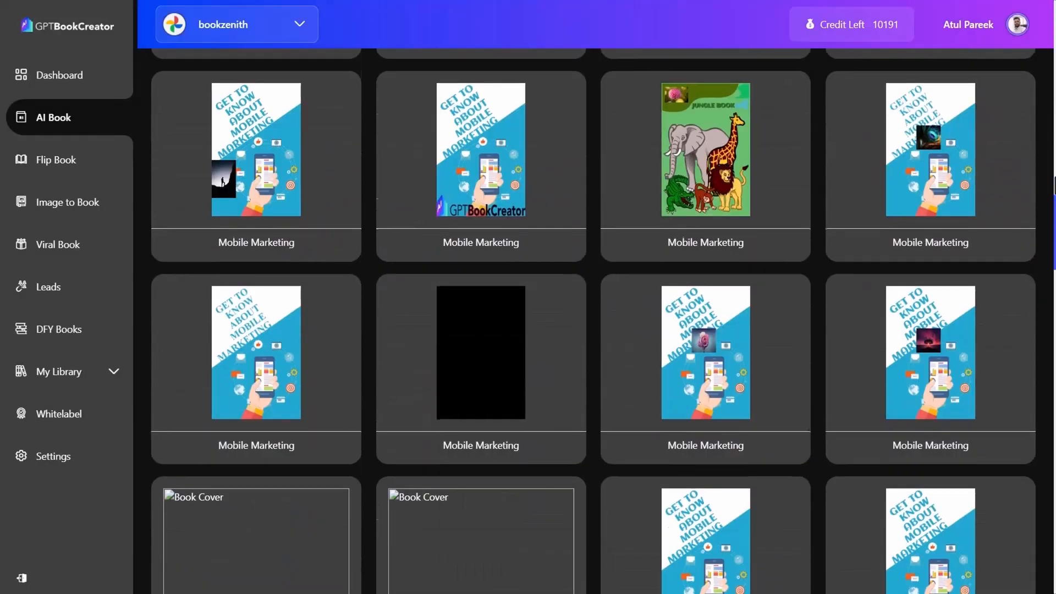
scroll(down, 3)
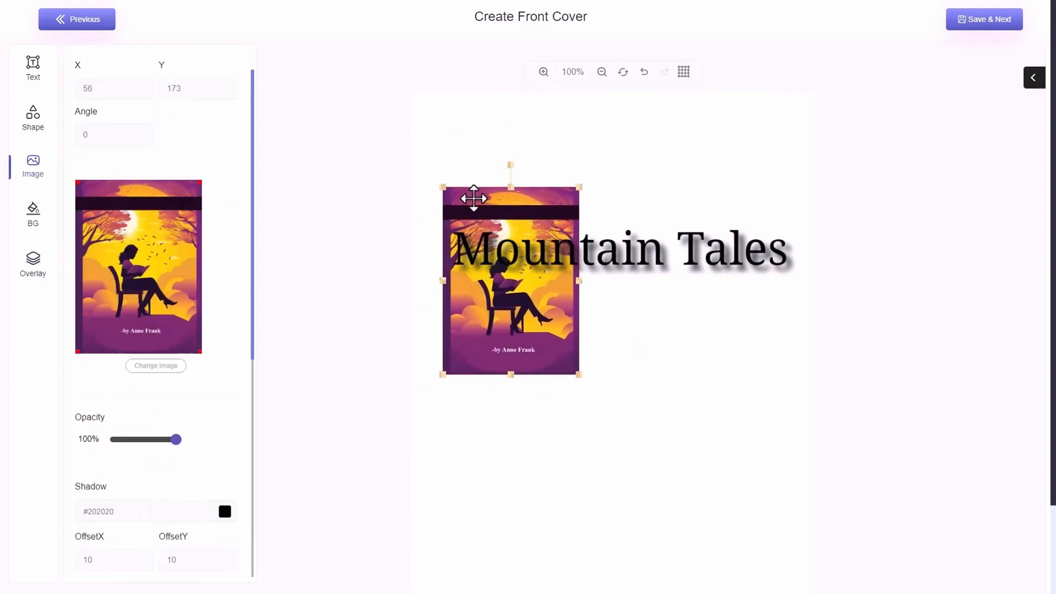
- Fill the cover with the girl-reading image, add a smaller 'A dairy of a young girl' title, and save
drag(581, 375, 576, 378)
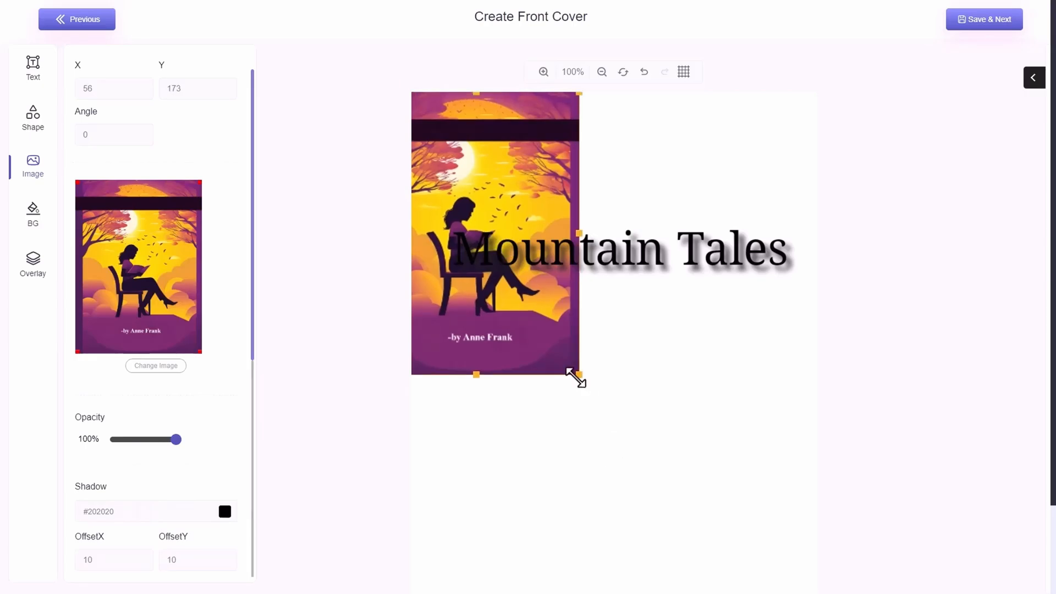
drag(576, 377, 815, 592)
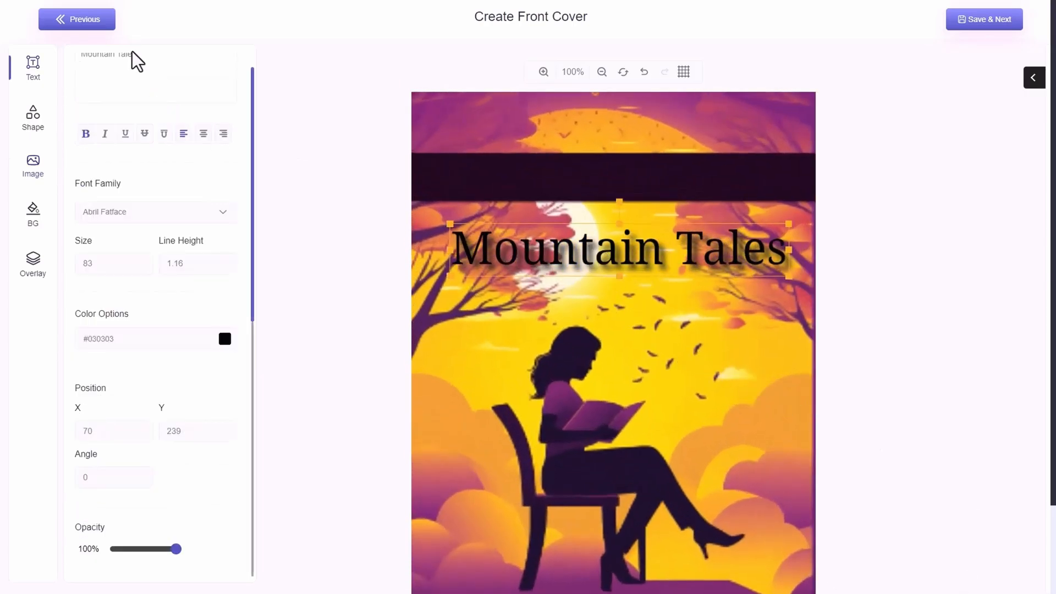
text(A dairy of a young girl)
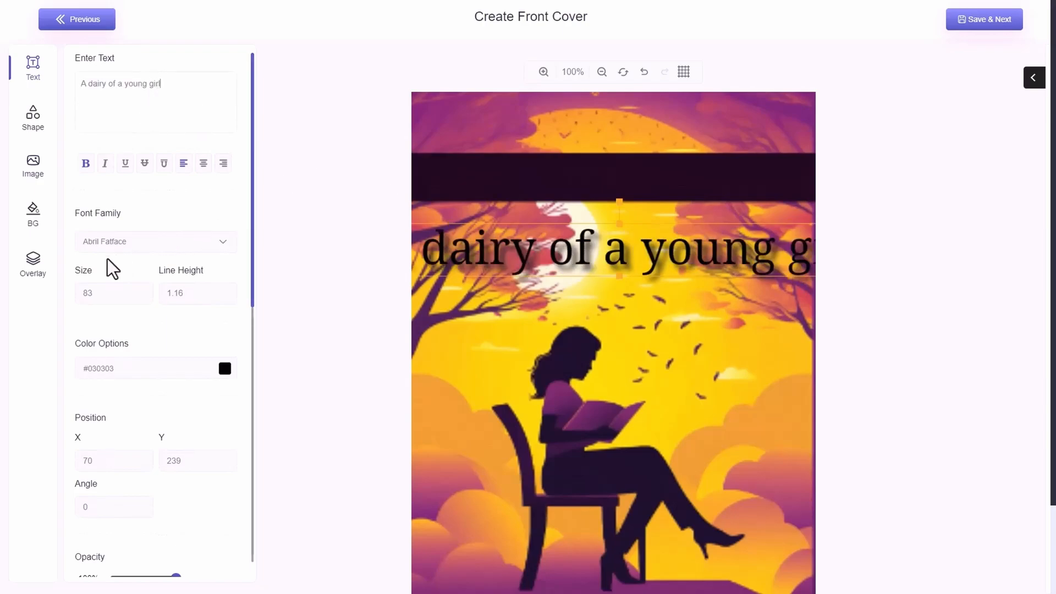
click(141, 296)
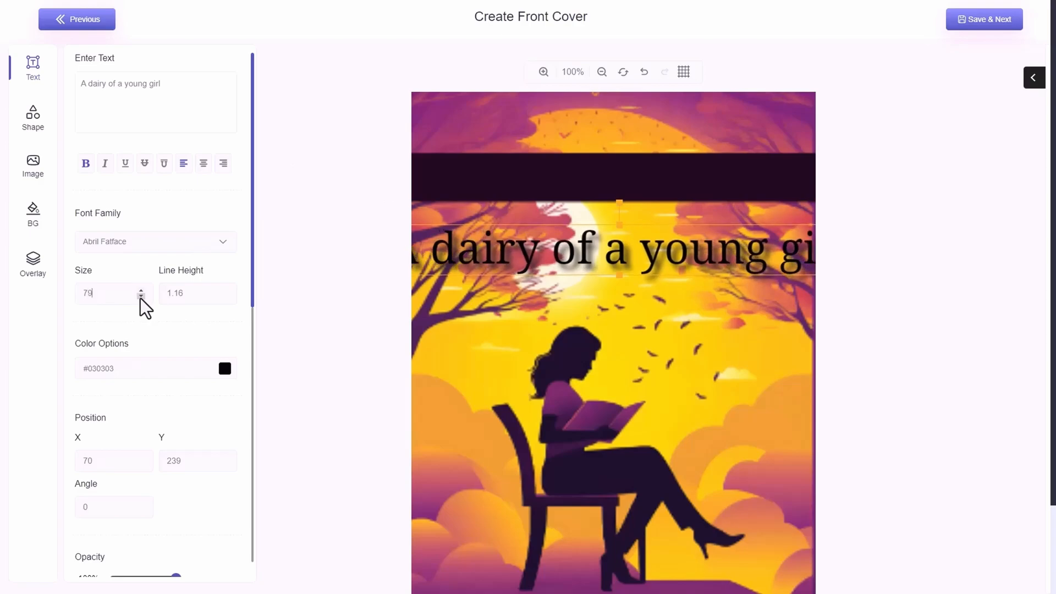
click(141, 297)
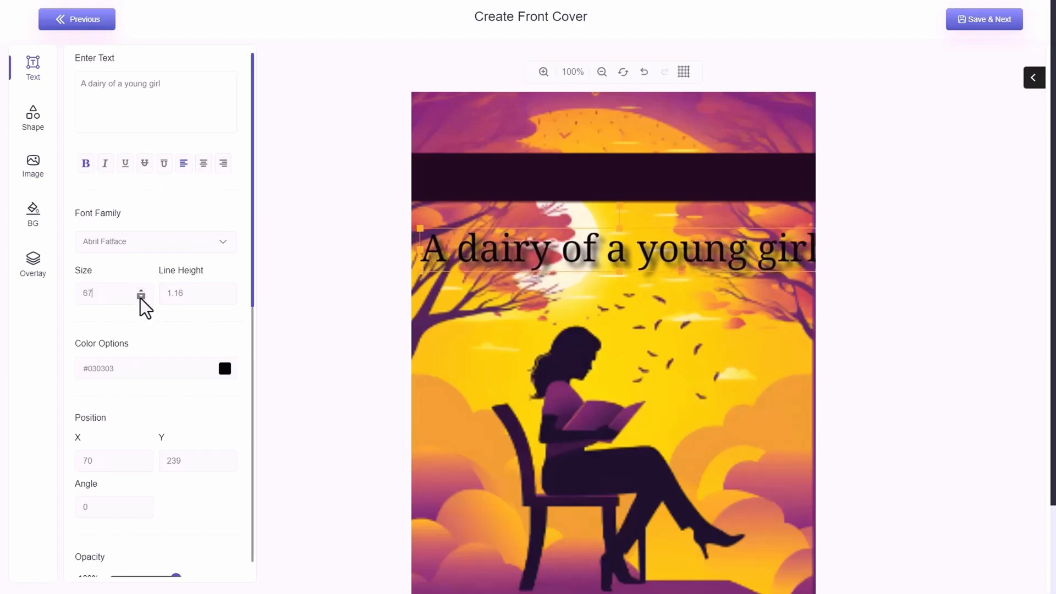
click(141, 296)
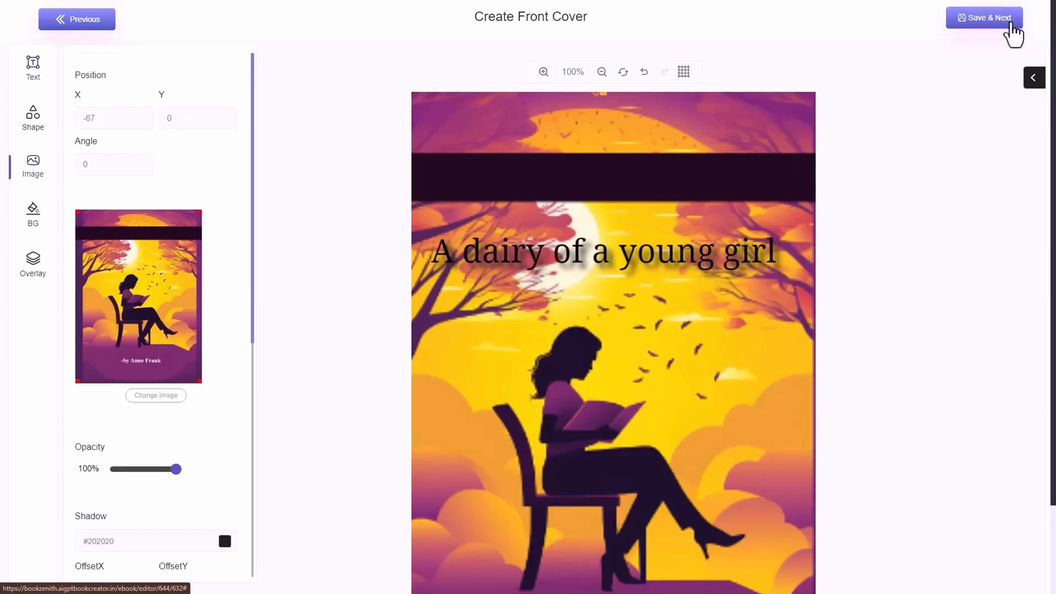
click(984, 17)
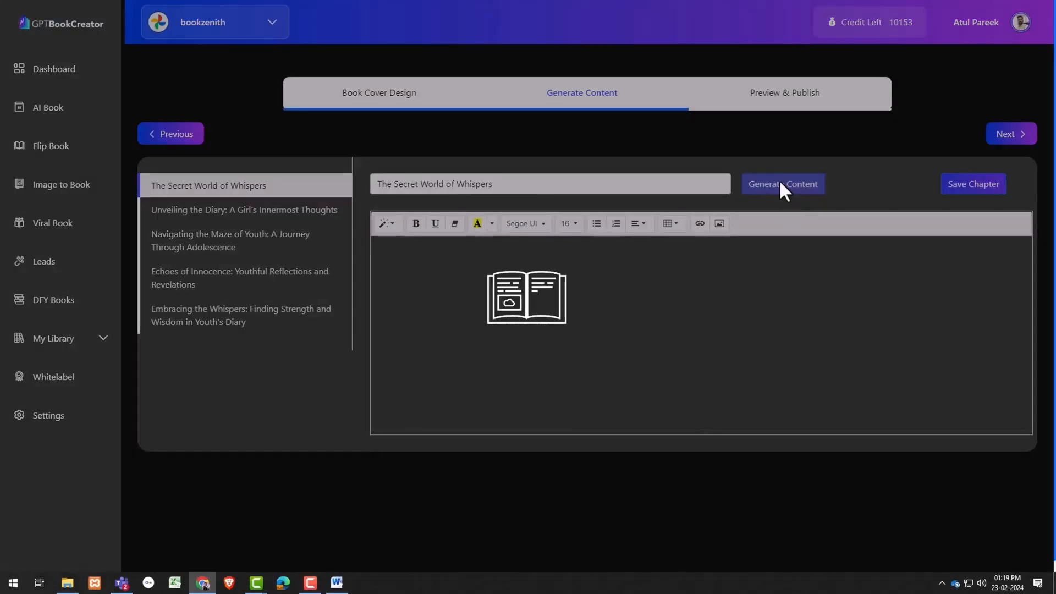
- Generate chapters 1 and 2, append a 'Please have a look at the' offers note, and save
click(783, 183)
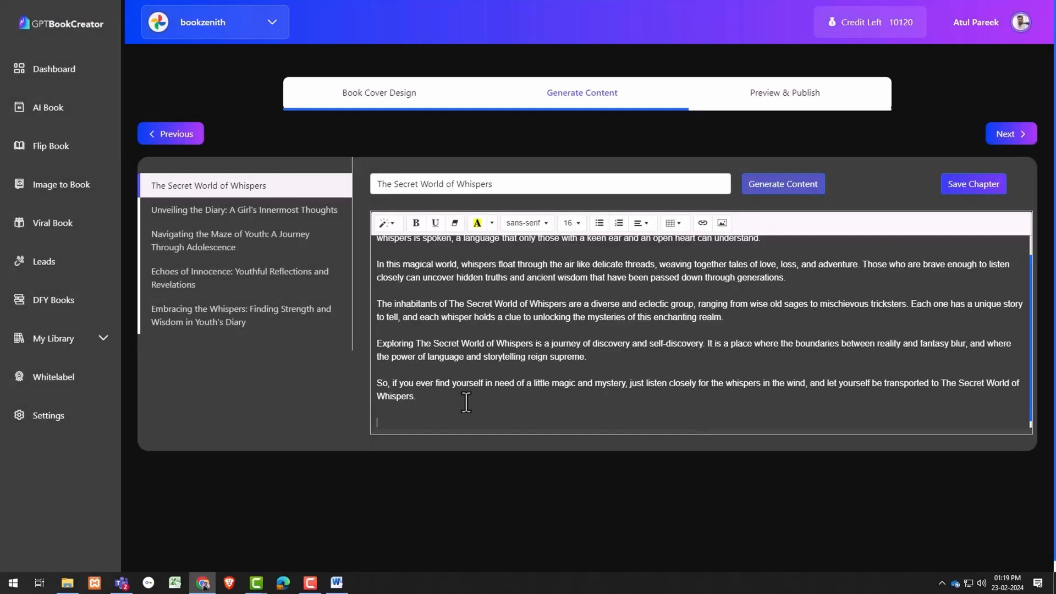
text(Please)
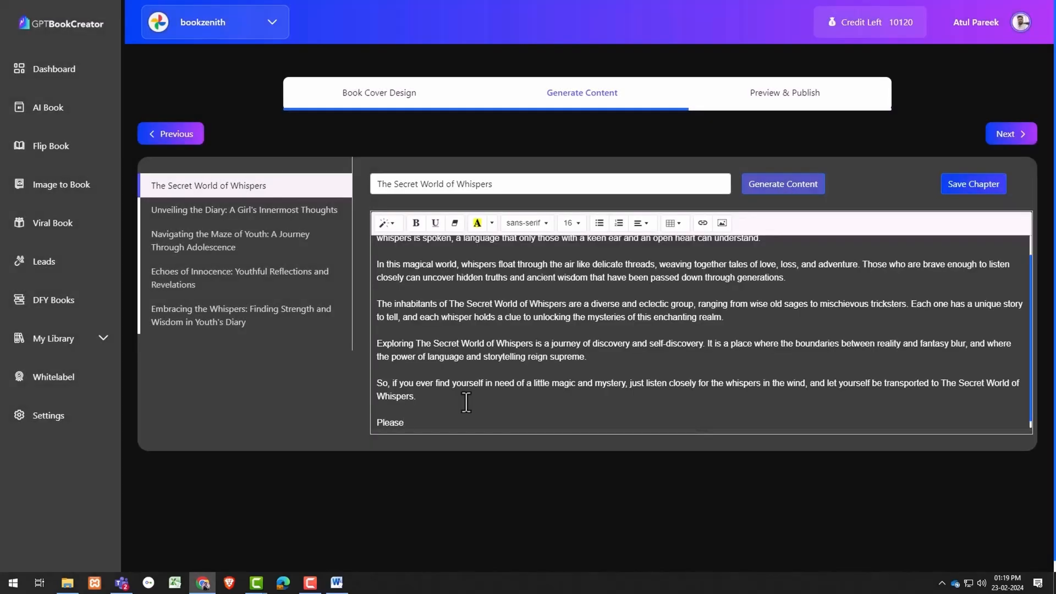
text(have a look at these Offer  -)
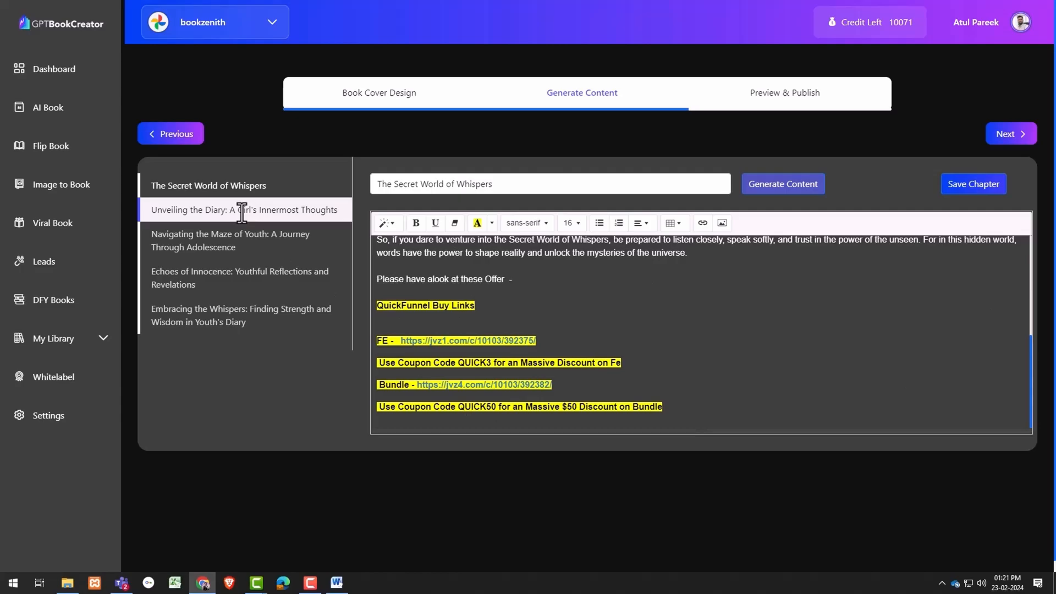
click(782, 183)
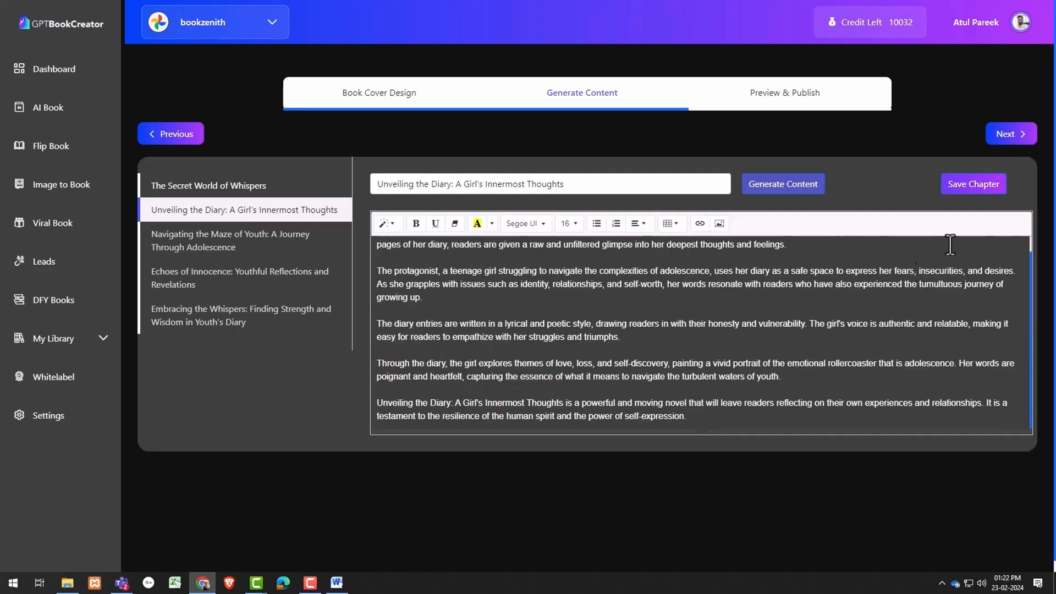
click(972, 183)
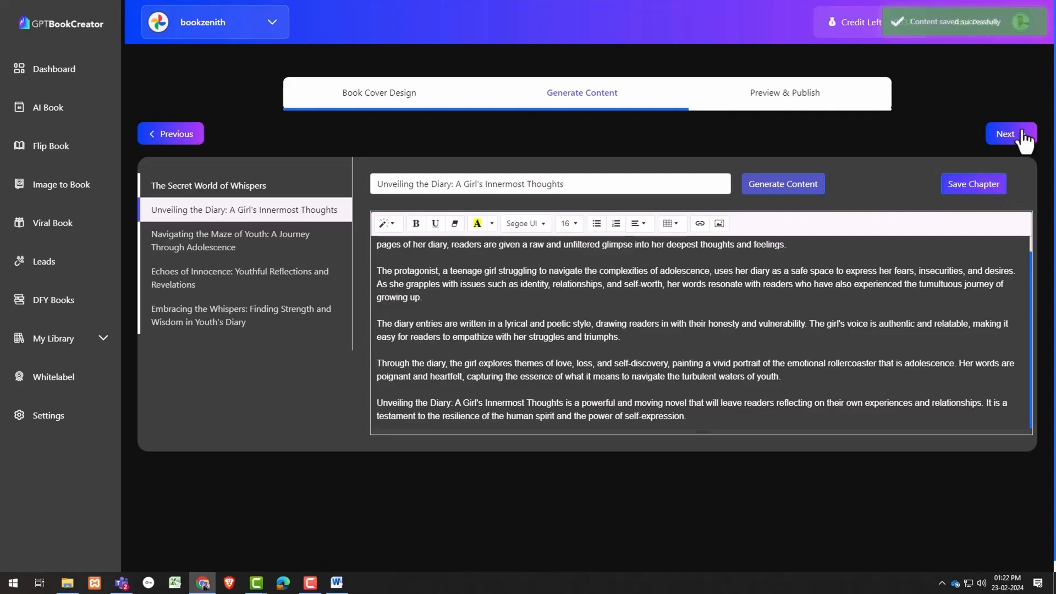
click(1004, 133)
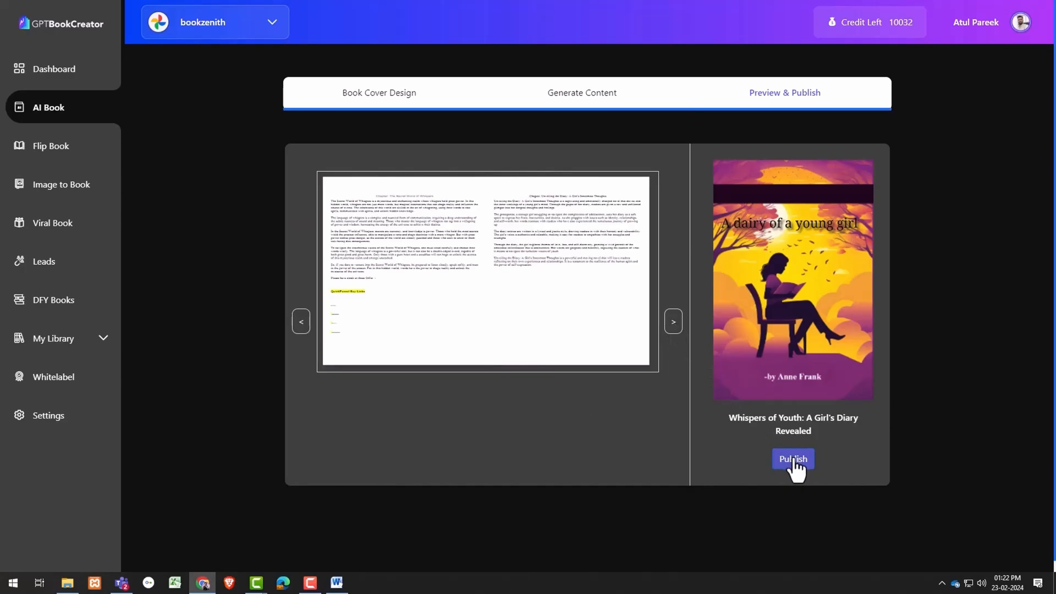
- Publish 'Whispers of Youth: A Girl's Diary Revealed' and go to the Flip Book library
click(792, 459)
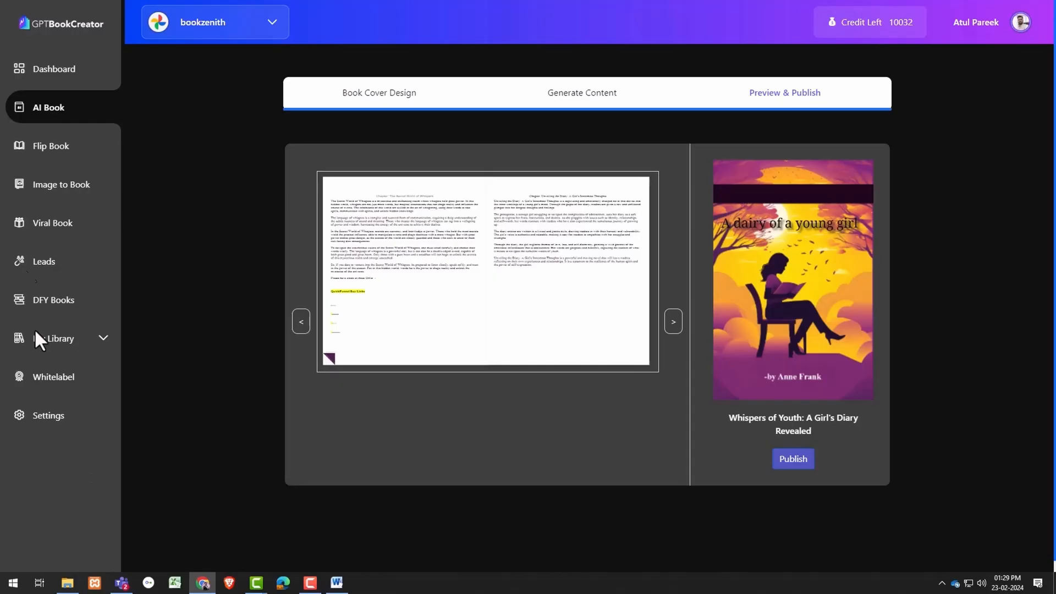
click(51, 145)
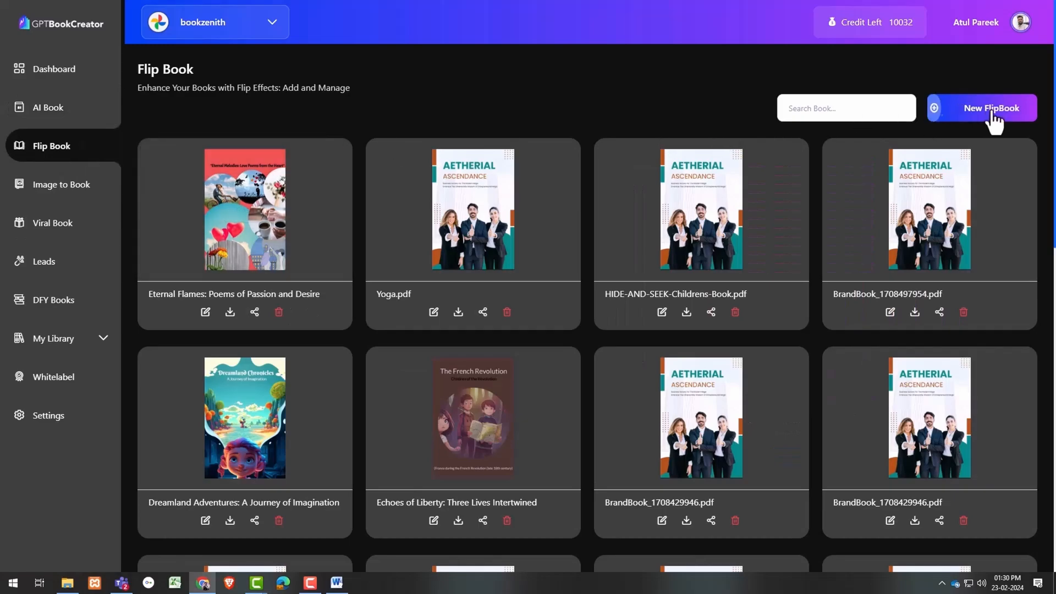
- Make a Peel Flip flip book from 'Empower Yourself' and page through its preview
click(992, 108)
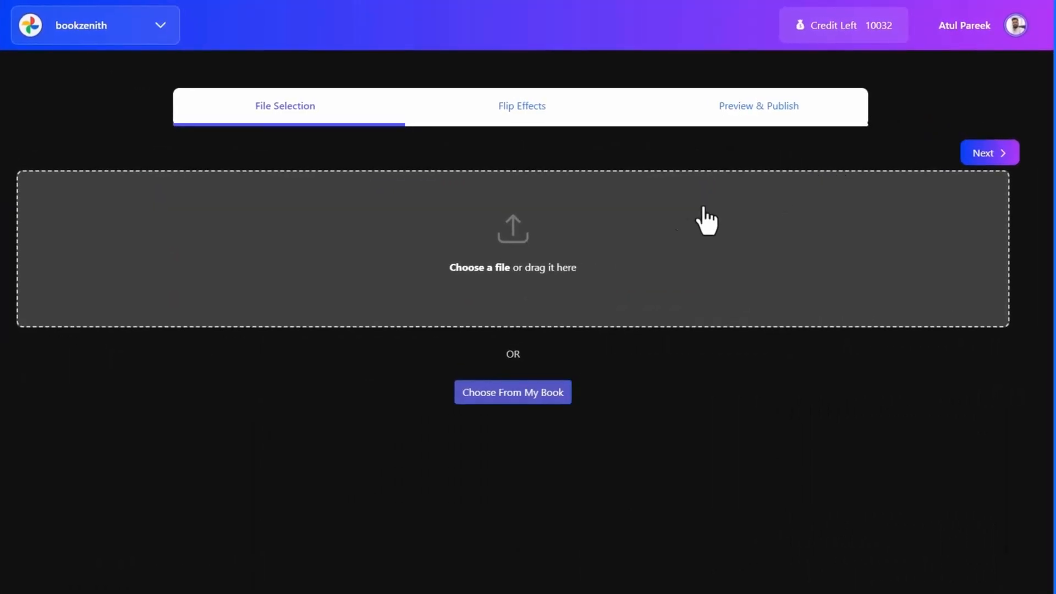
mouse_move(513, 283)
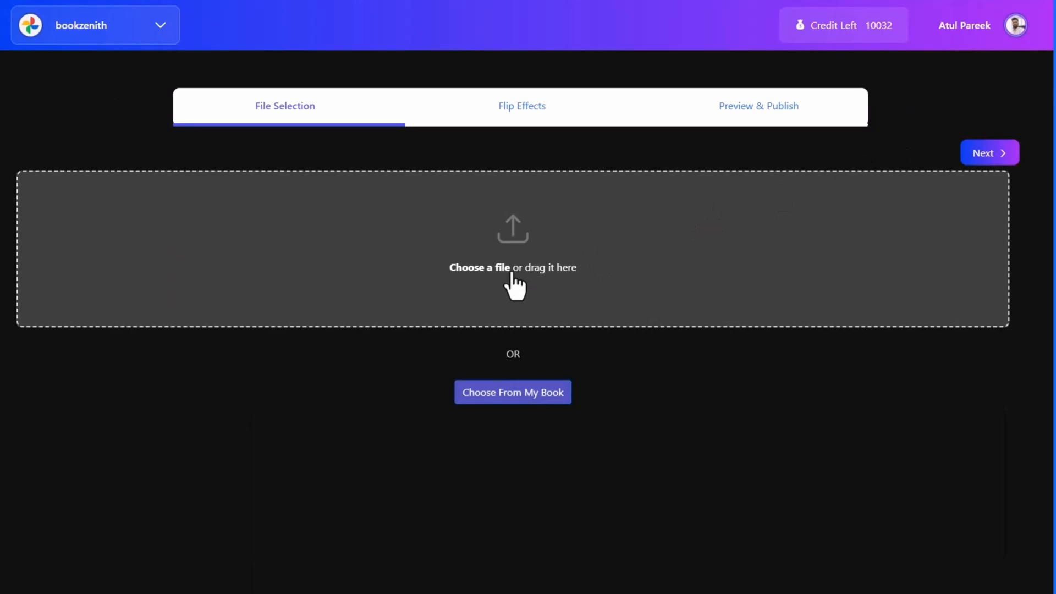
click(512, 392)
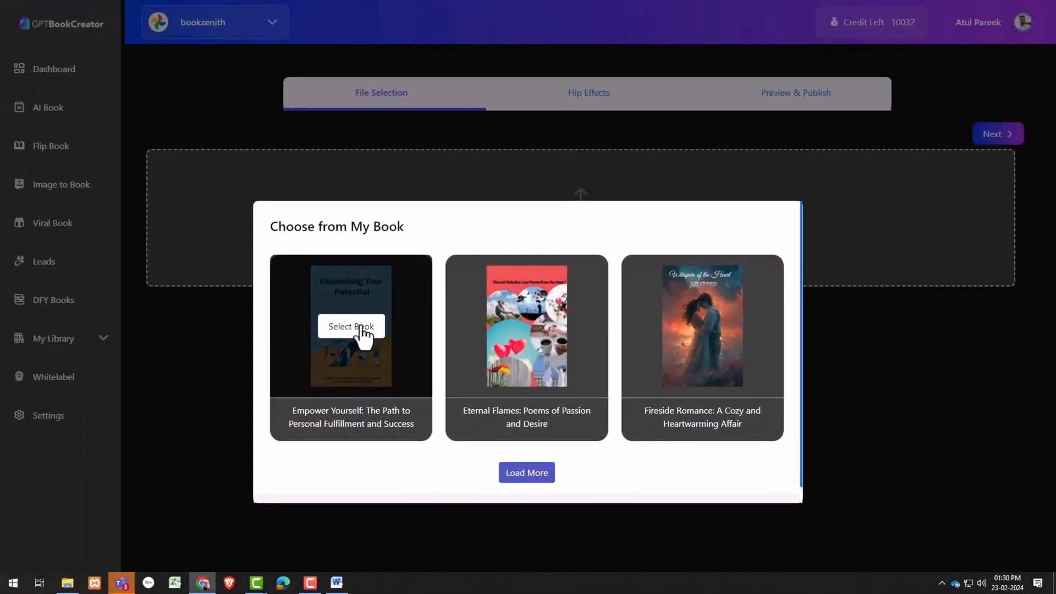
click(350, 327)
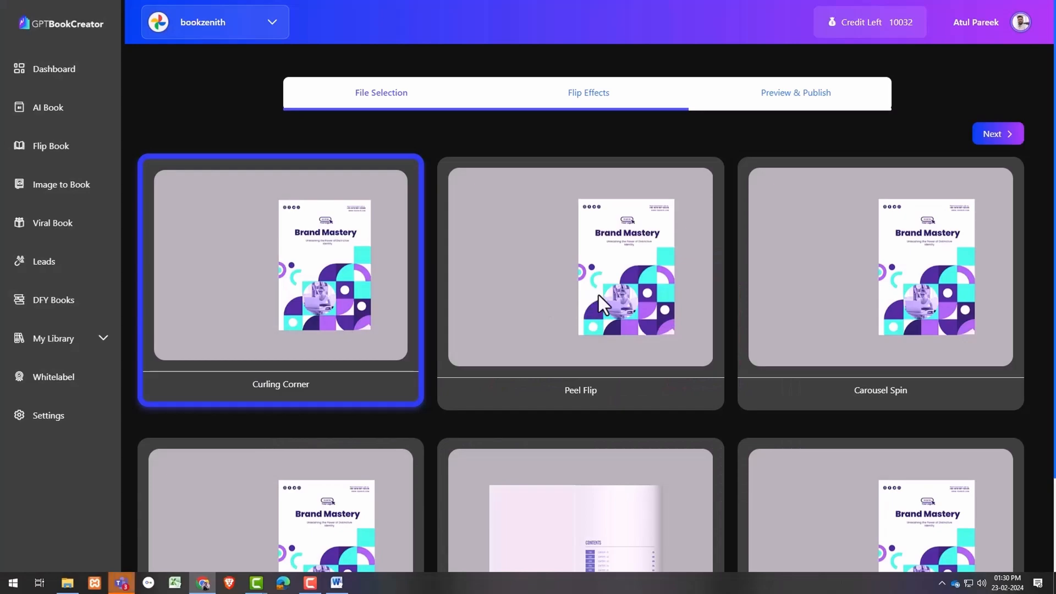
click(578, 282)
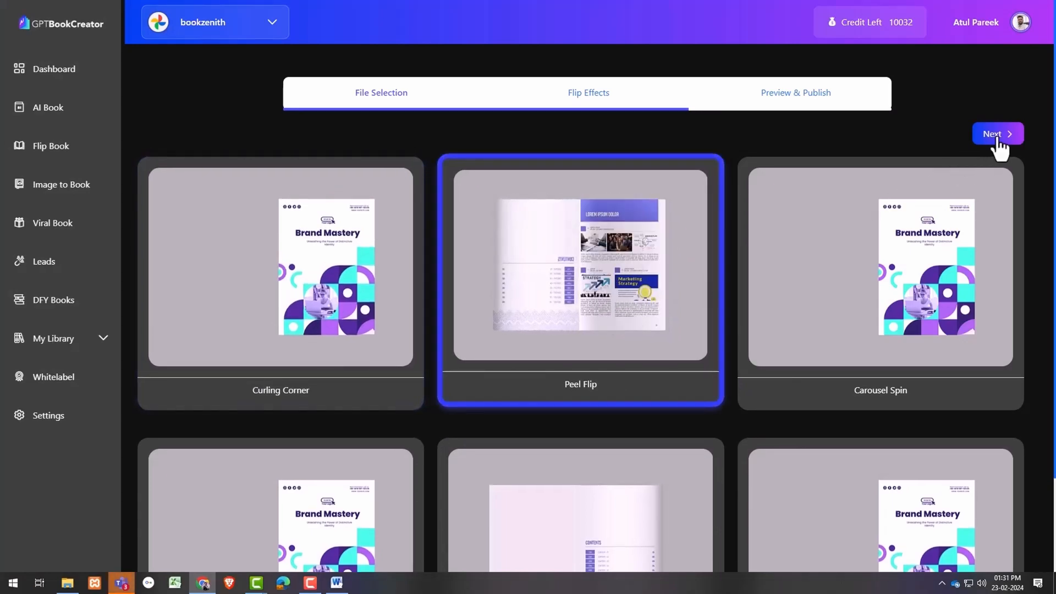
click(997, 133)
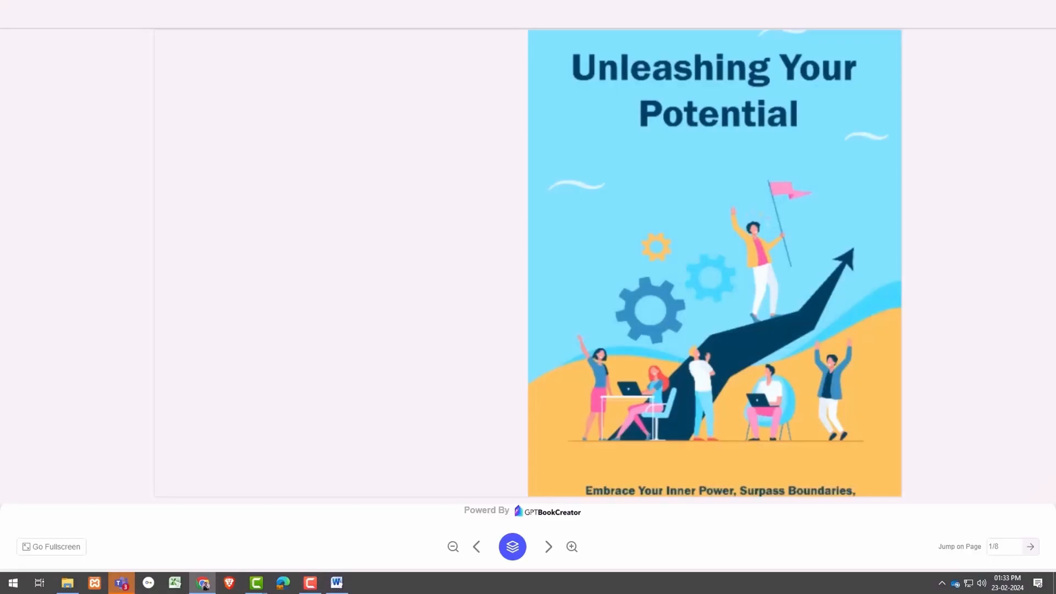
mouse_move(665, 507)
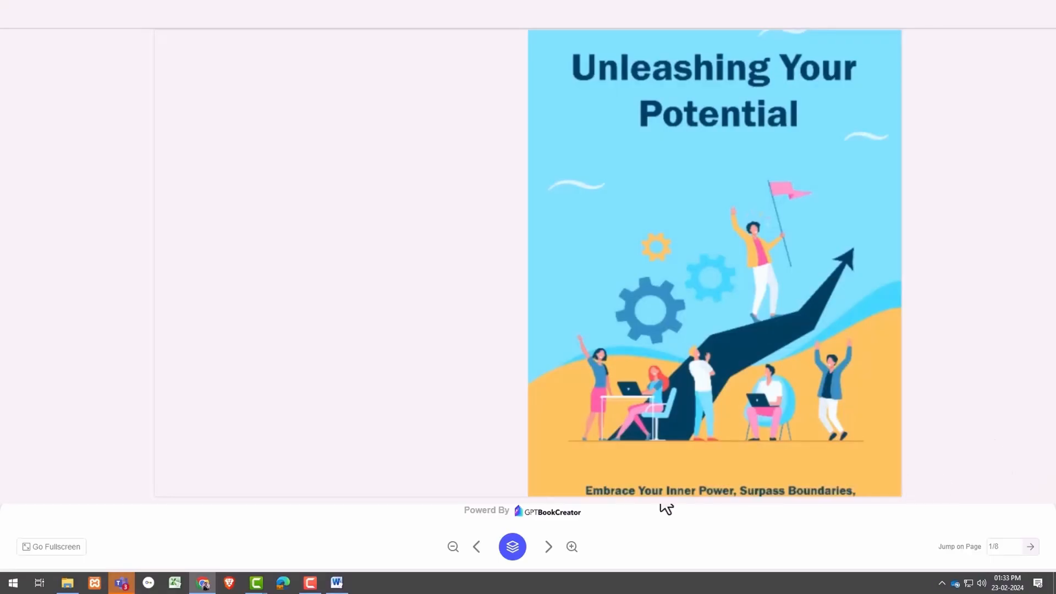
click(549, 546)
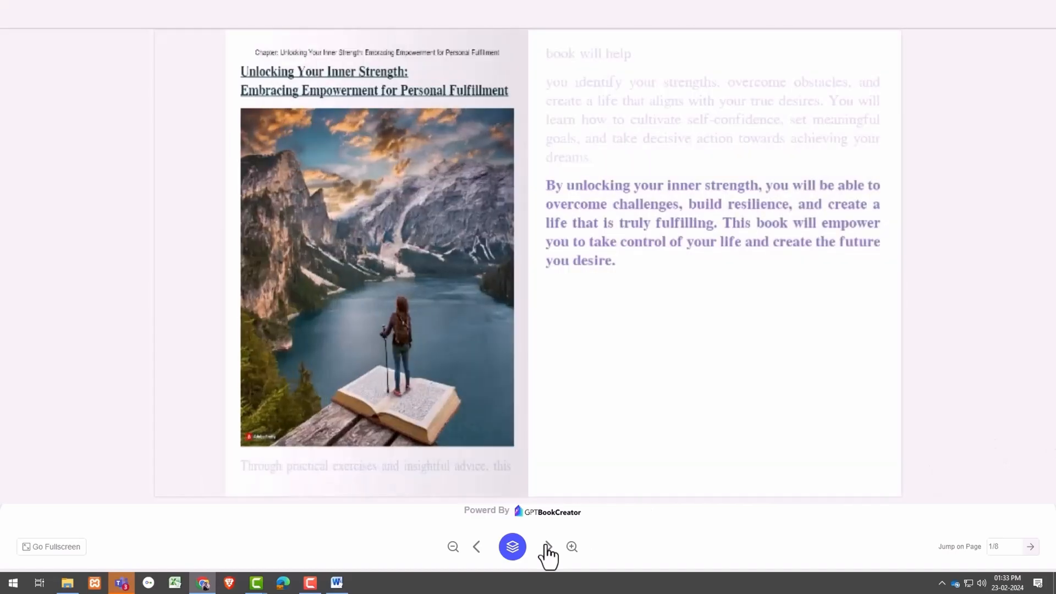
click(548, 546)
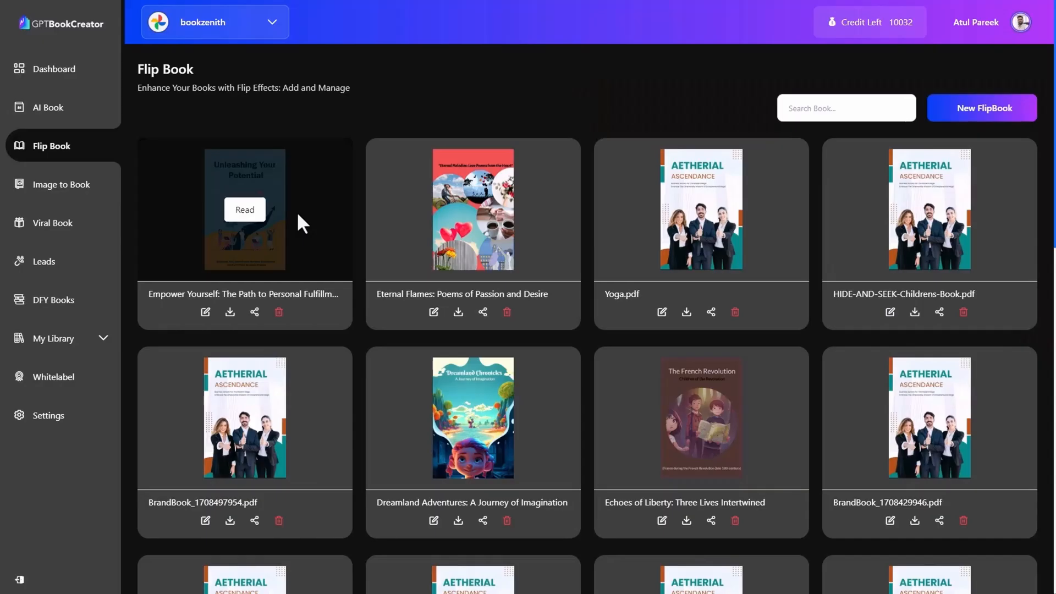
mouse_move(232, 209)
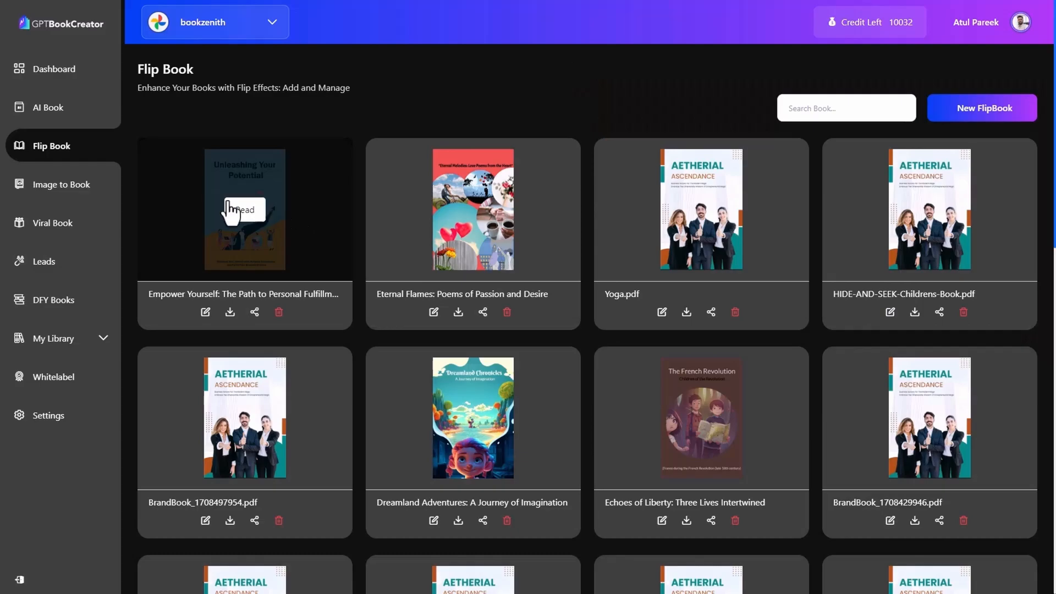
- Read the Empower Yourself flip book, then create a Flip Effects 2 image book and preview three pages
click(63, 184)
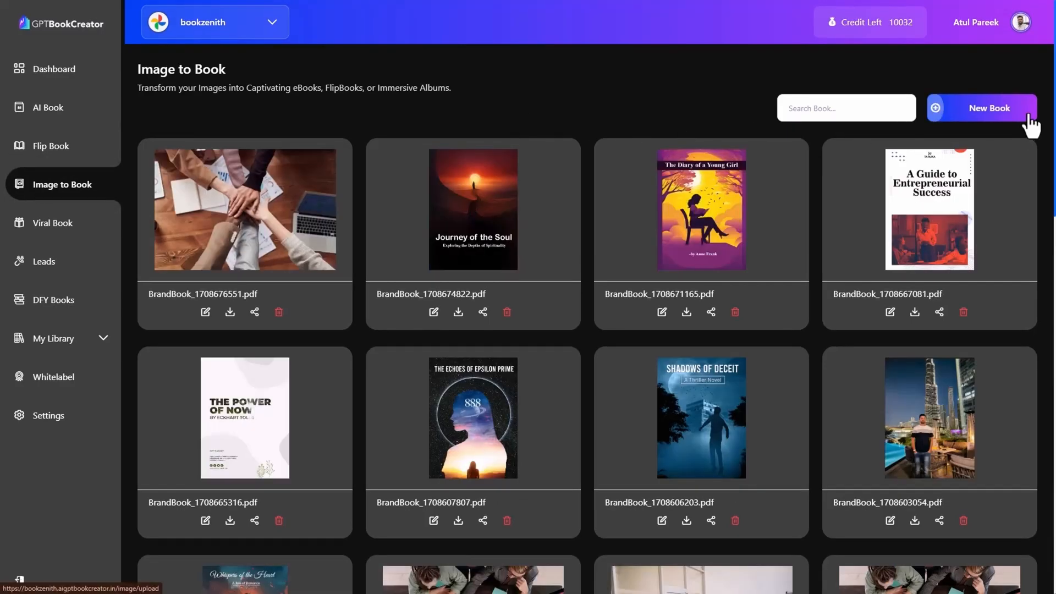
click(981, 108)
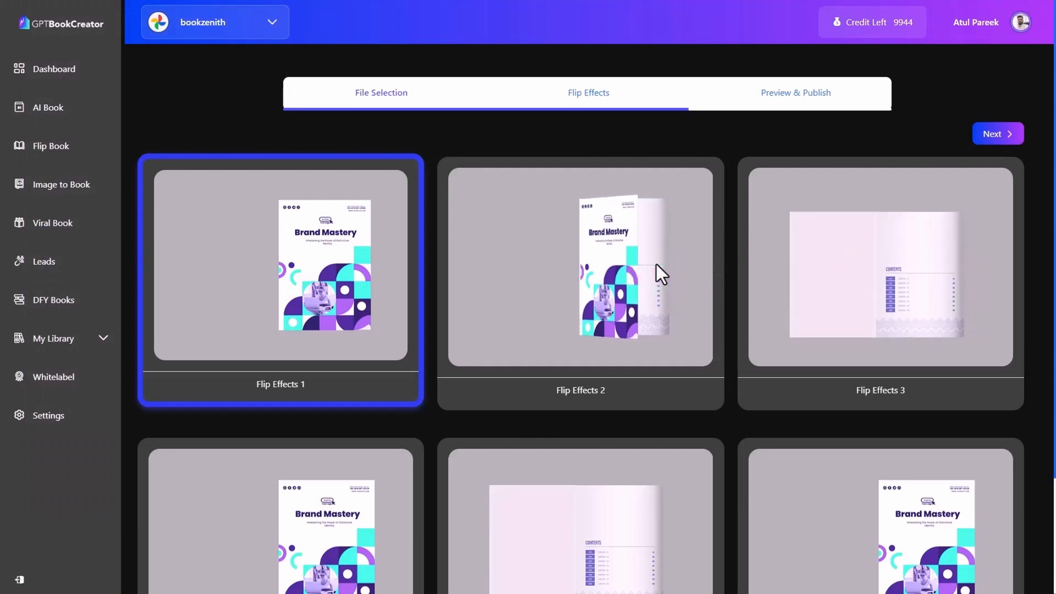
click(579, 264)
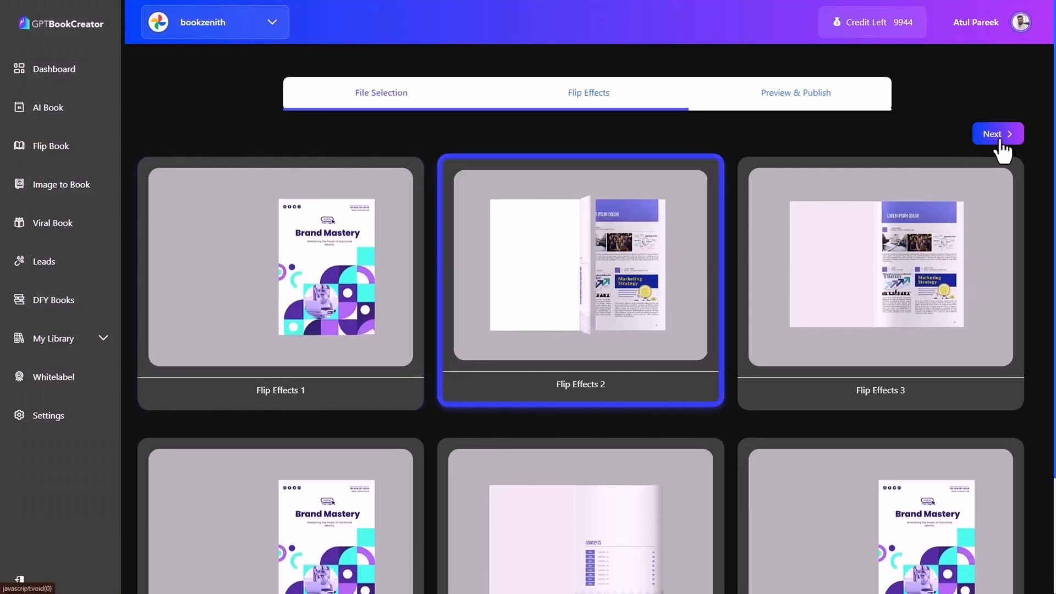
click(997, 133)
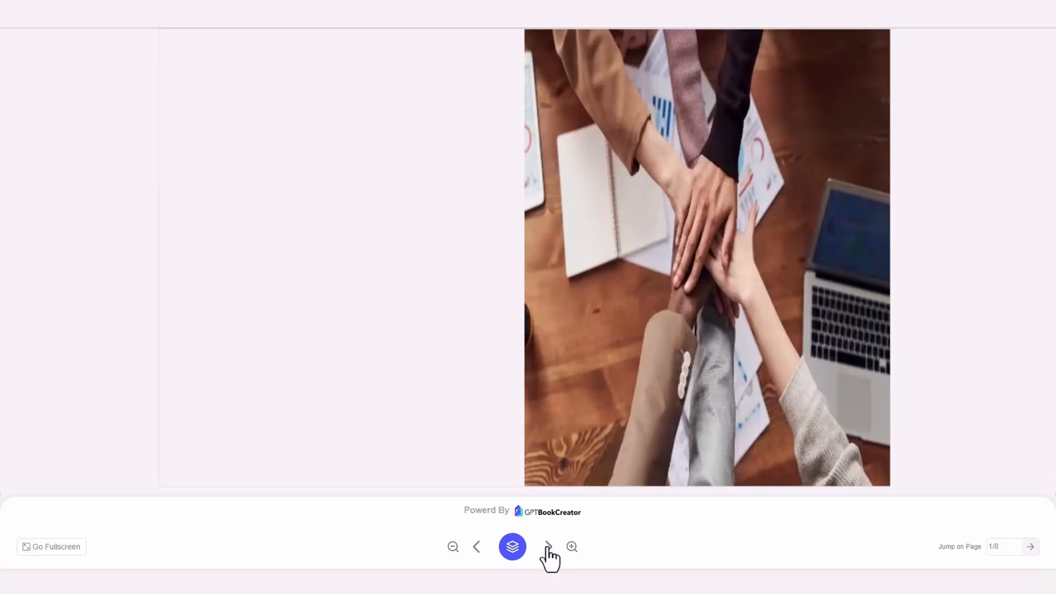
click(548, 546)
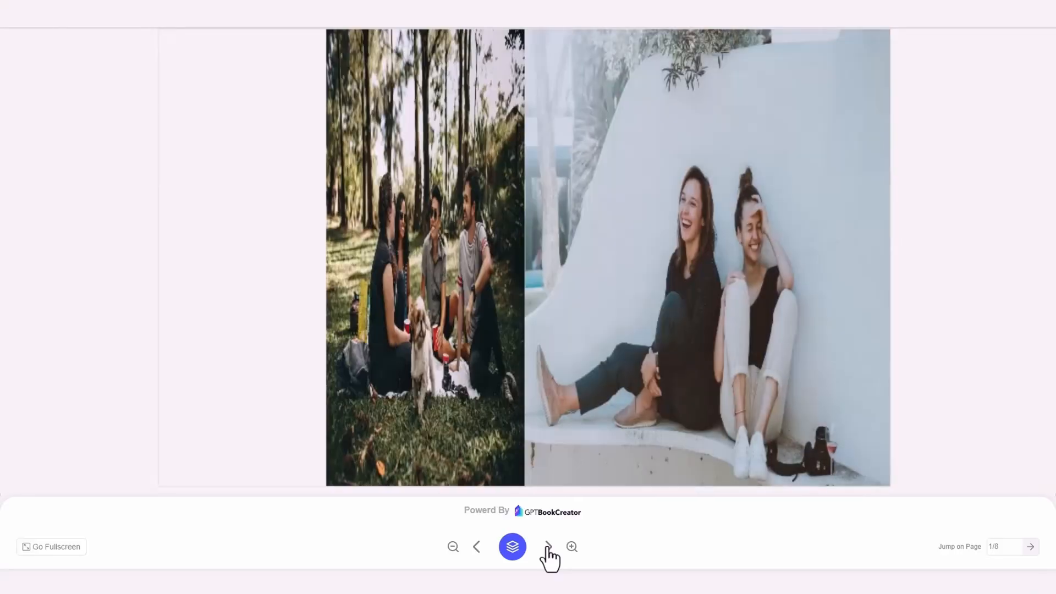
click(548, 546)
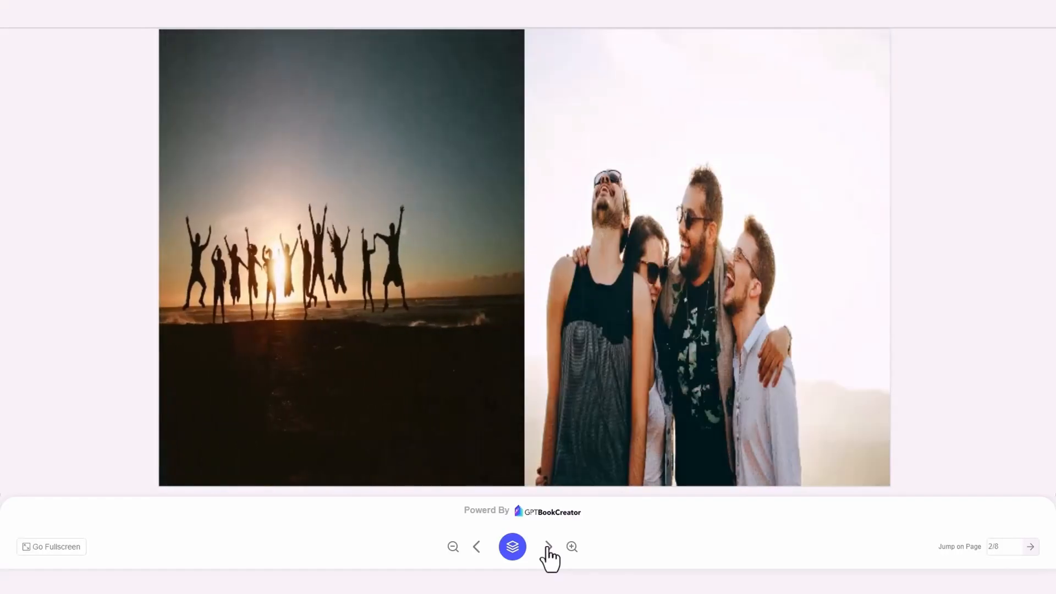
click(548, 546)
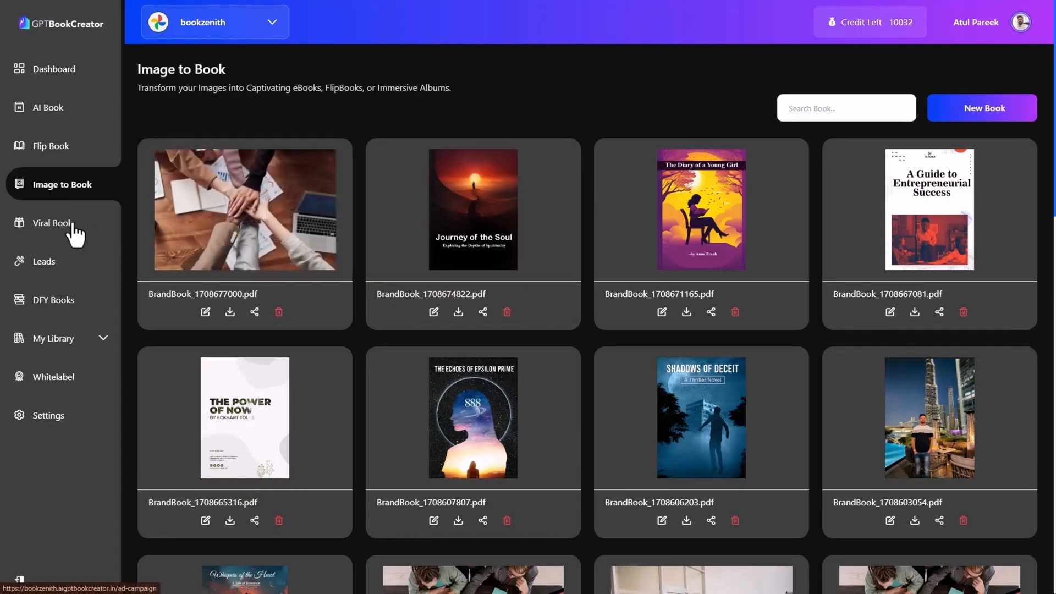
- Start a viral book campaign named 'Black Friday Sale' and browse its popup templates
click(51, 222)
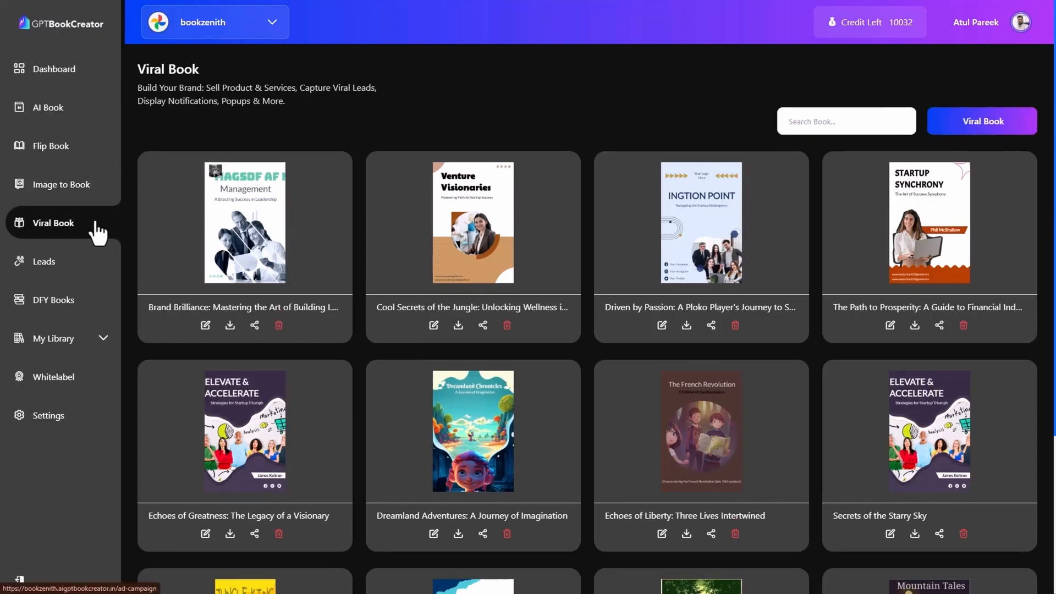
mouse_move(980, 121)
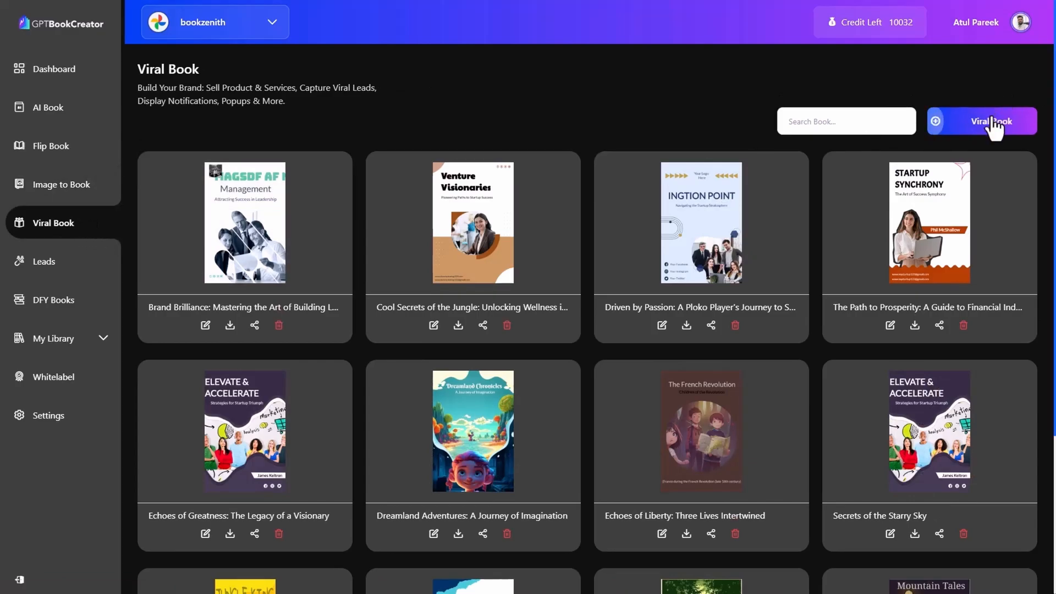
click(981, 121)
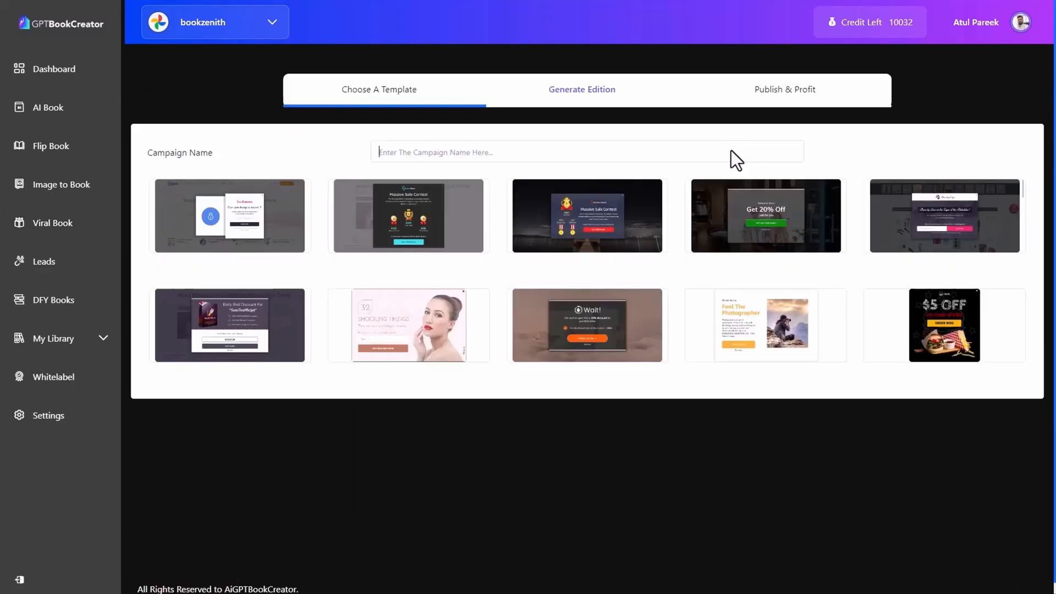
text(Black Friday Sale)
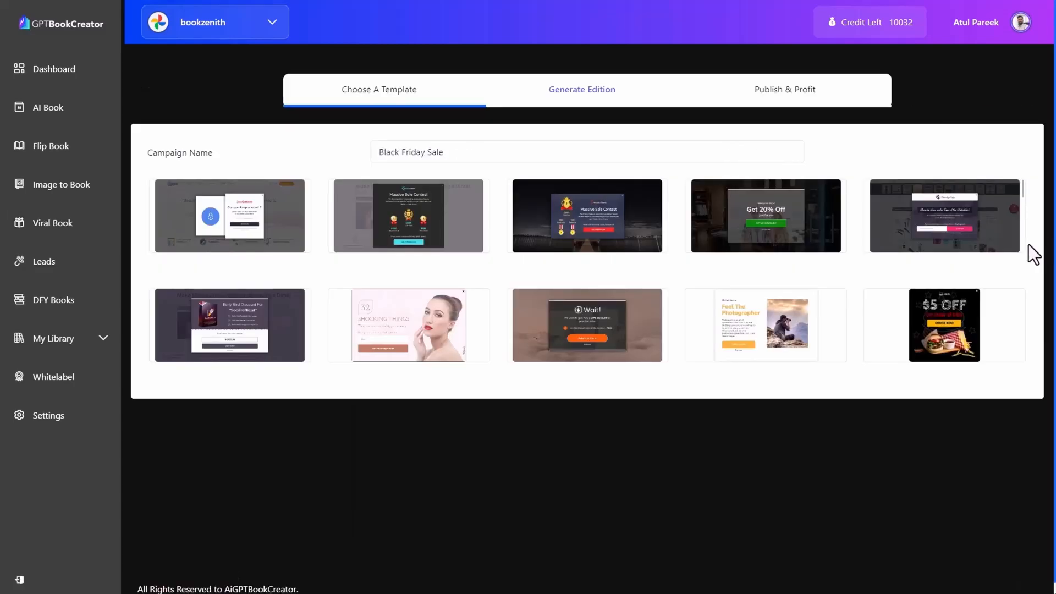
scroll(down, 3)
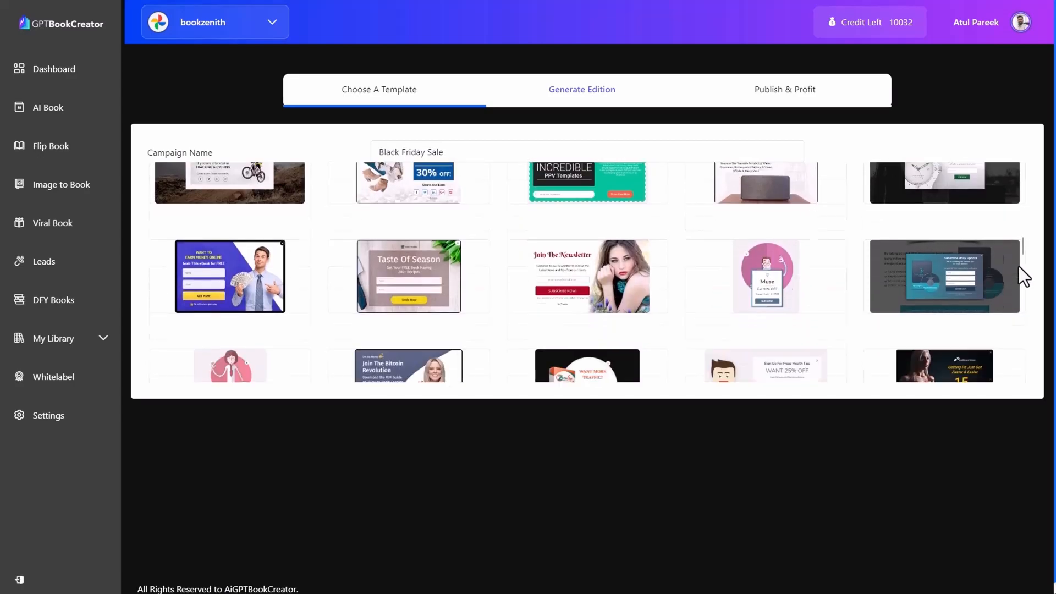
scroll(down, 3)
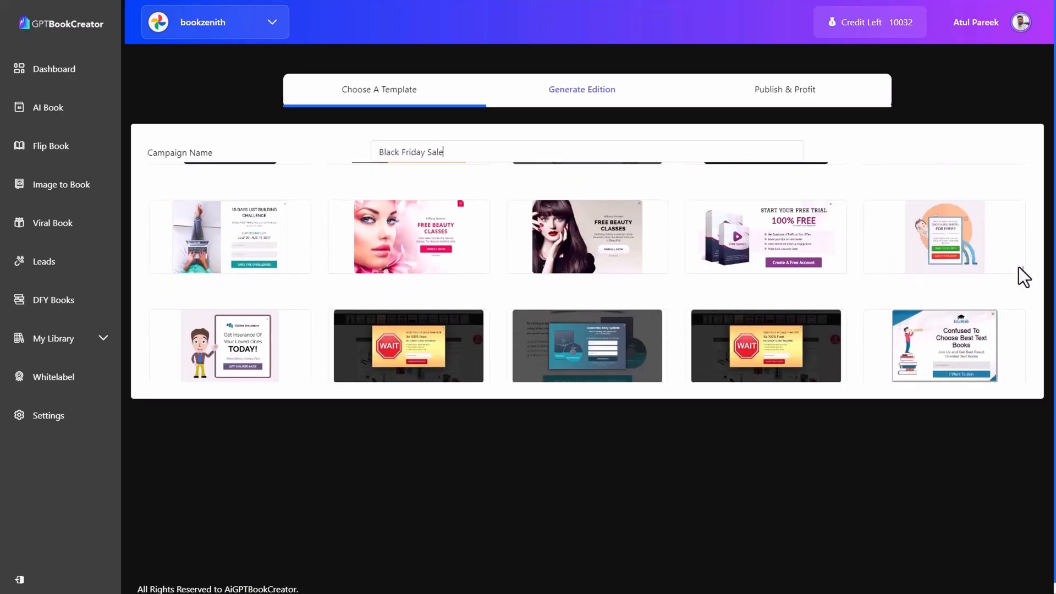
scroll(down, 3)
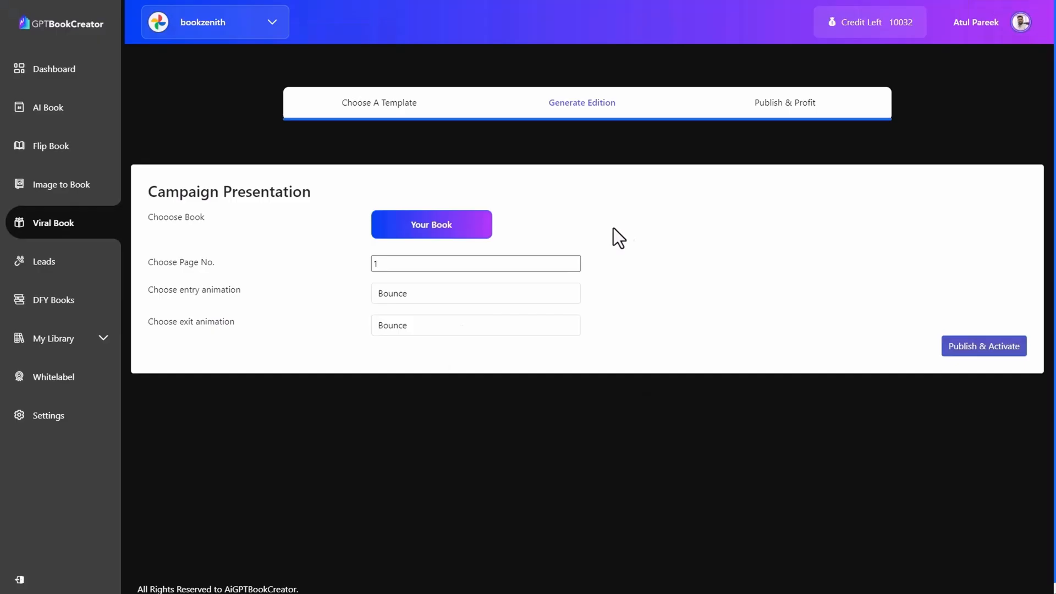
click(430, 224)
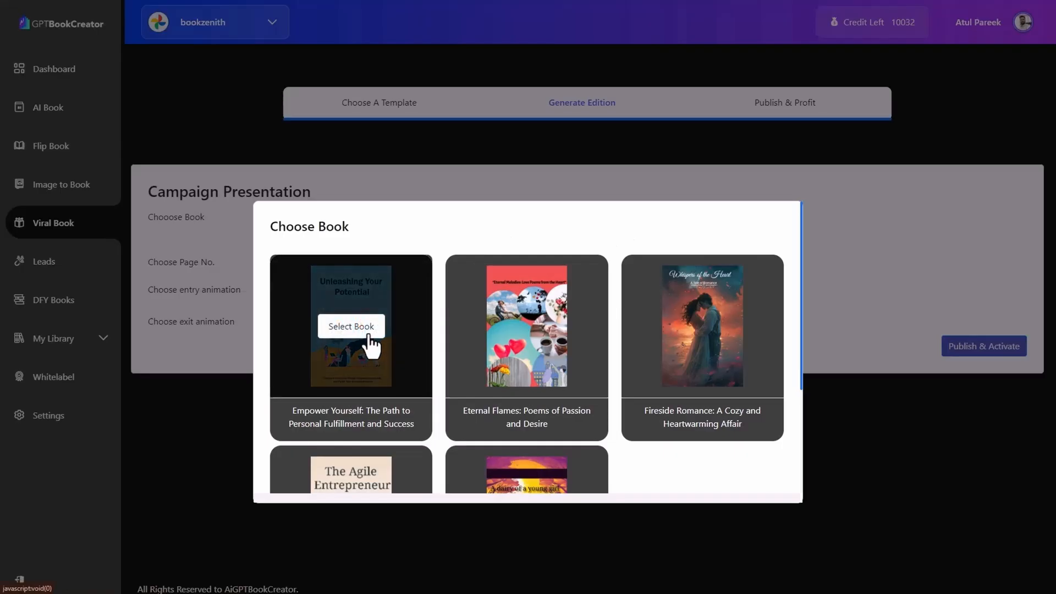
click(350, 326)
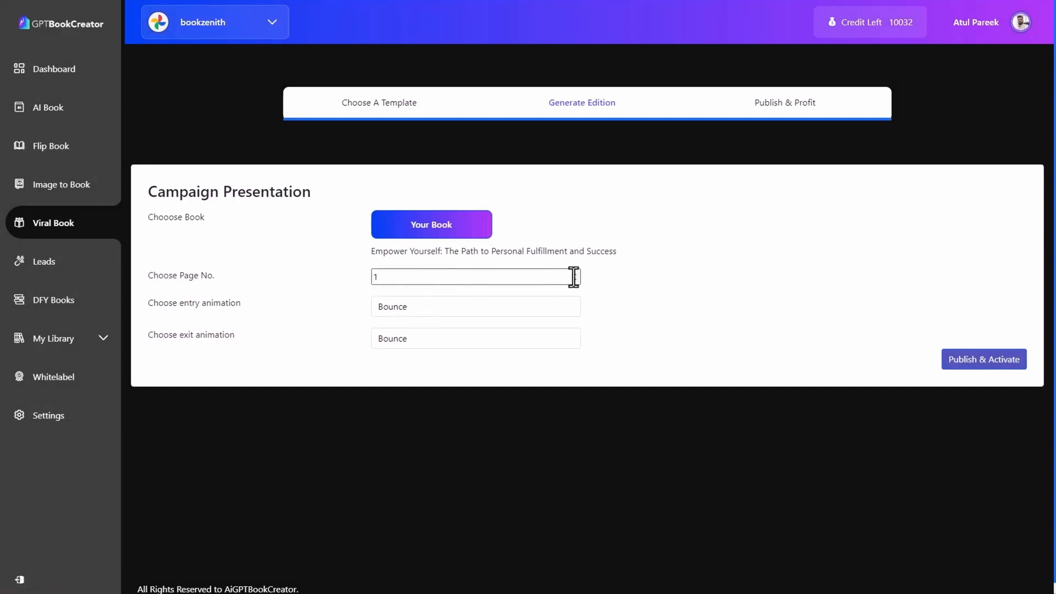
mouse_move(558, 324)
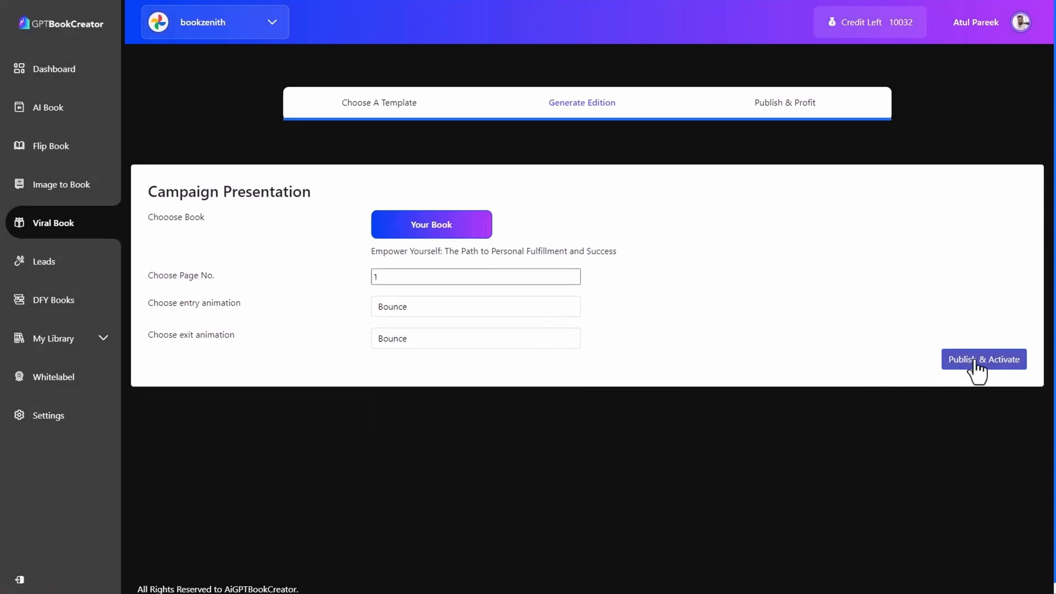
click(983, 359)
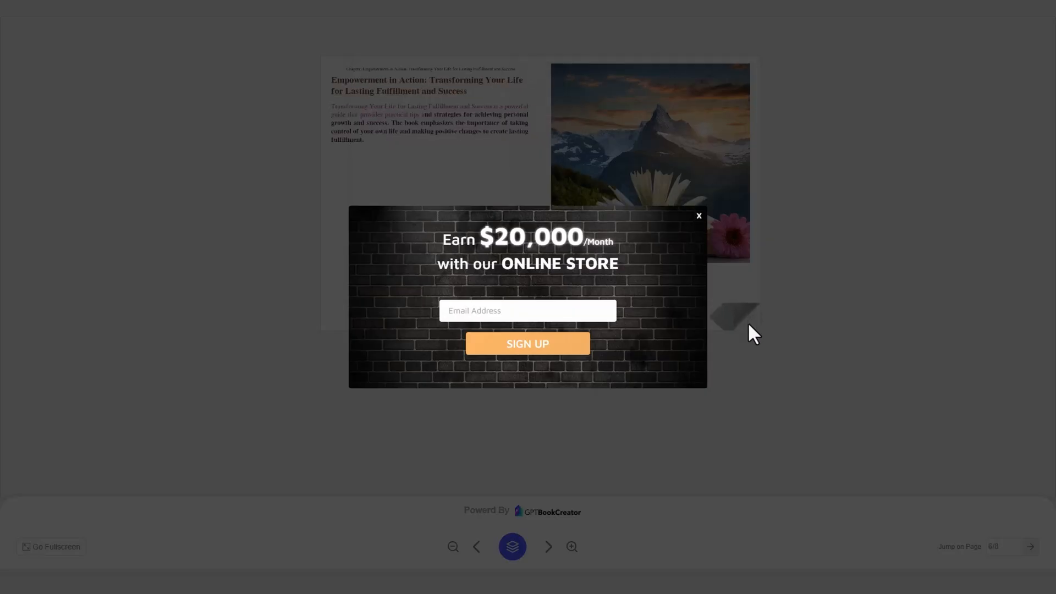
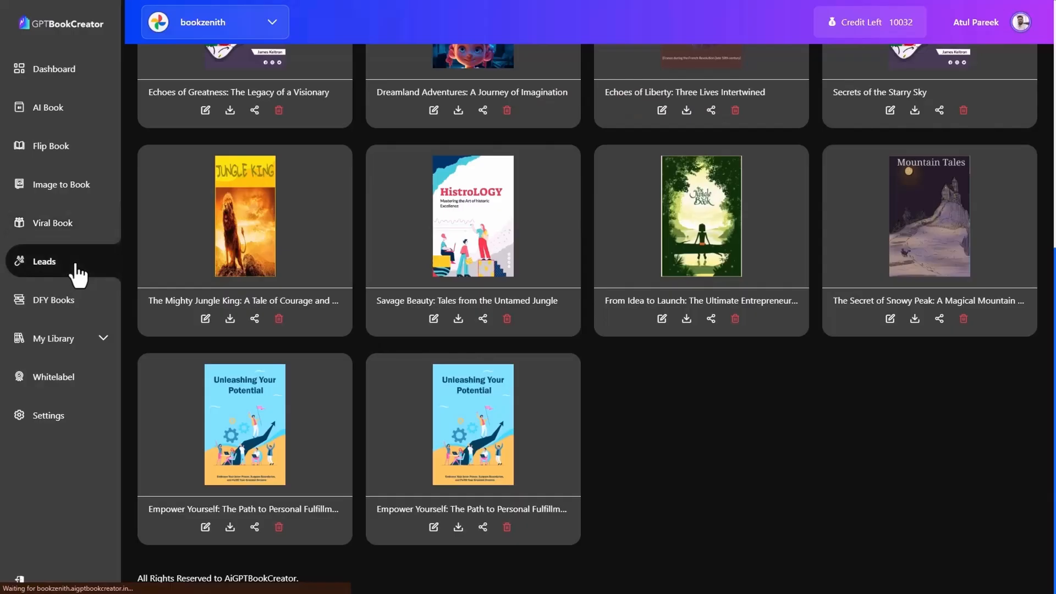
- Review the Leads table of ten captured contacts, then open the DFY Books page
click(44, 262)
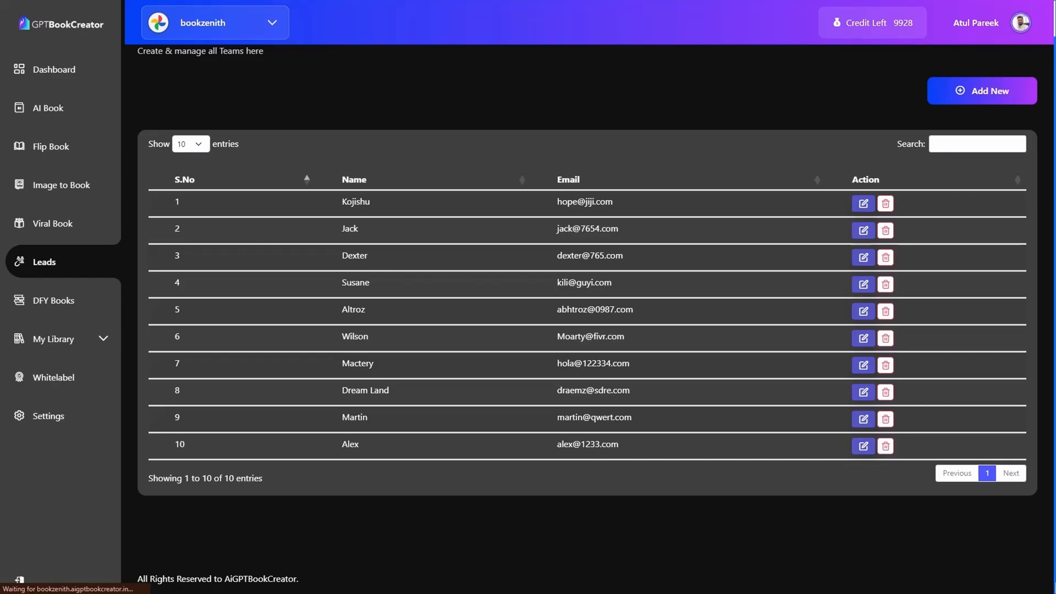
click(52, 300)
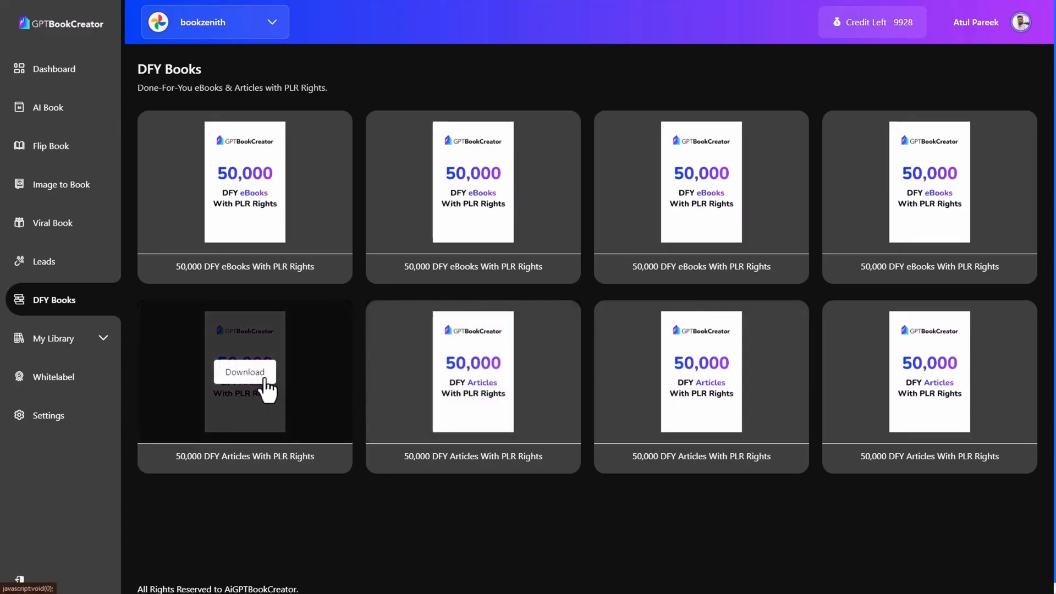
- Download a DFY Articles pack, then open the Stock Library and its media type menu
click(245, 371)
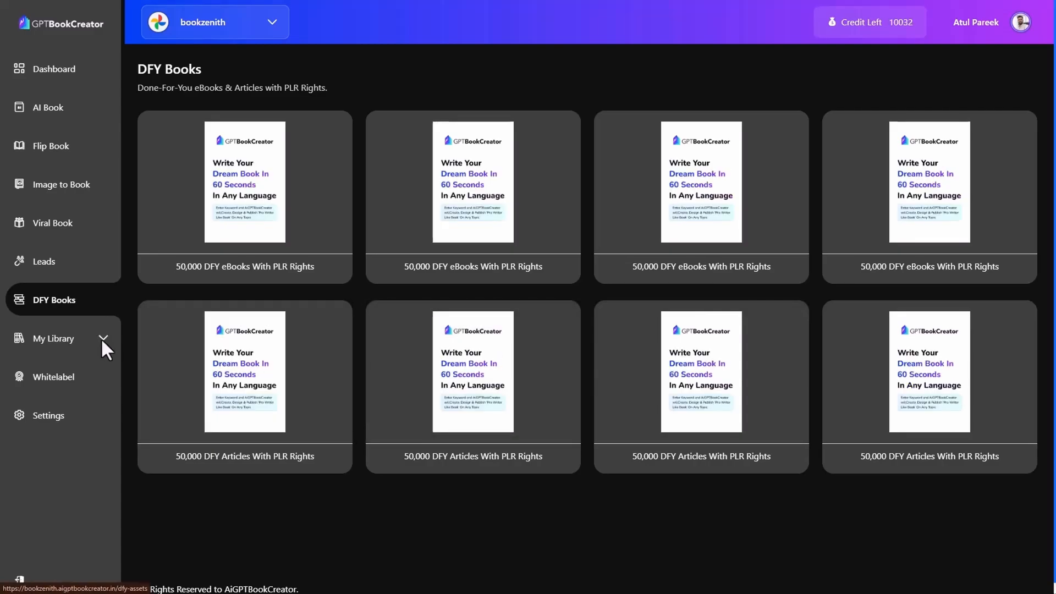
click(54, 338)
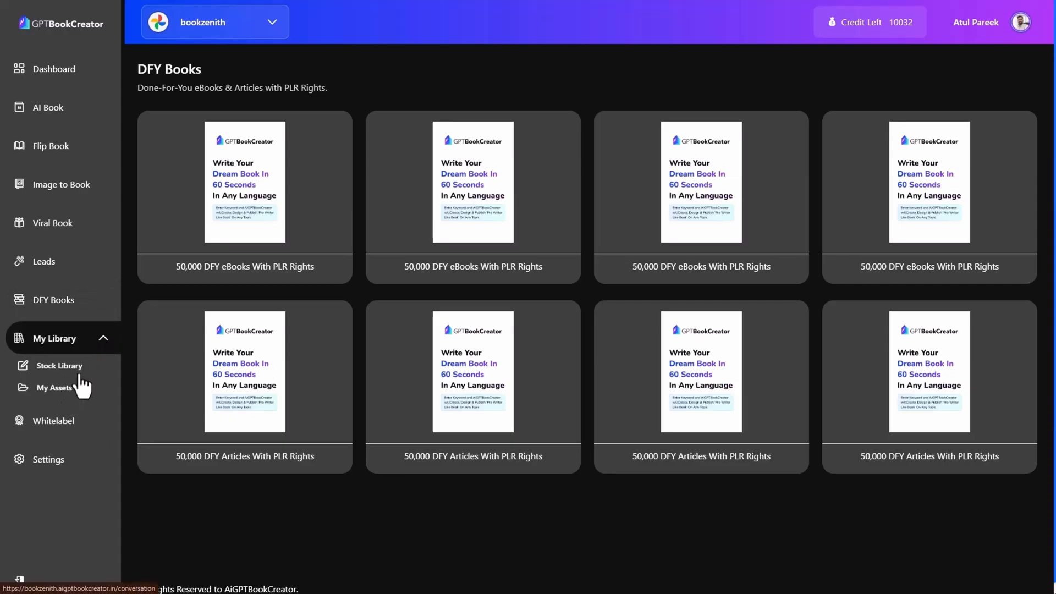
click(61, 365)
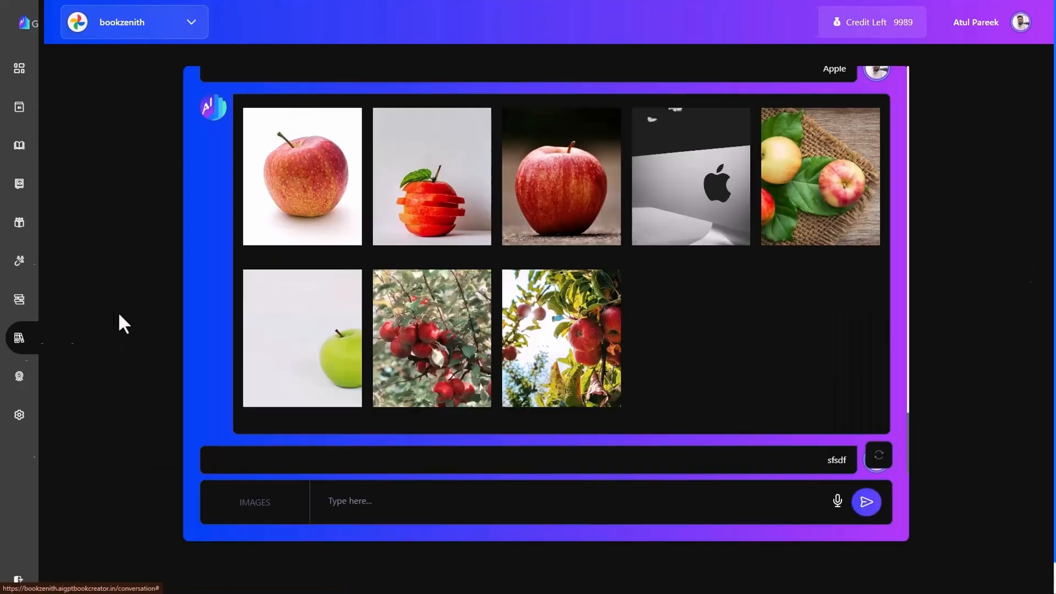
click(255, 501)
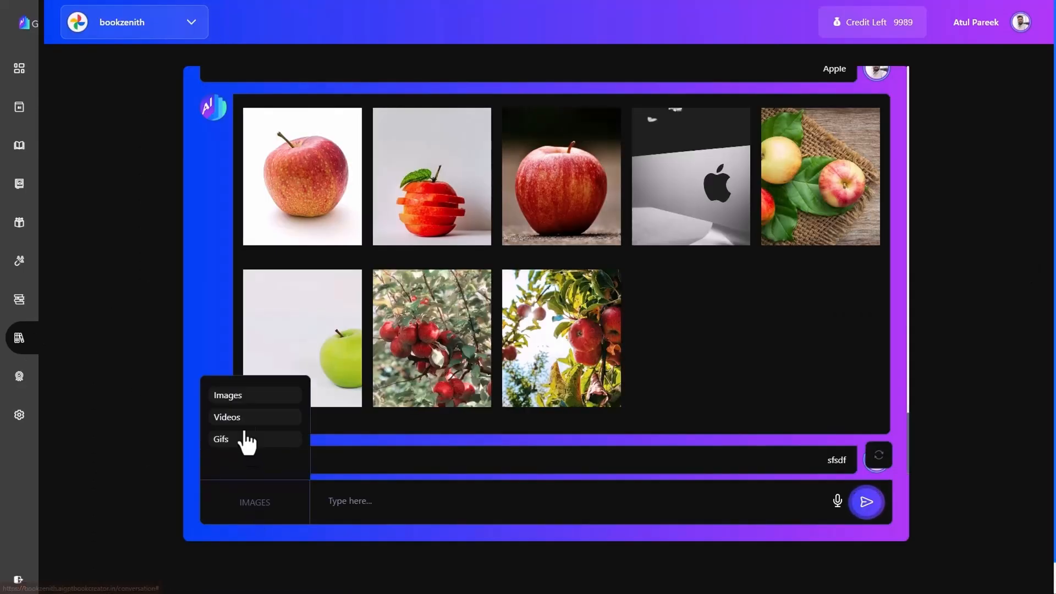
mouse_move(247, 462)
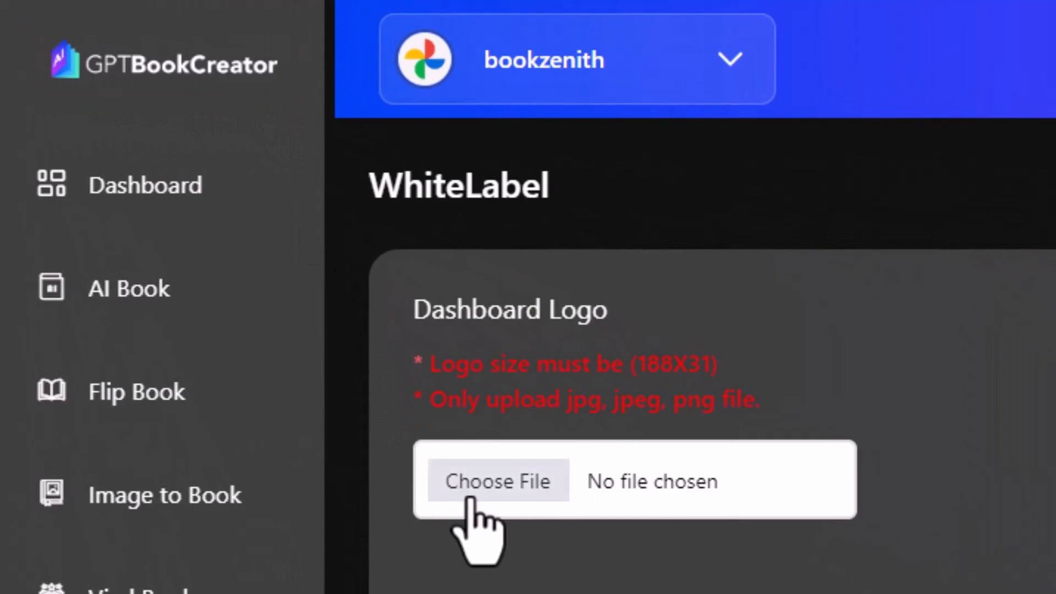
- Upload a logo as whitelabel footer branding and preview it in the flip book
click(498, 481)
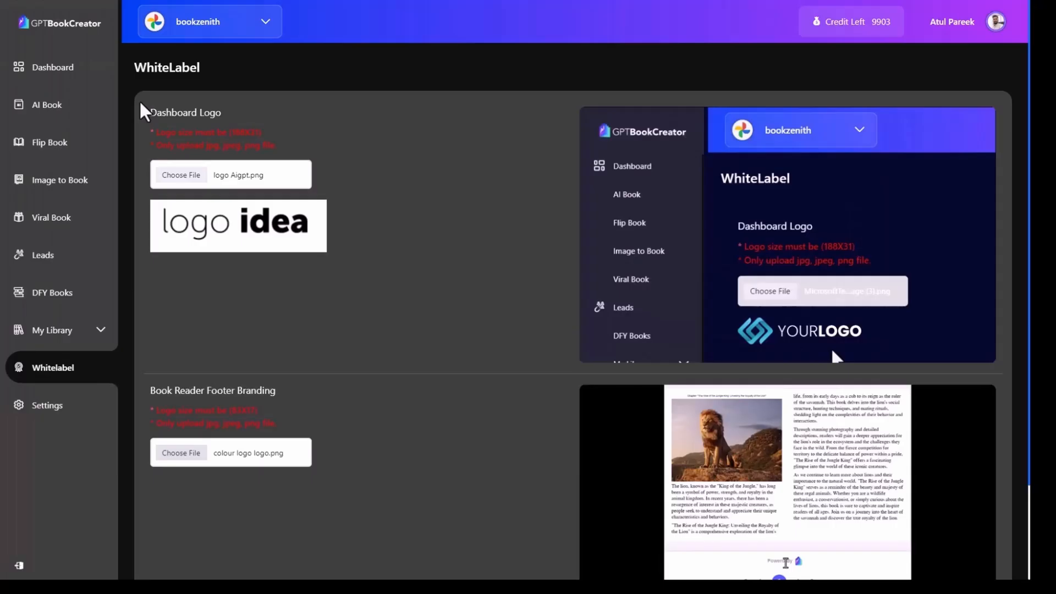
scroll(down, 3)
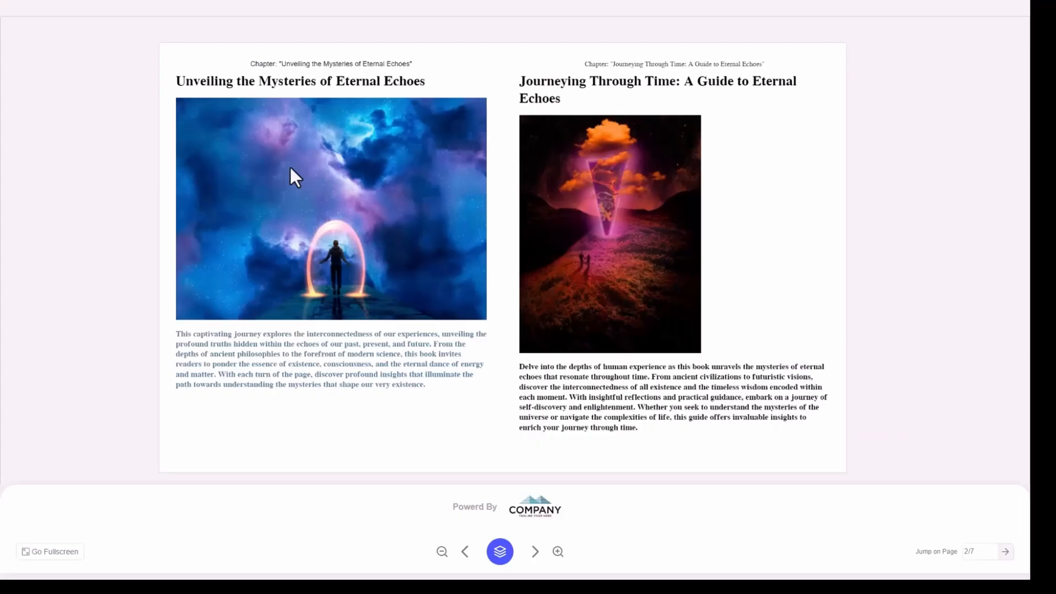
mouse_move(579, 534)
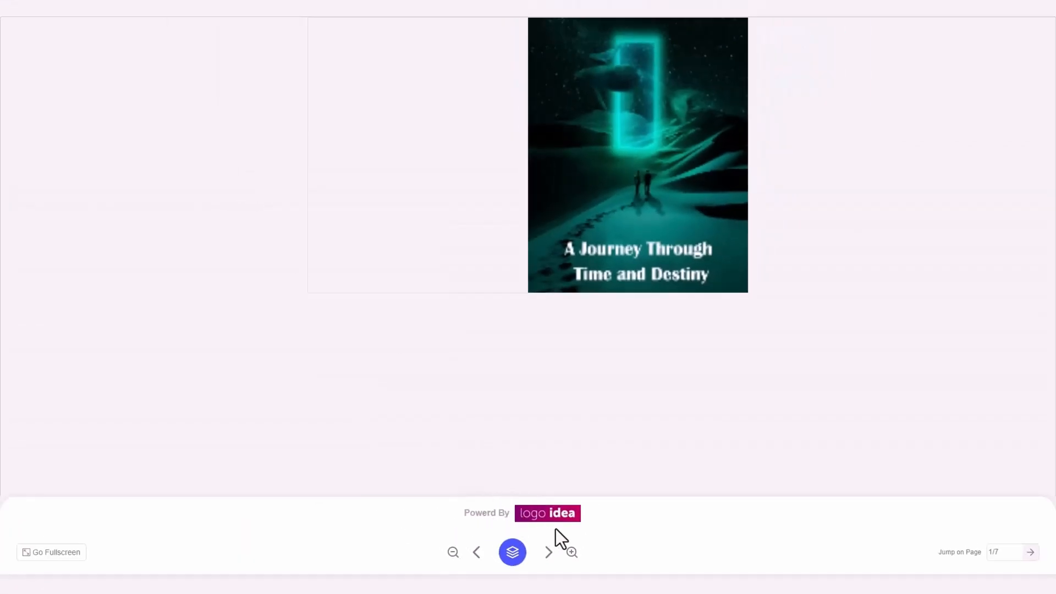
click(548, 552)
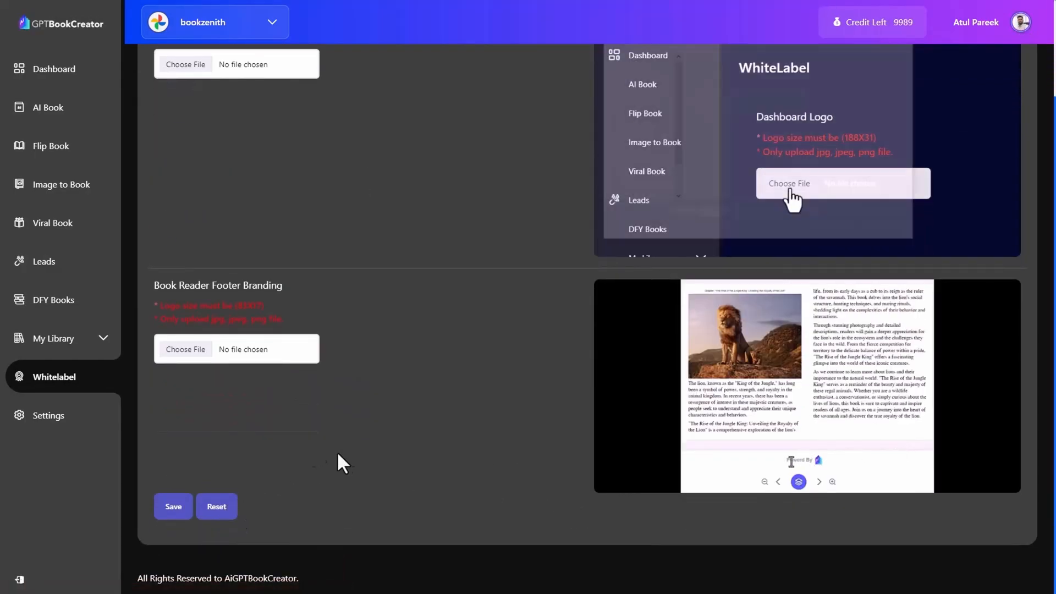
click(788, 183)
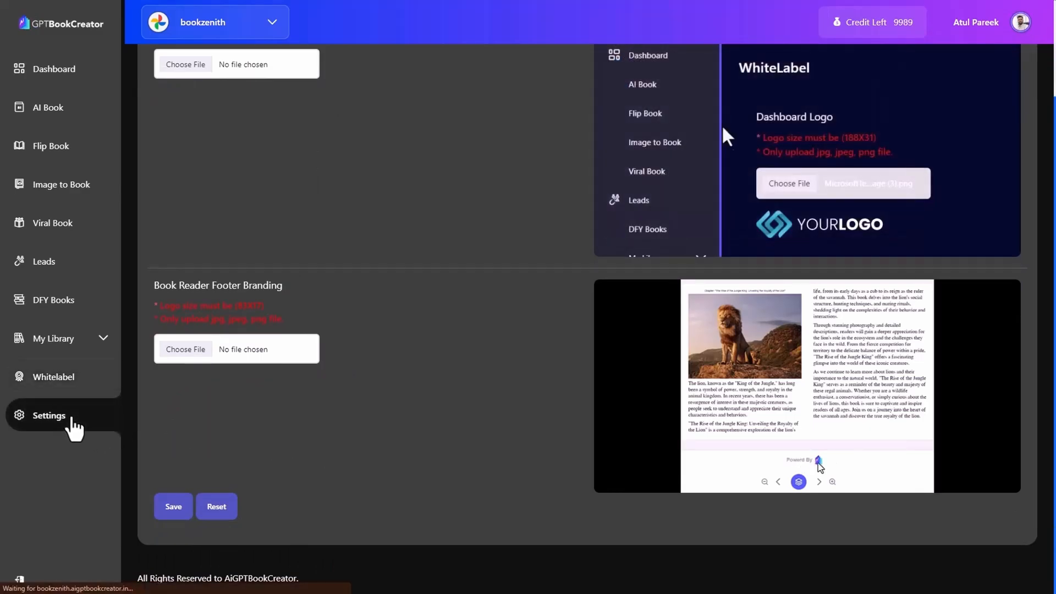
- Browse the autoresponder and CRM integration lists, then return to the Settings overview
click(49, 415)
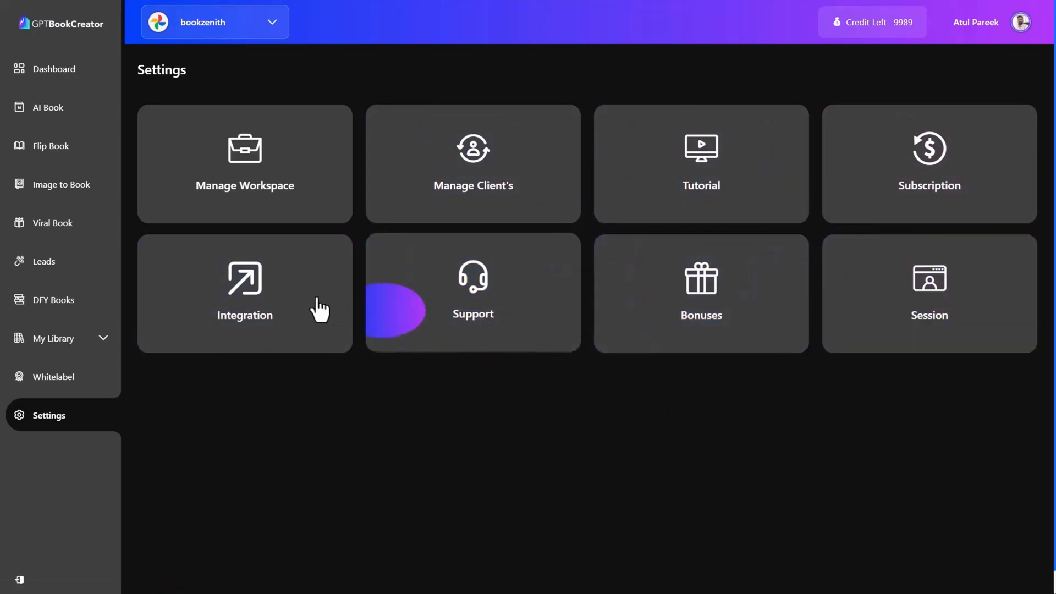
click(244, 293)
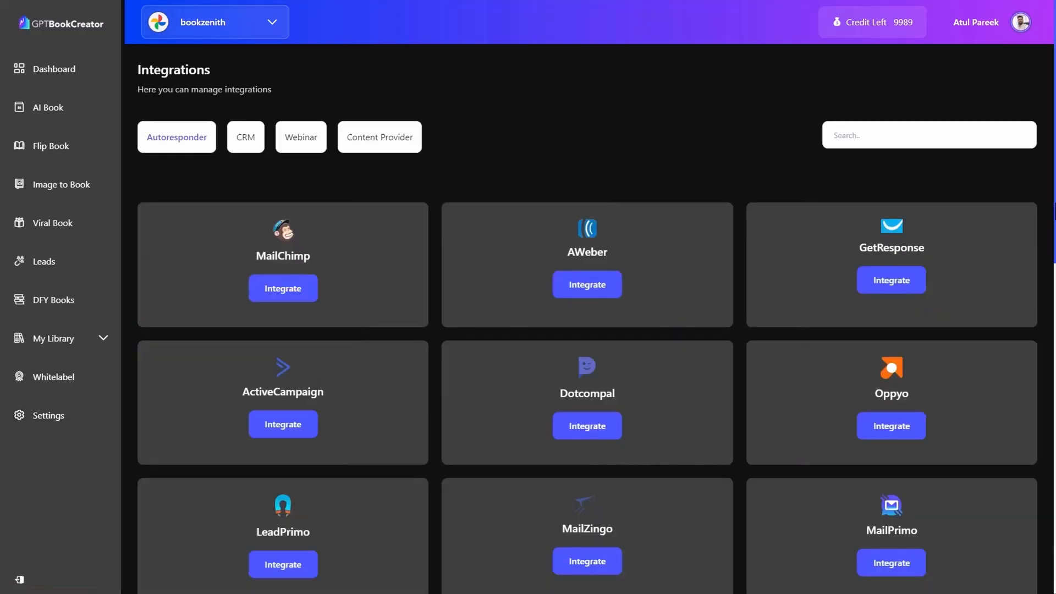
scroll(down, 3)
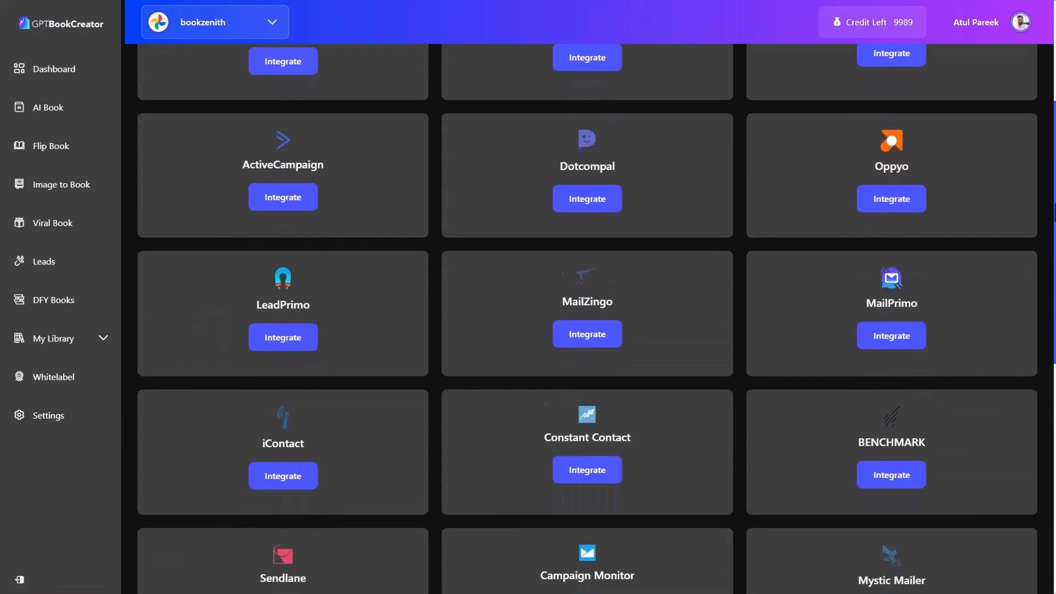
scroll(down, 3)
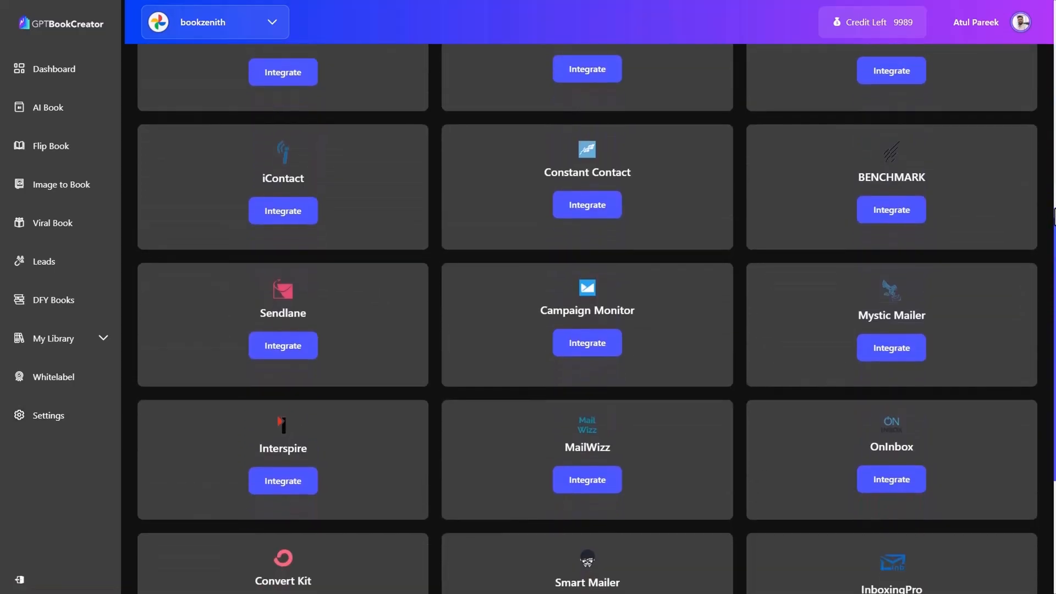
scroll(down, 3)
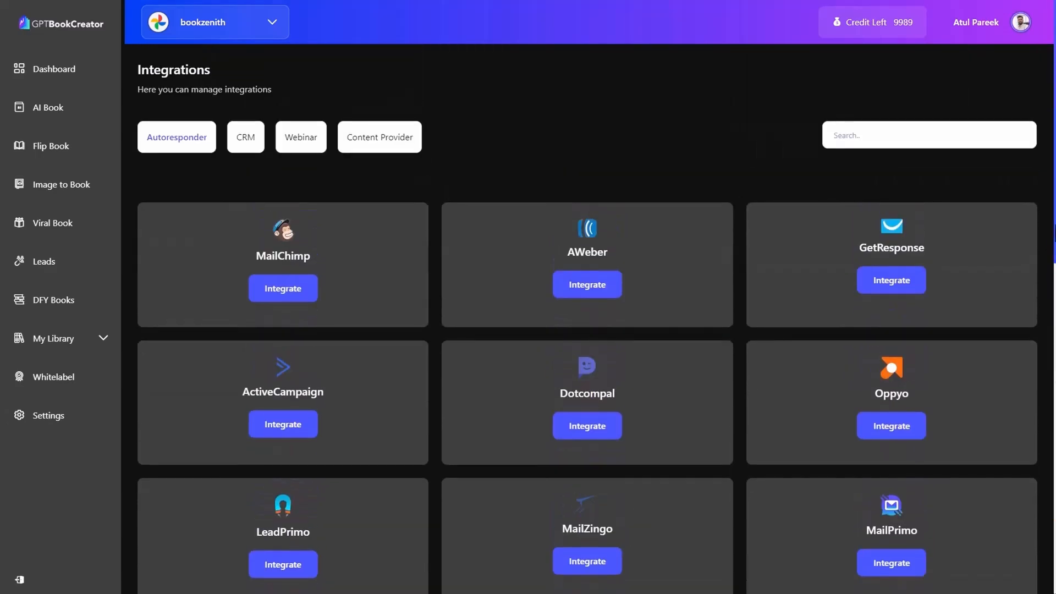
click(244, 137)
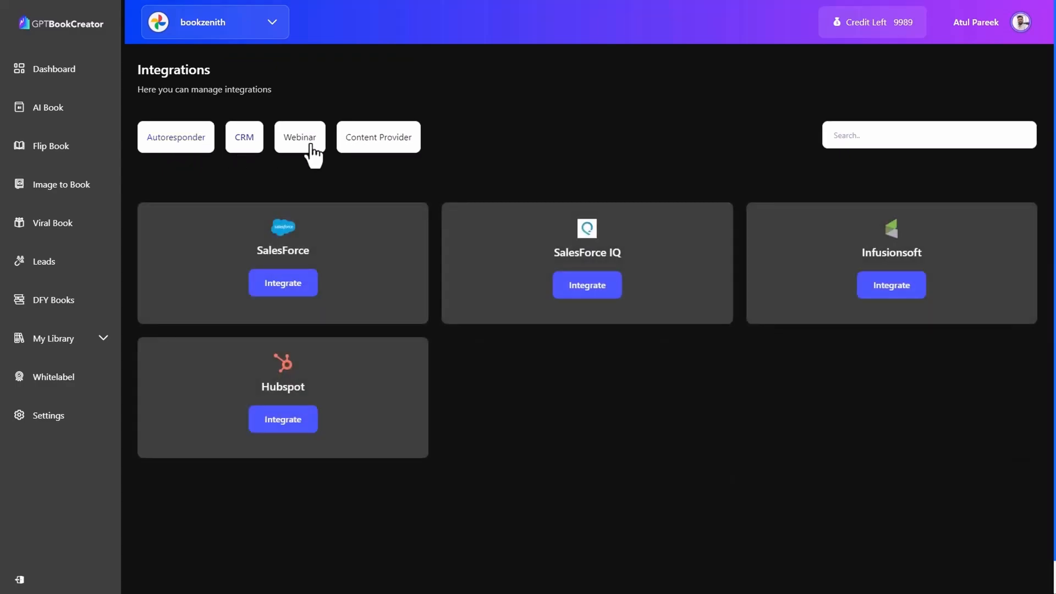
click(48, 414)
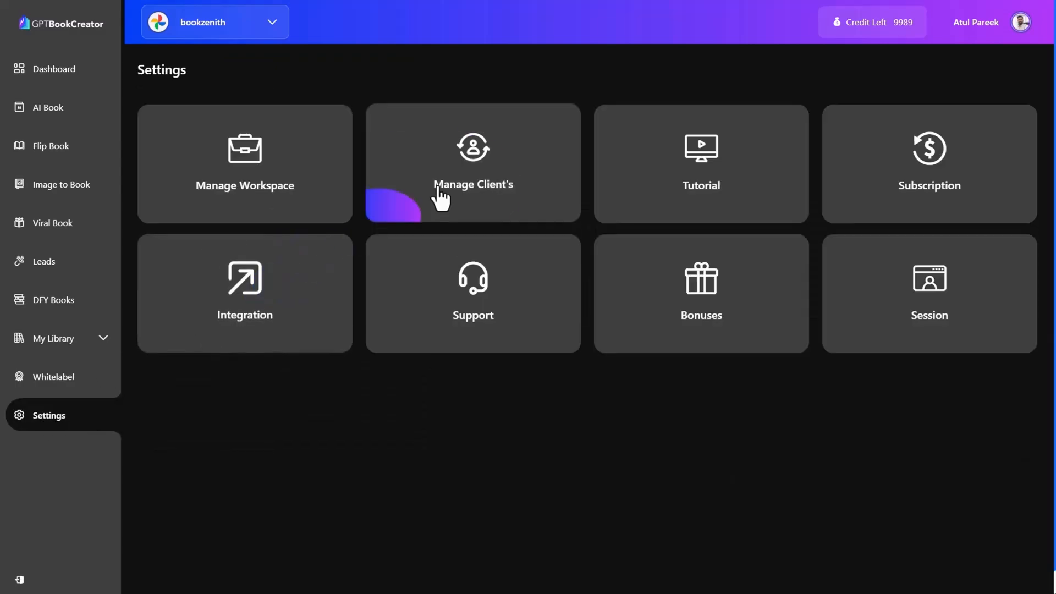
click(471, 162)
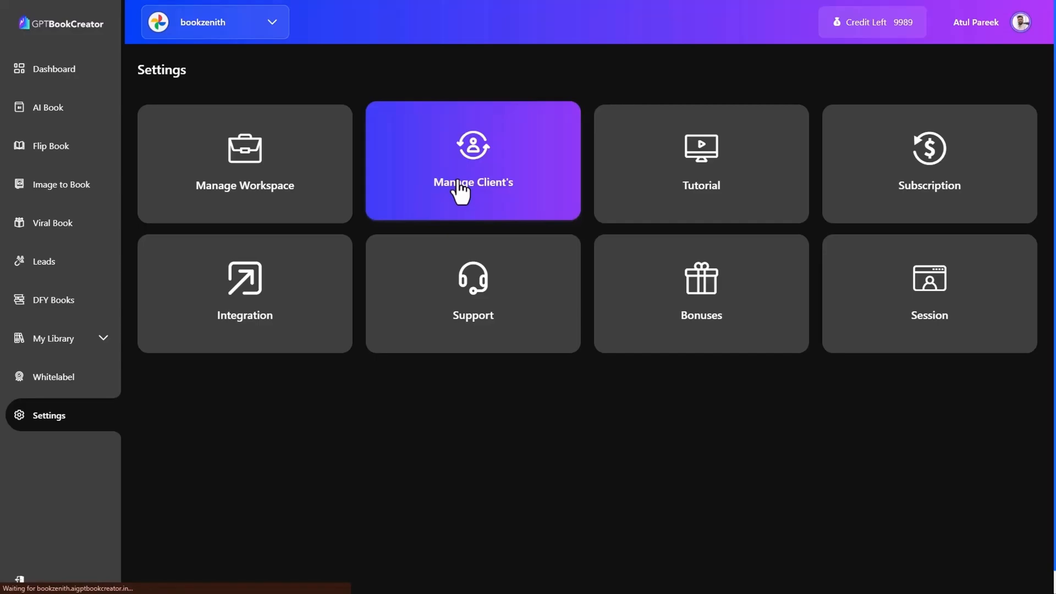
click(471, 161)
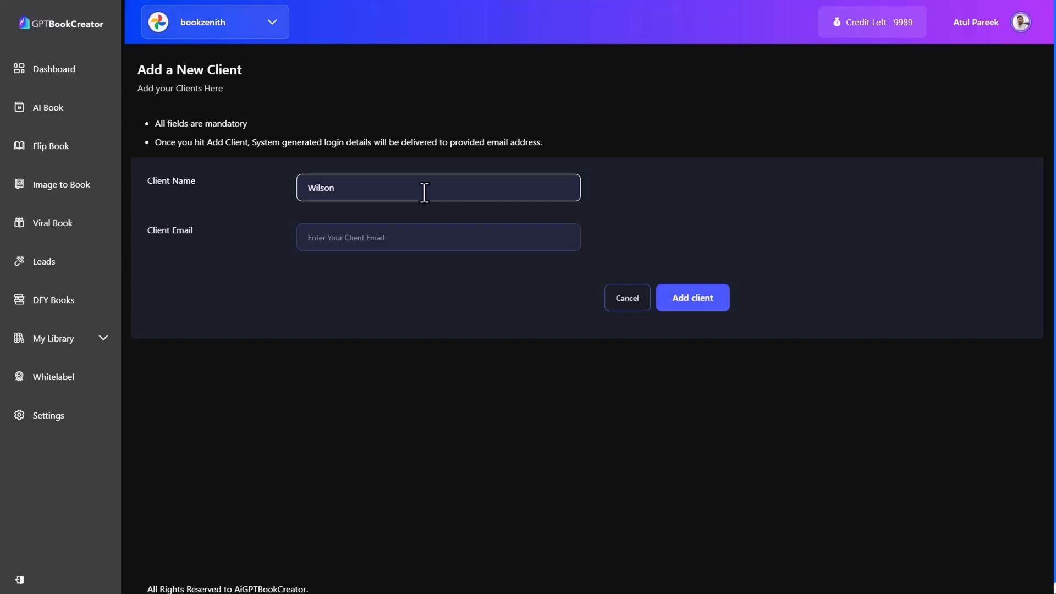
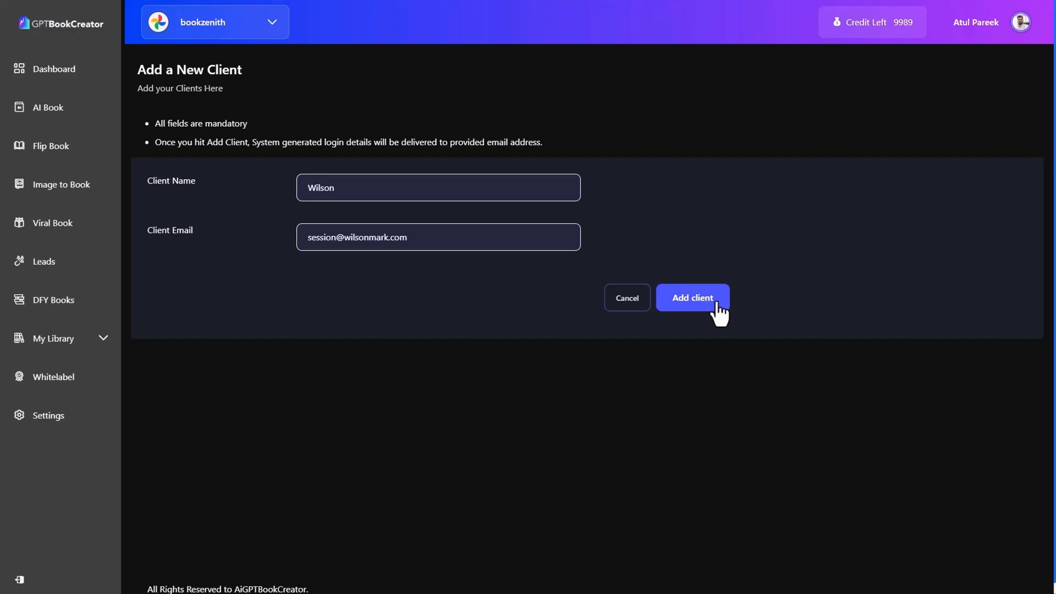
click(692, 297)
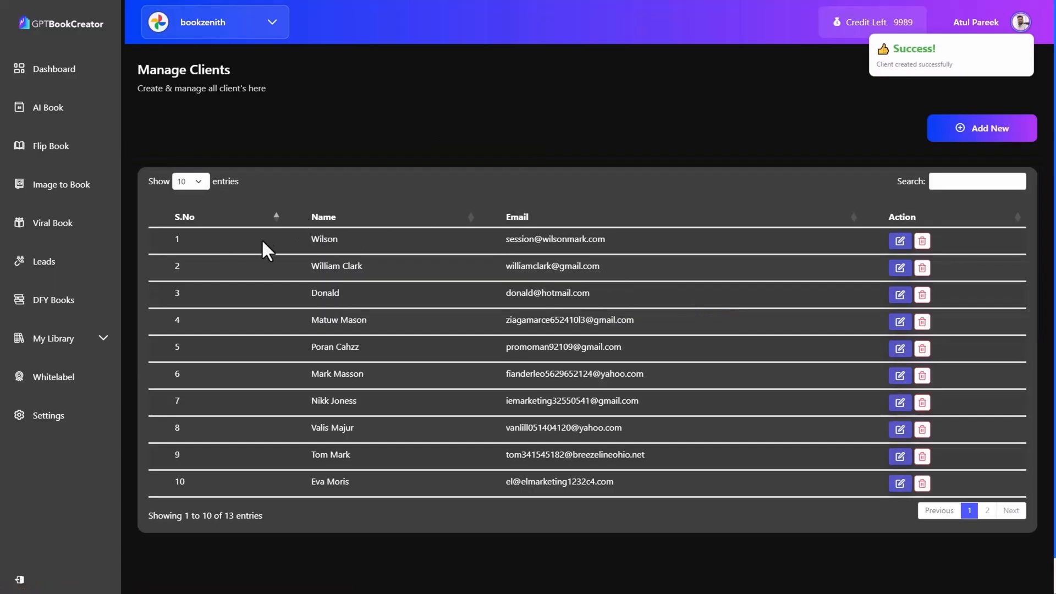
mouse_move(815, 247)
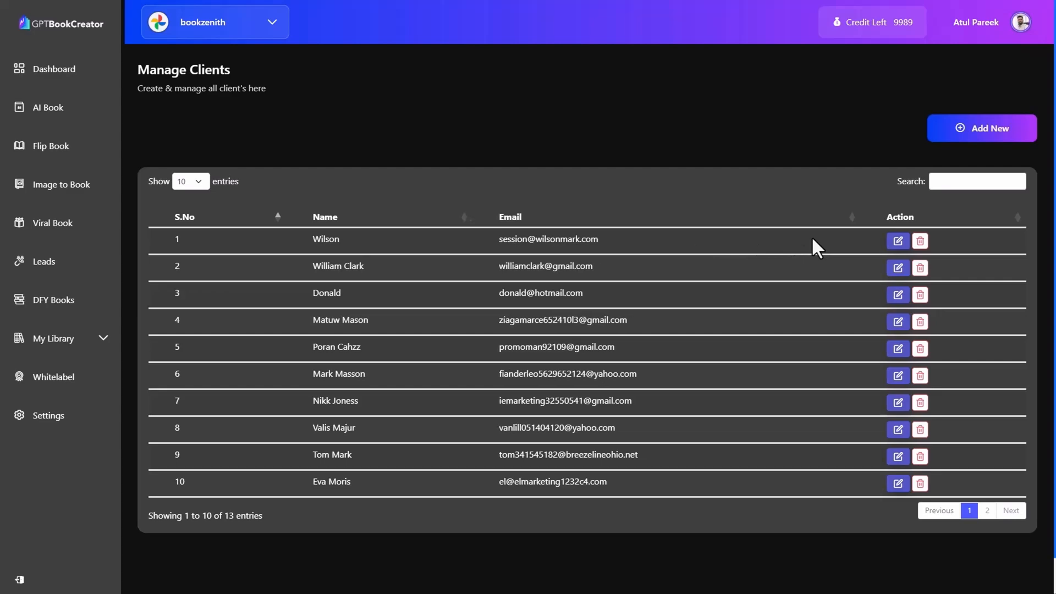
mouse_move(649, 114)
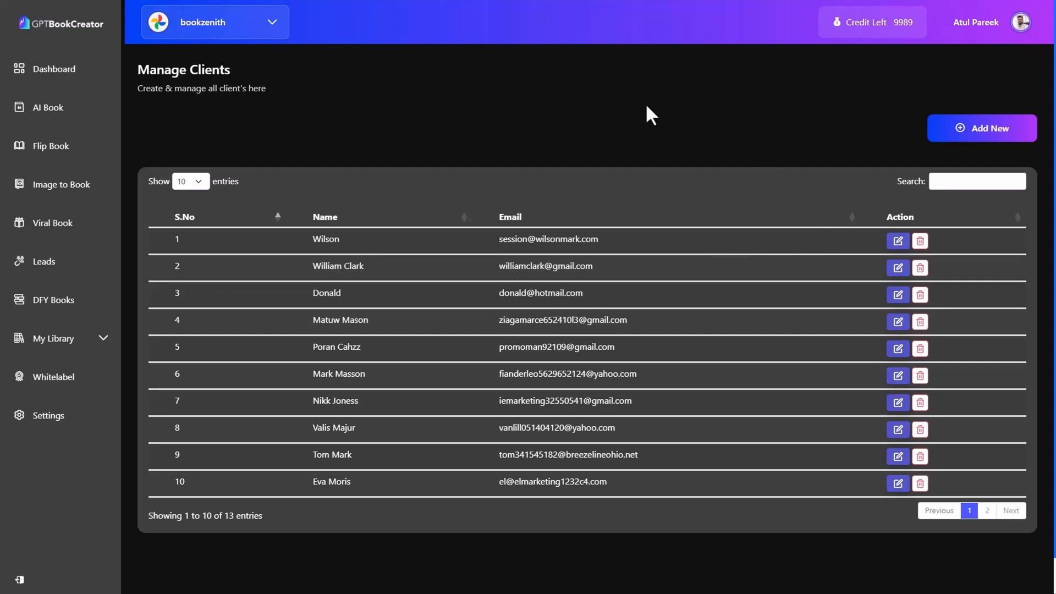
mouse_move(371, 129)
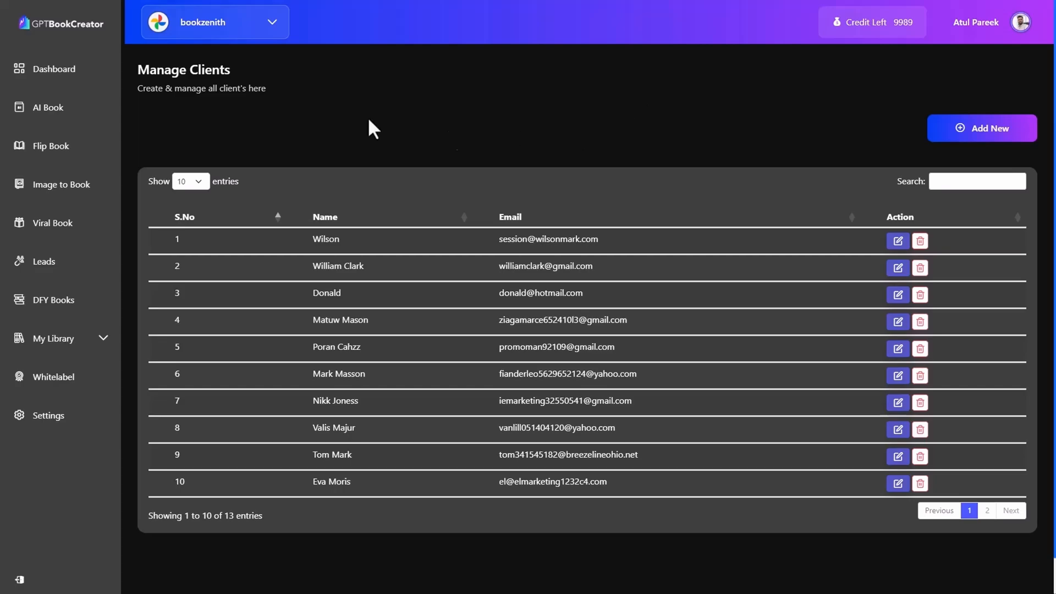
click(54, 69)
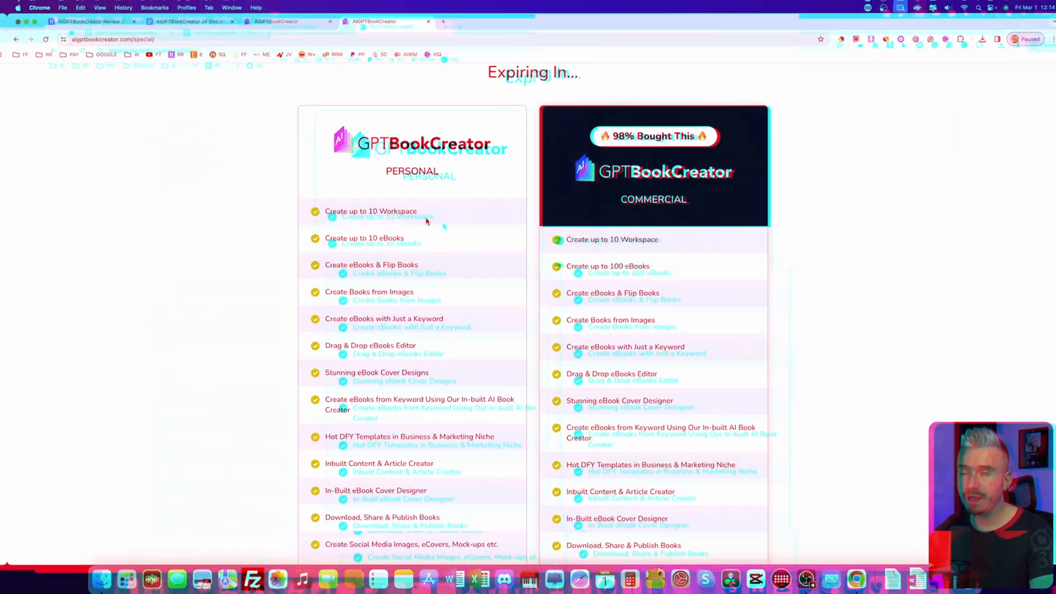
- Read the Personal vs Commercial pricing down to the bonuses and $37 Commercial buy box
scroll(down, 3)
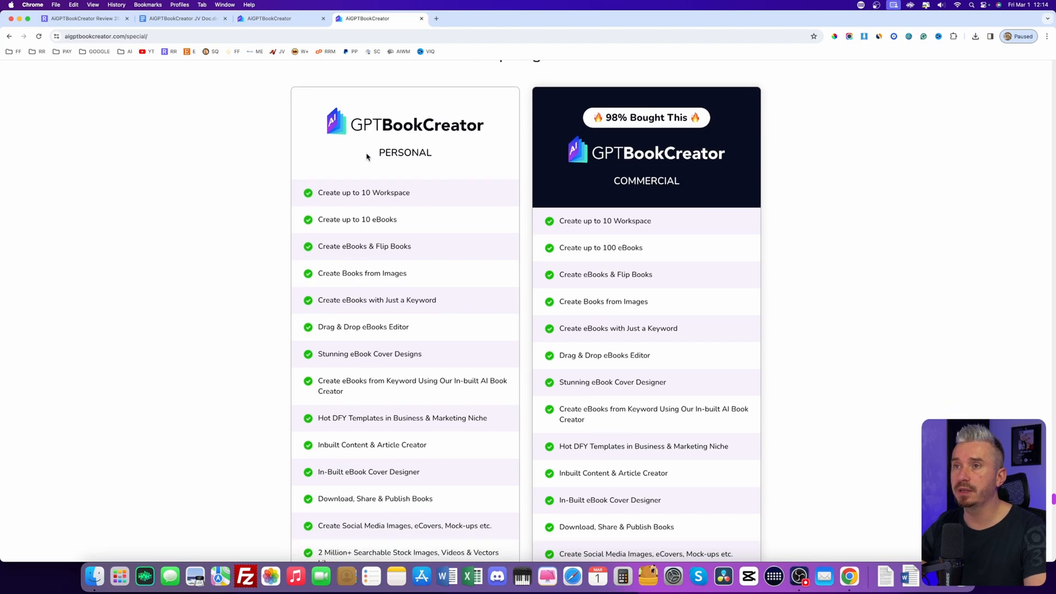
double_click(645, 180)
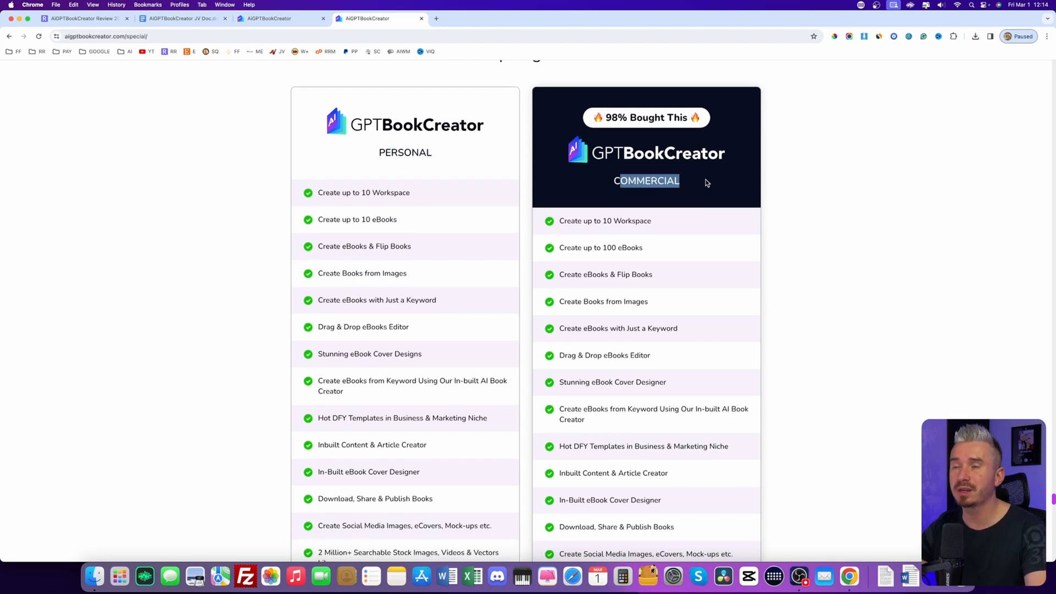
mouse_move(639, 263)
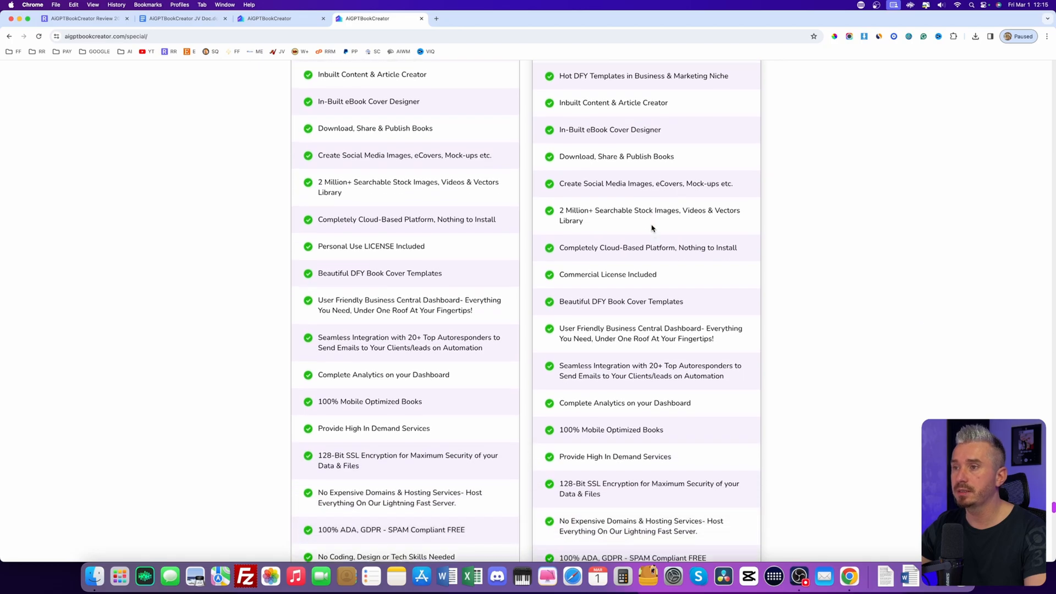
scroll(down, 3)
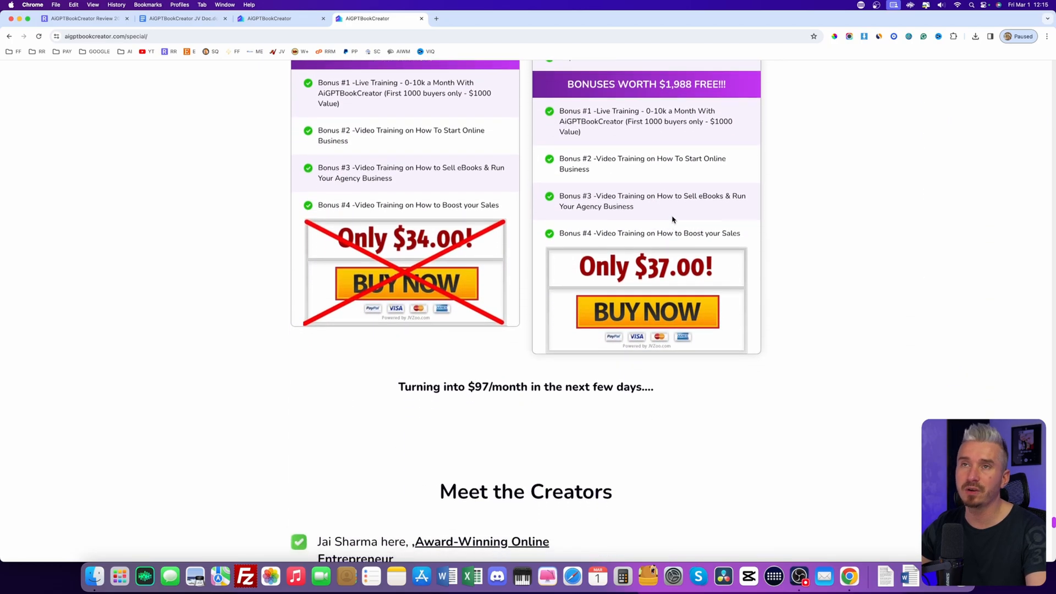
click(81, 18)
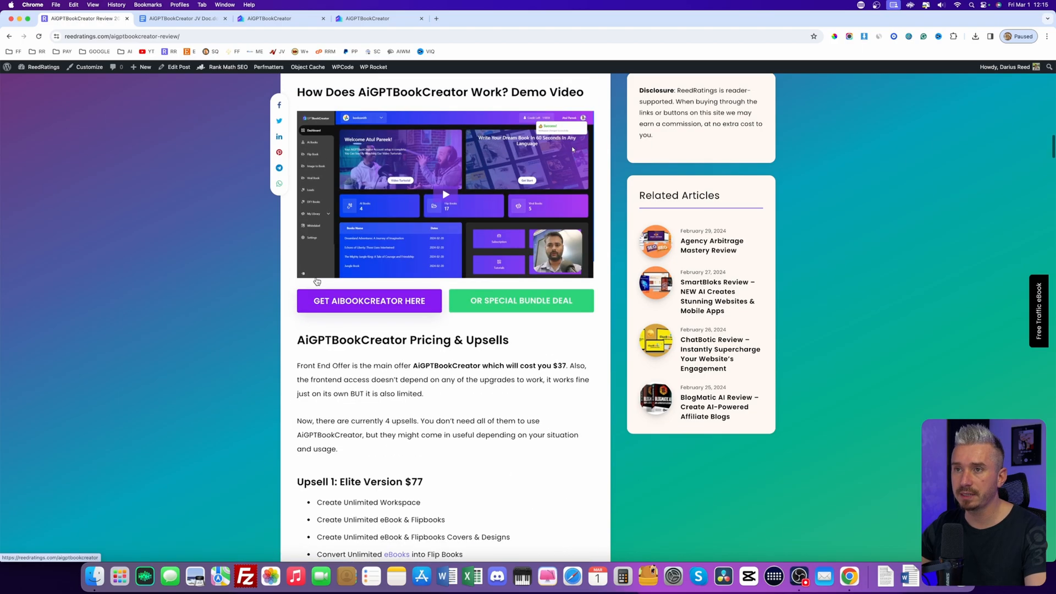
- Read the review's Pricing & Upsells down to Upsell 4: Oppyo and its three payment options
scroll(down, 3)
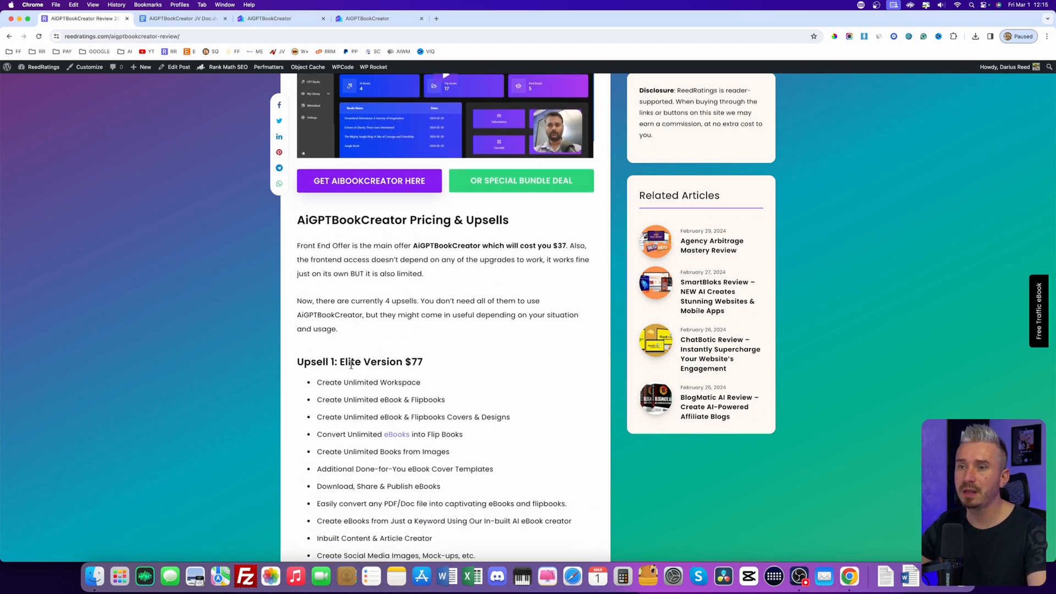
scroll(down, 3)
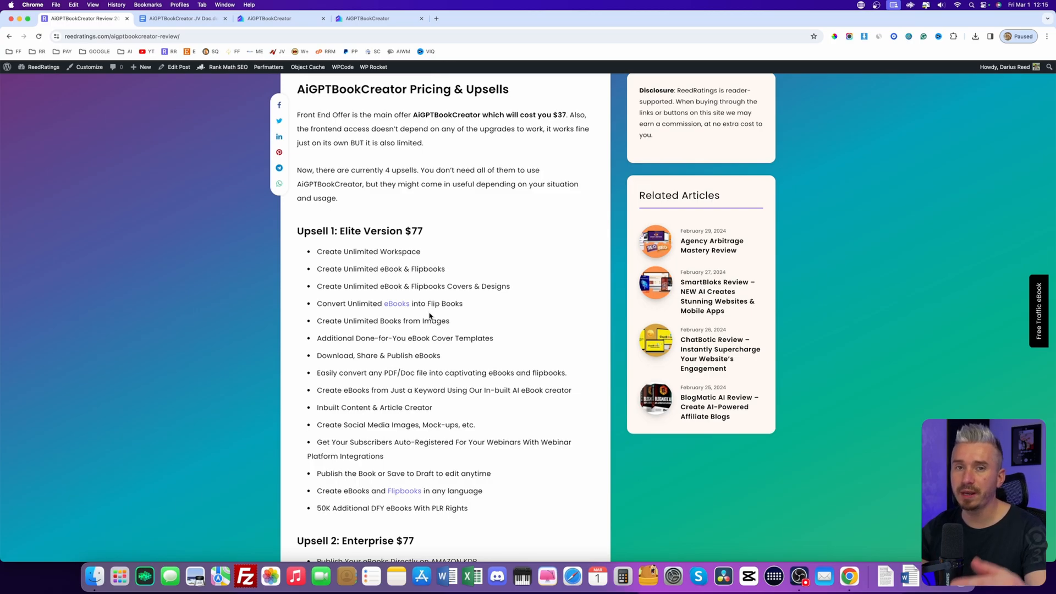
mouse_move(423, 341)
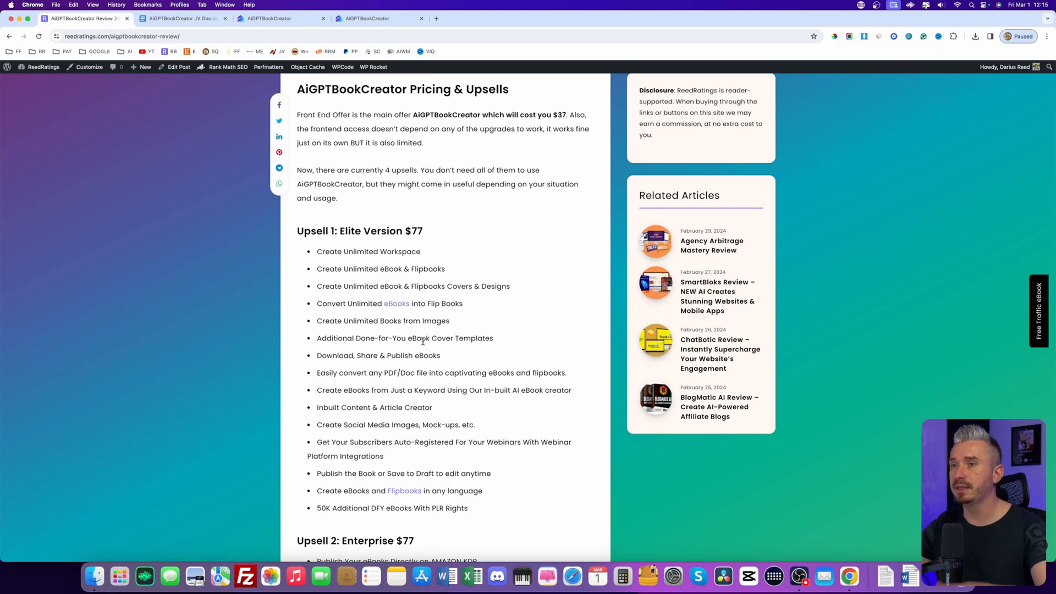
scroll(down, 3)
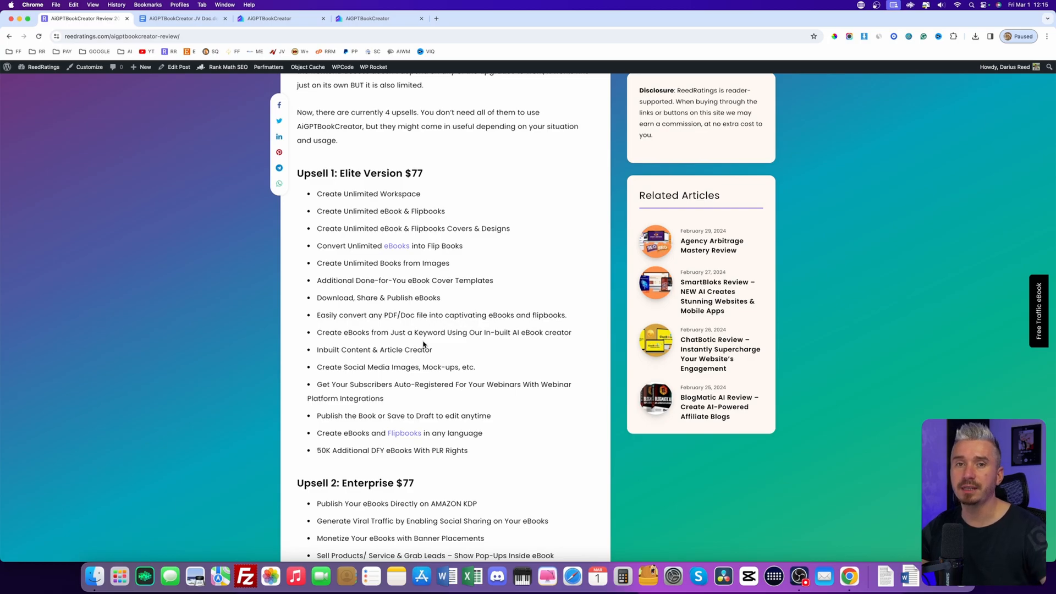
scroll(down, 3)
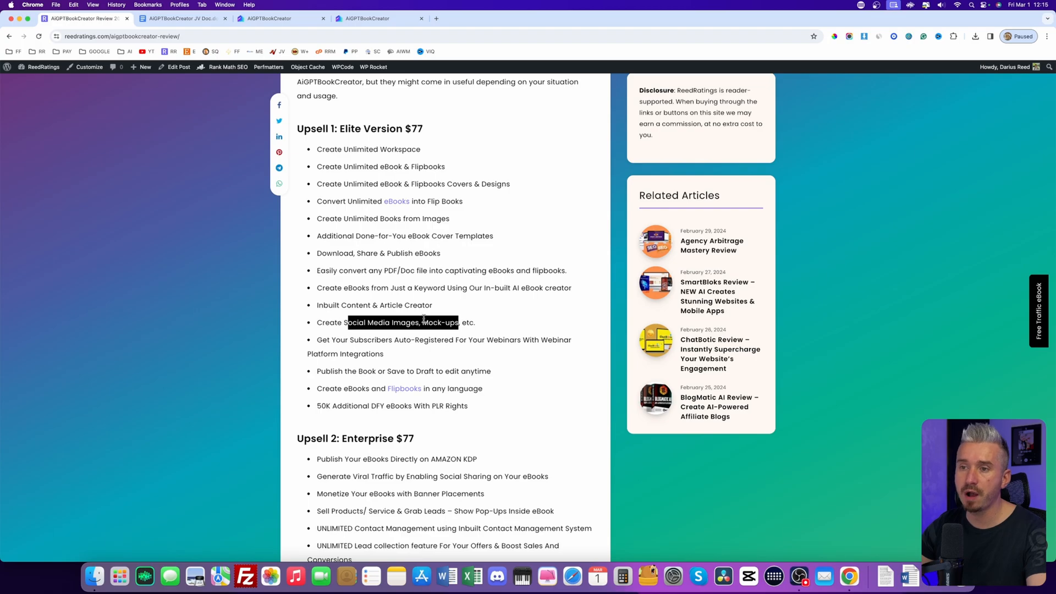
scroll(down, 3)
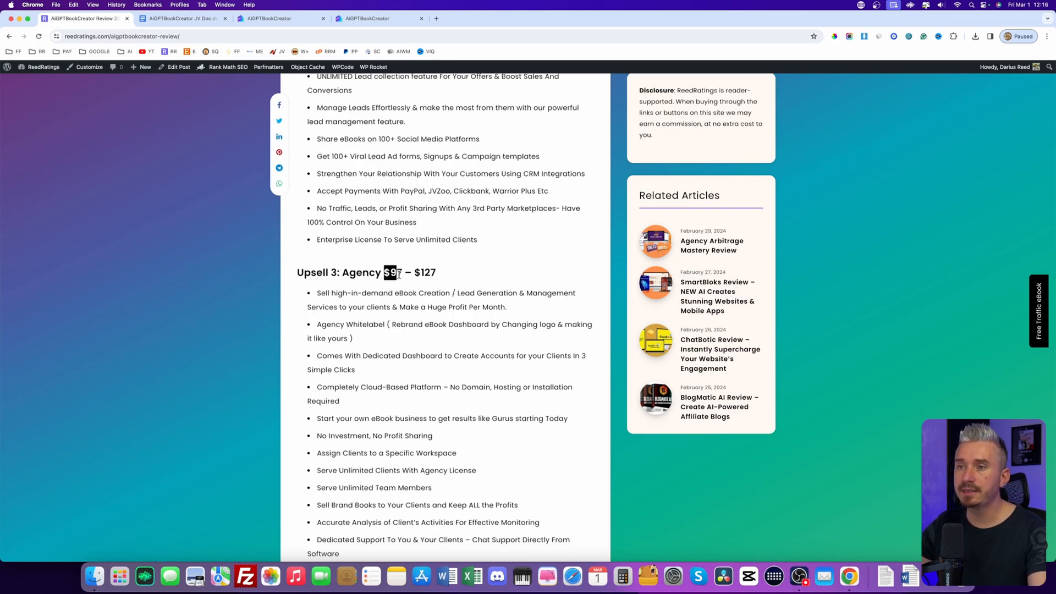
scroll(down, 3)
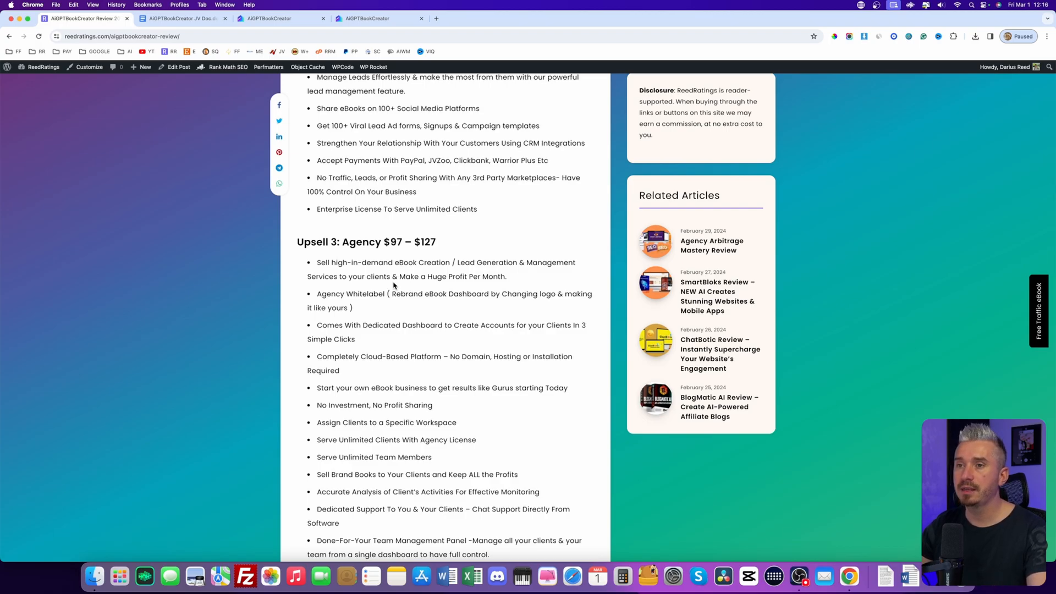
scroll(down, 3)
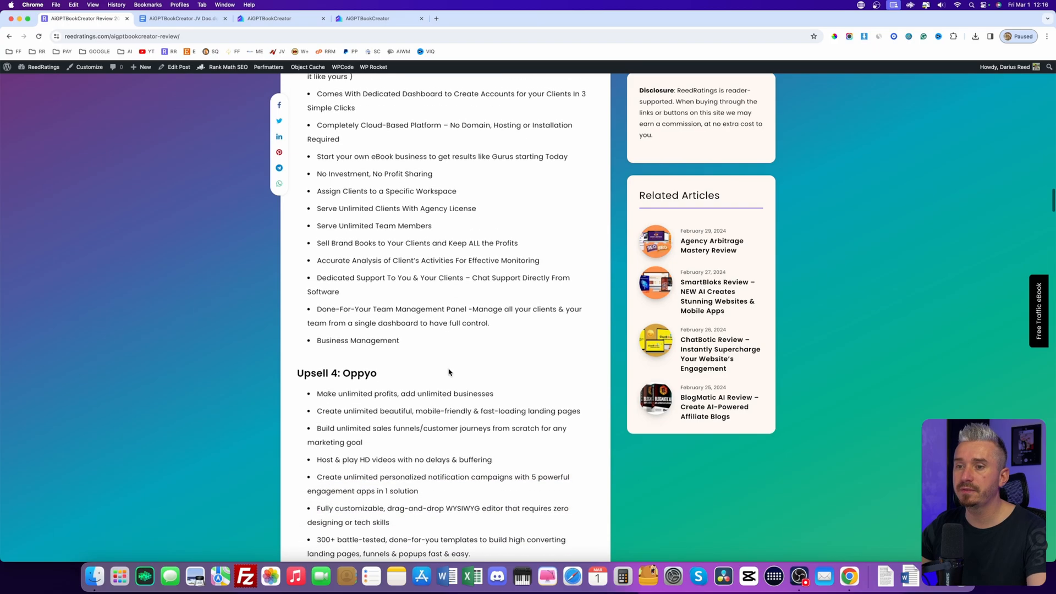
scroll(down, 3)
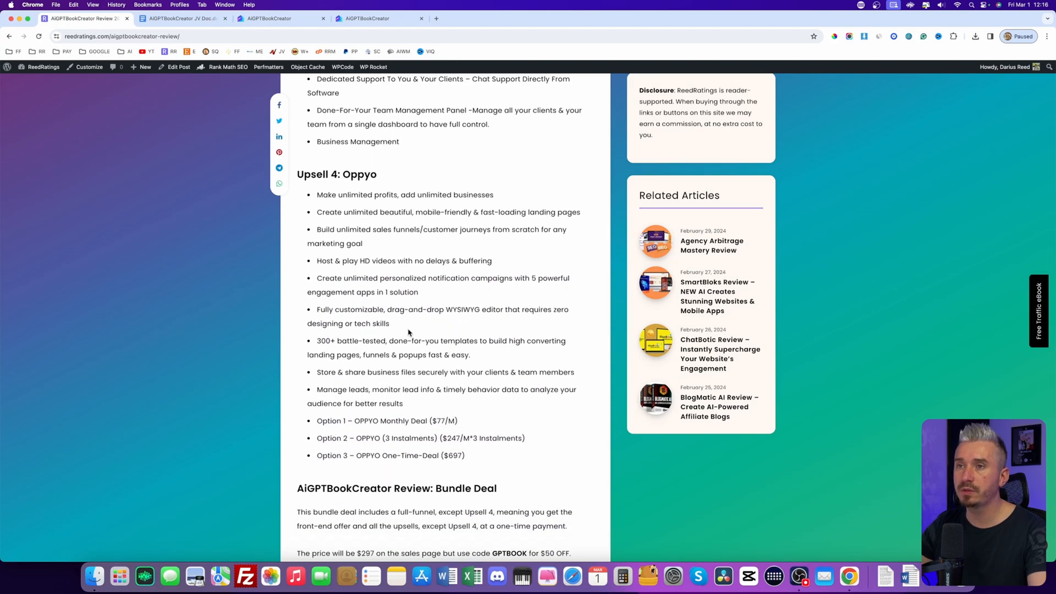
mouse_move(475, 457)
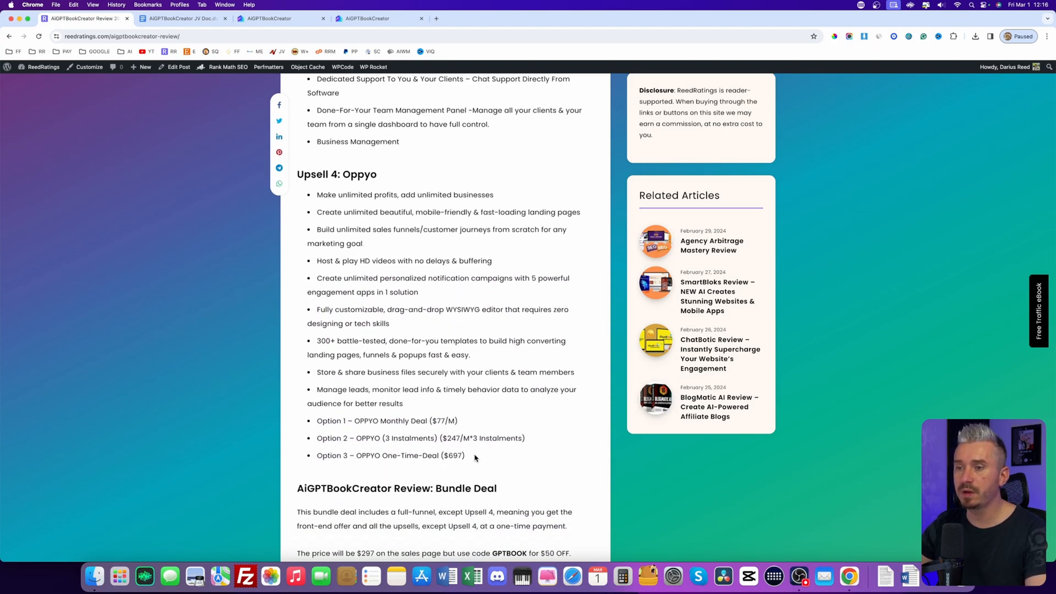
mouse_move(381, 417)
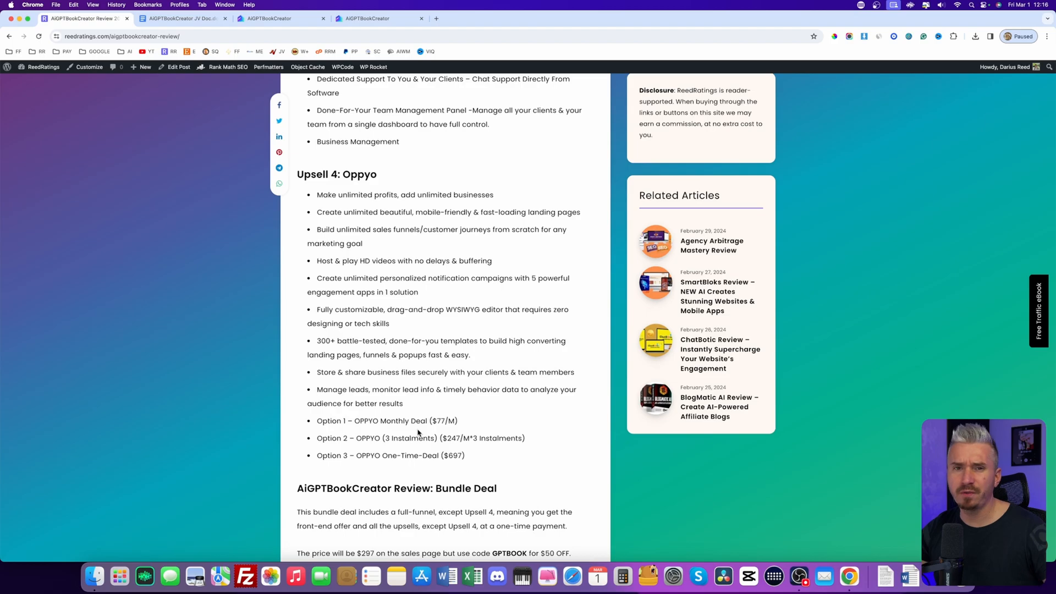
click(279, 18)
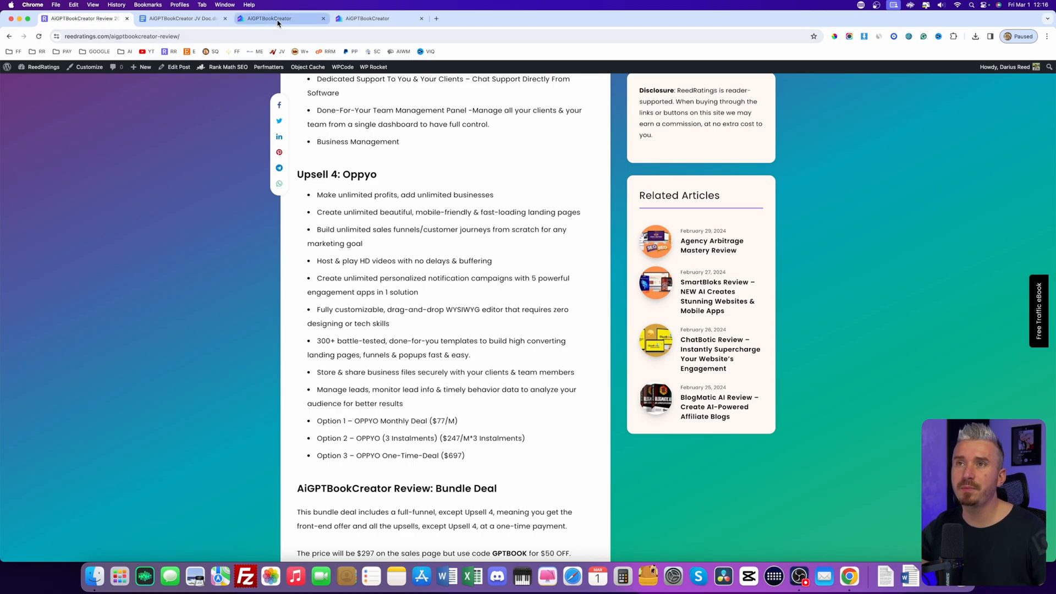
- Scroll to the $297 Bundle Deal and highlight discount code GPTBOOK
scroll(down, 3)
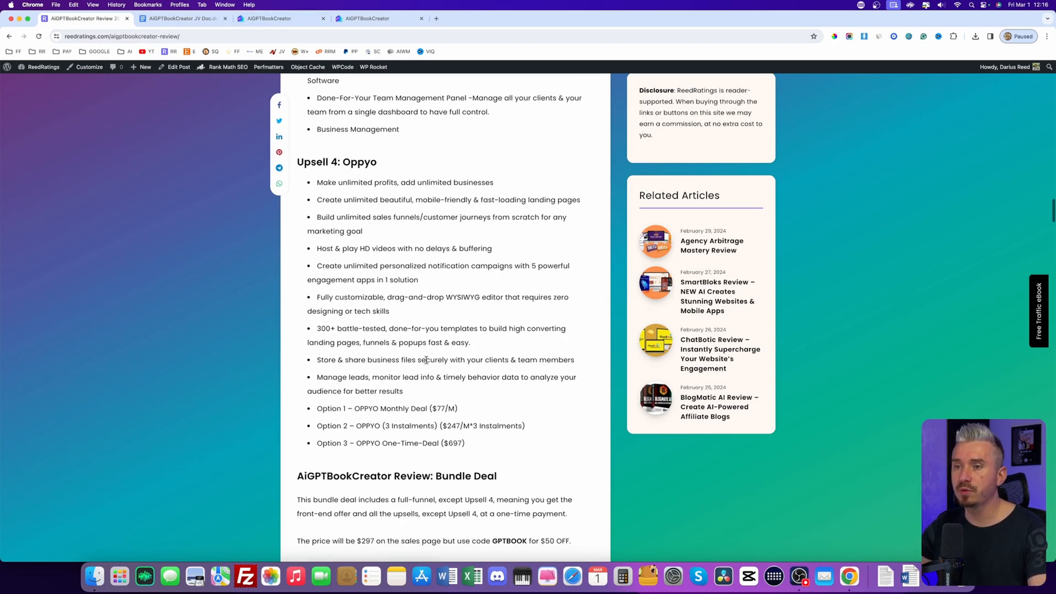
scroll(down, 3)
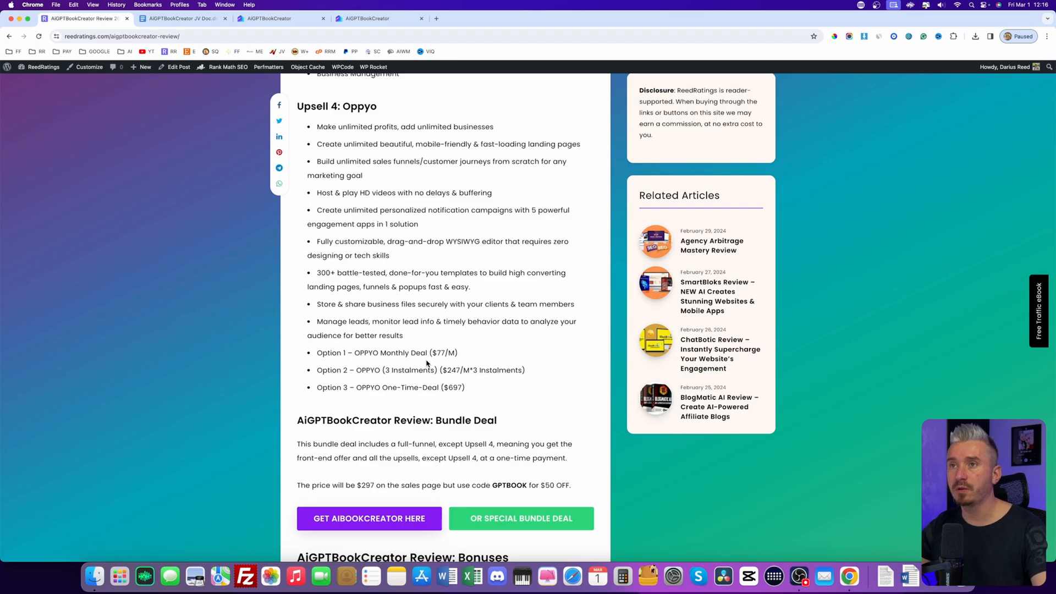
mouse_move(454, 338)
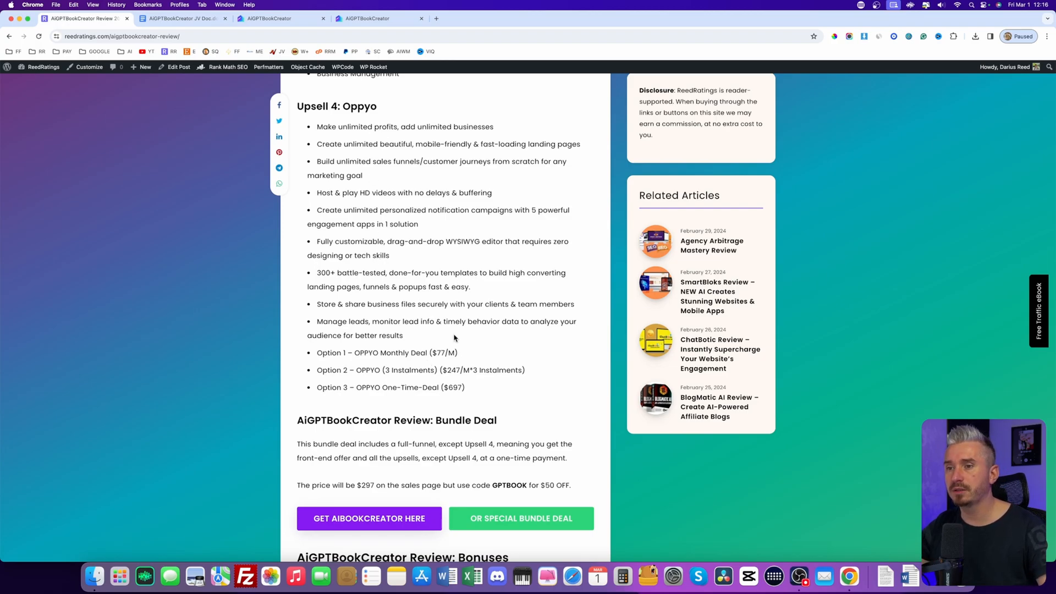
scroll(down, 3)
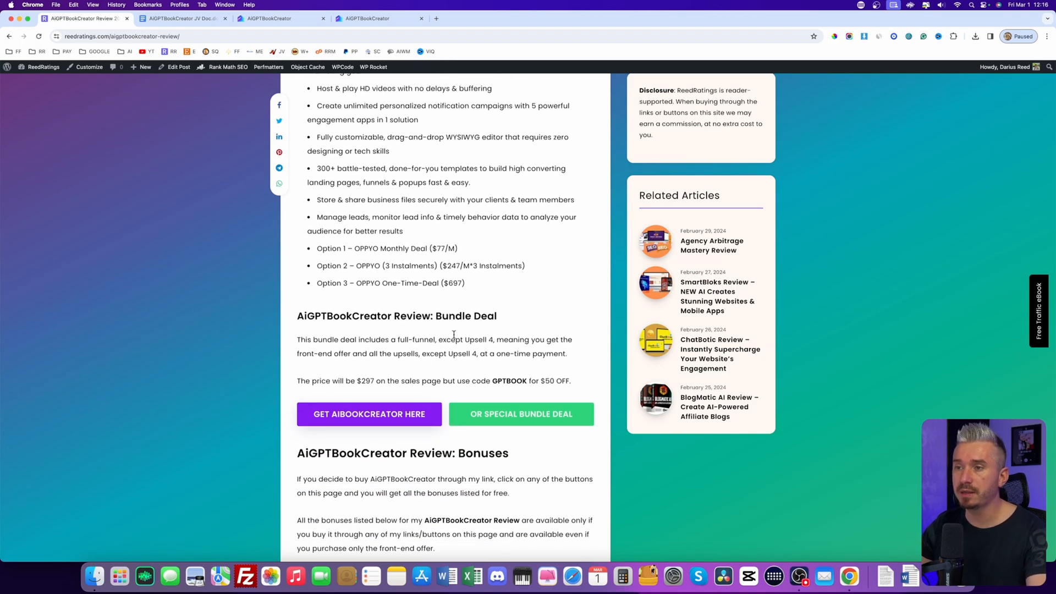
scroll(down, 3)
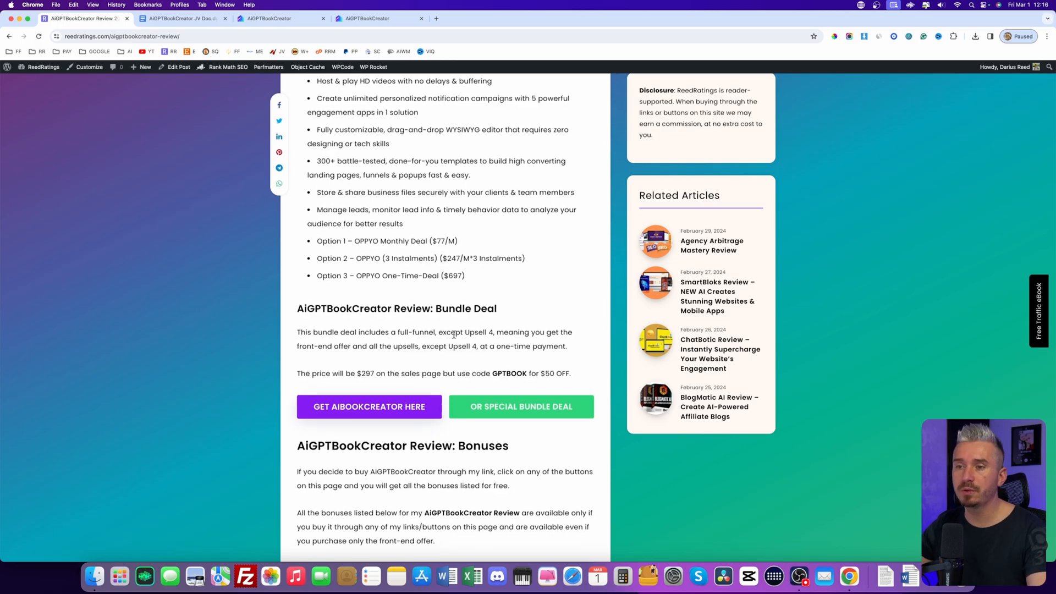
drag(340, 373, 447, 373)
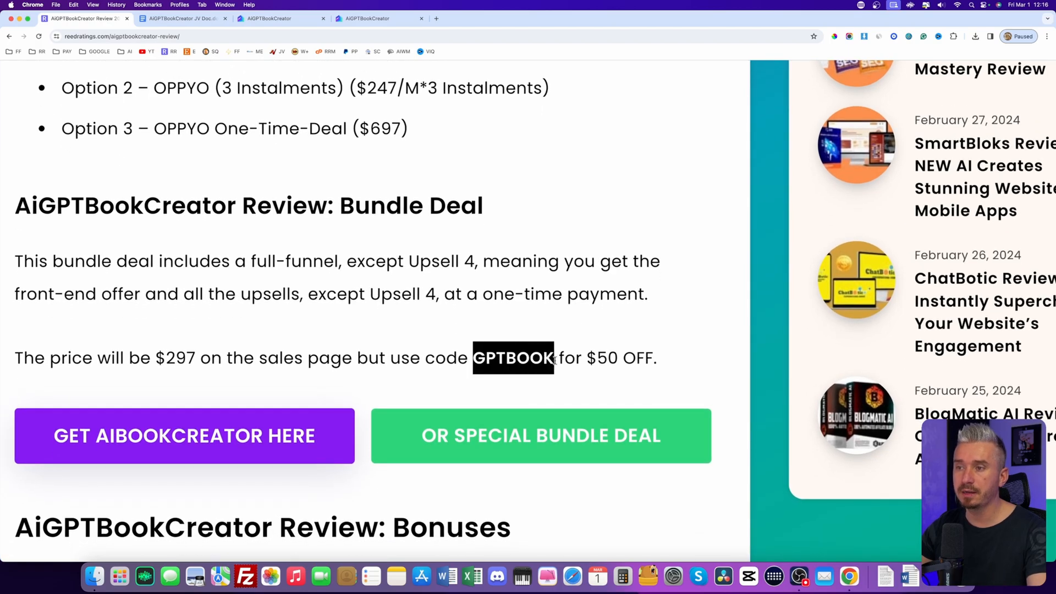
- Scroll back up to the Upsell 3: Agency $97–$127 feature list
scroll(up, 3)
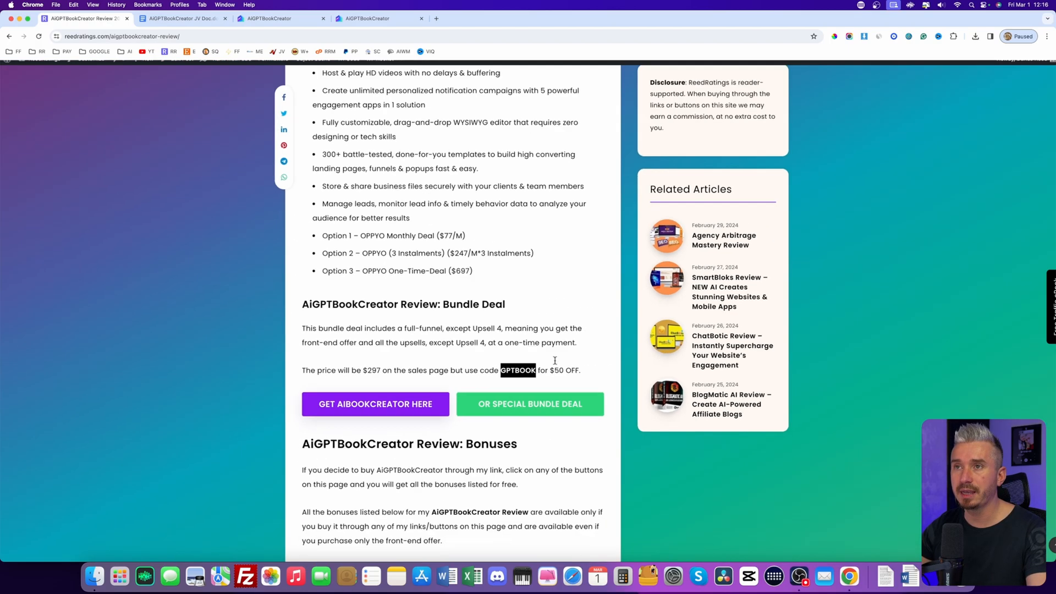
scroll(down, 3)
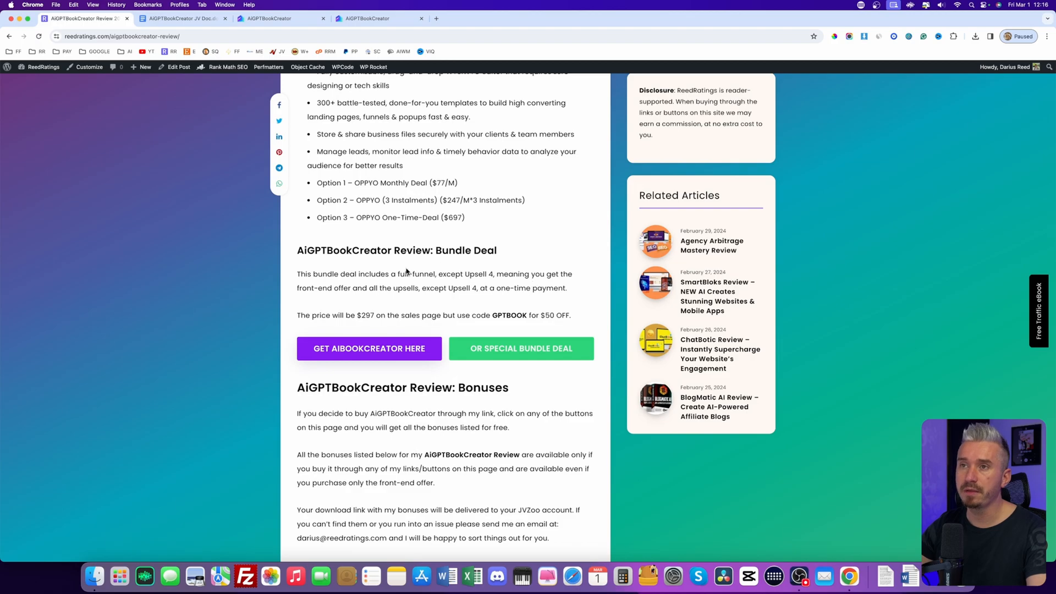
scroll(down, 3)
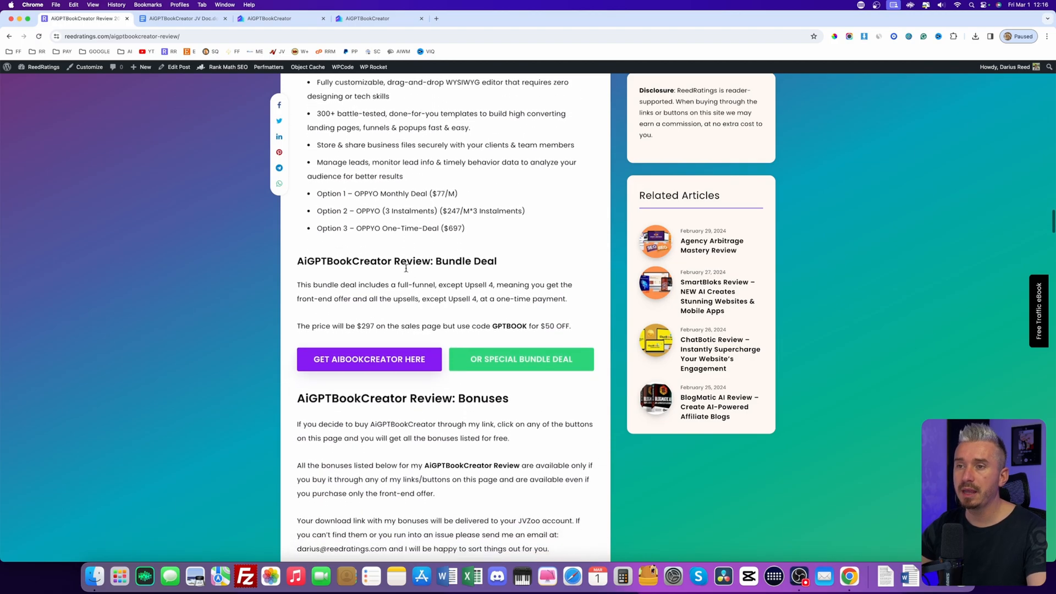
scroll(down, 3)
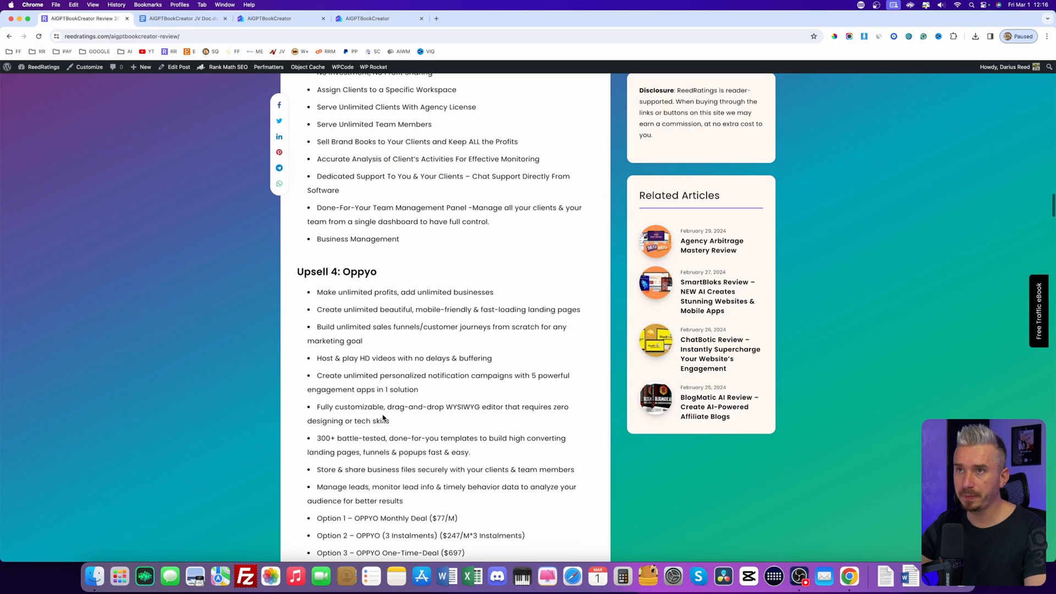
scroll(up, 3)
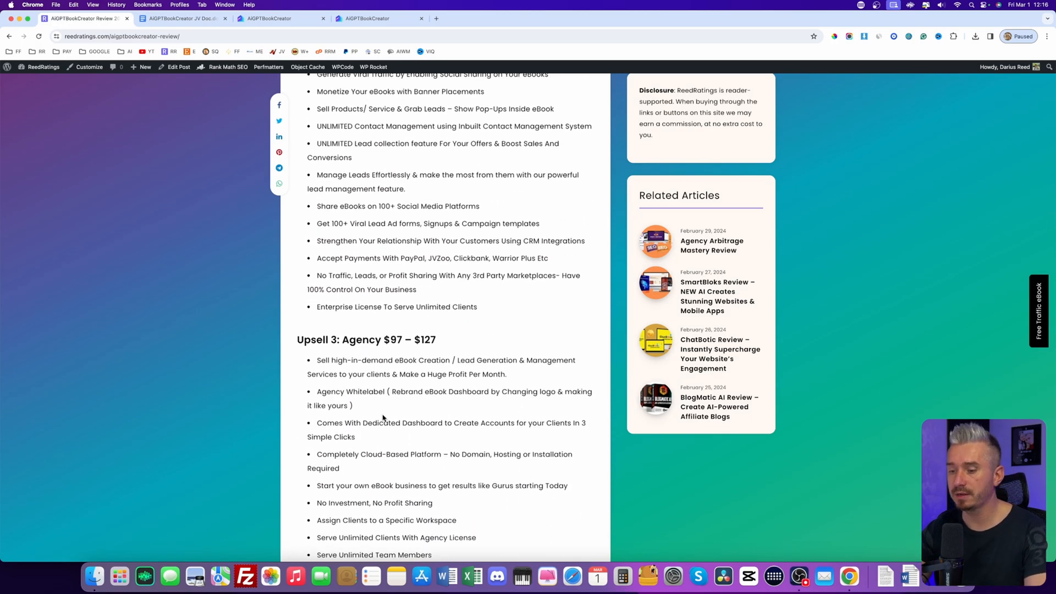